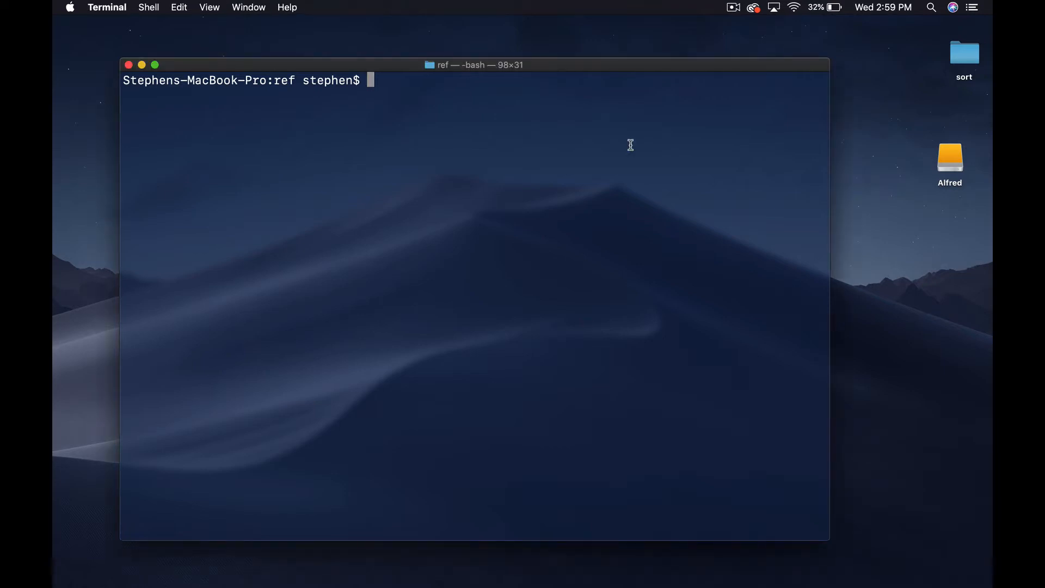
# Start irb, quit it, and relaunch a fresh irb session with prompt numbering at 24
pyautogui.write('irb')
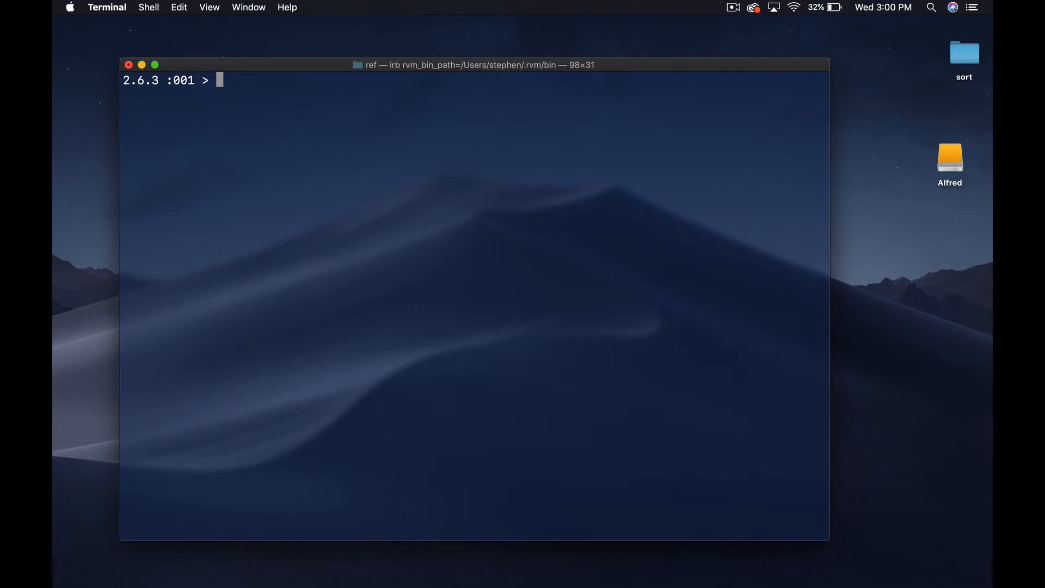
pyautogui.press('Return')
pyautogui.write('quit')
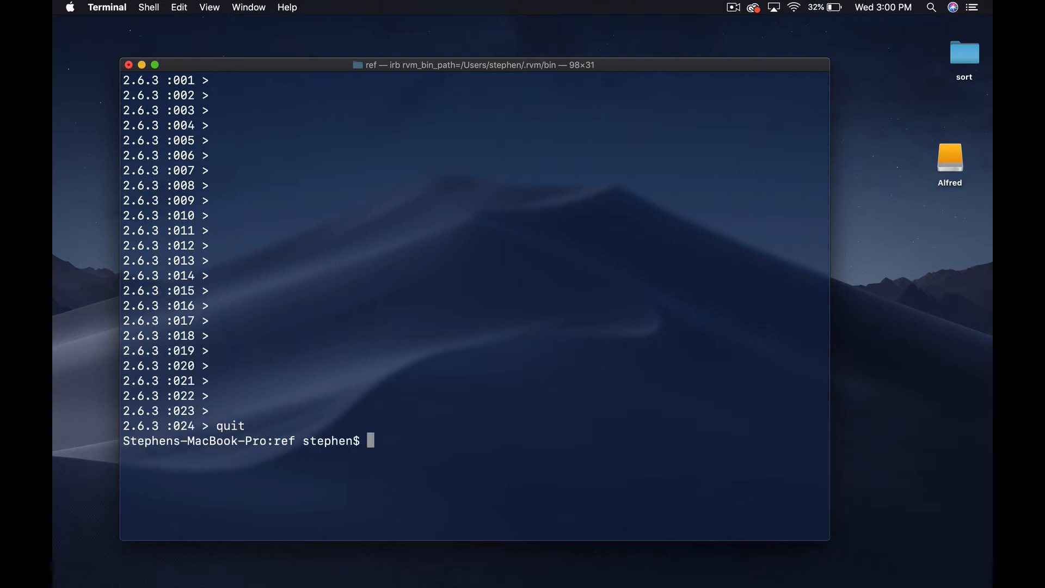
pyautogui.write('ir')
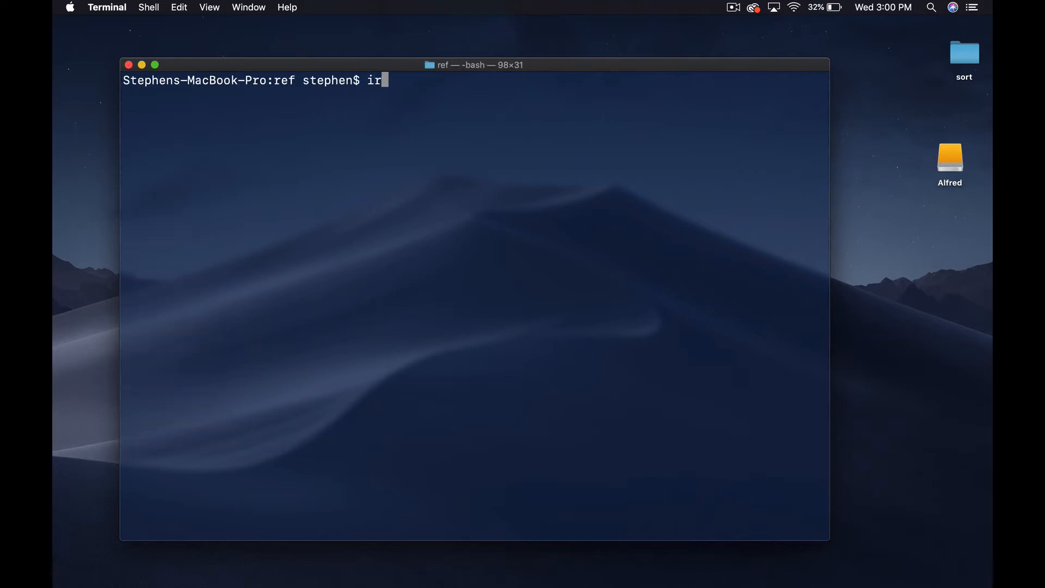
pyautogui.press('Return')
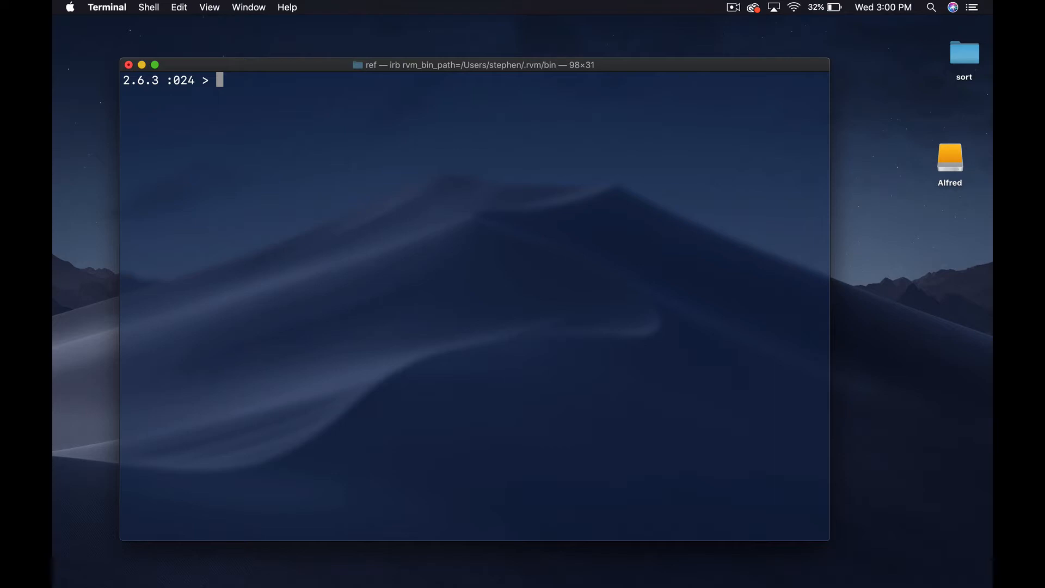
# Run [1,2,3].each do |n| puts n end, printing 1, 2, 3, and highlight the block
pyautogui.write('[')
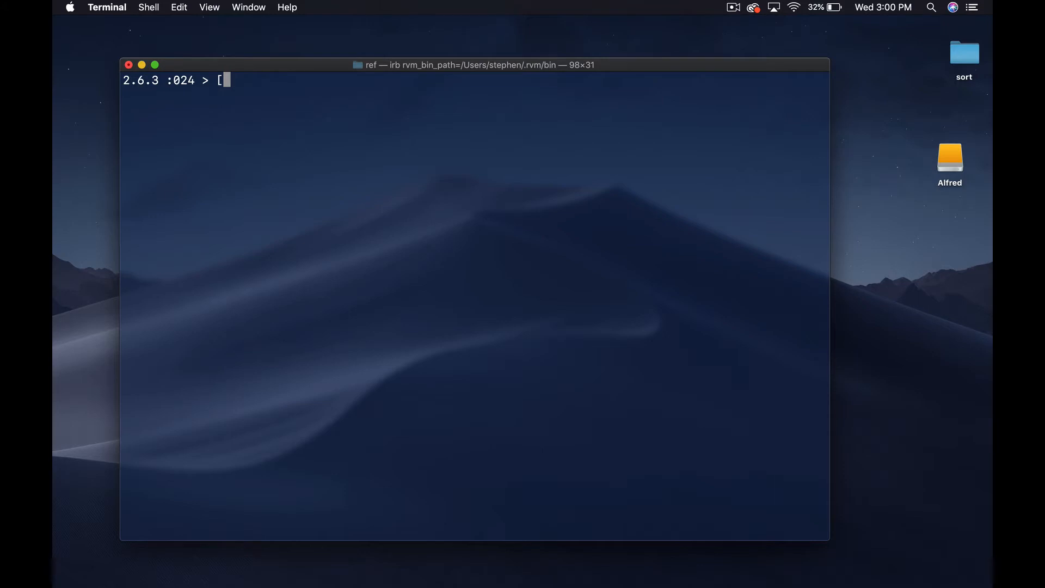
pyautogui.write('1,2,3]')
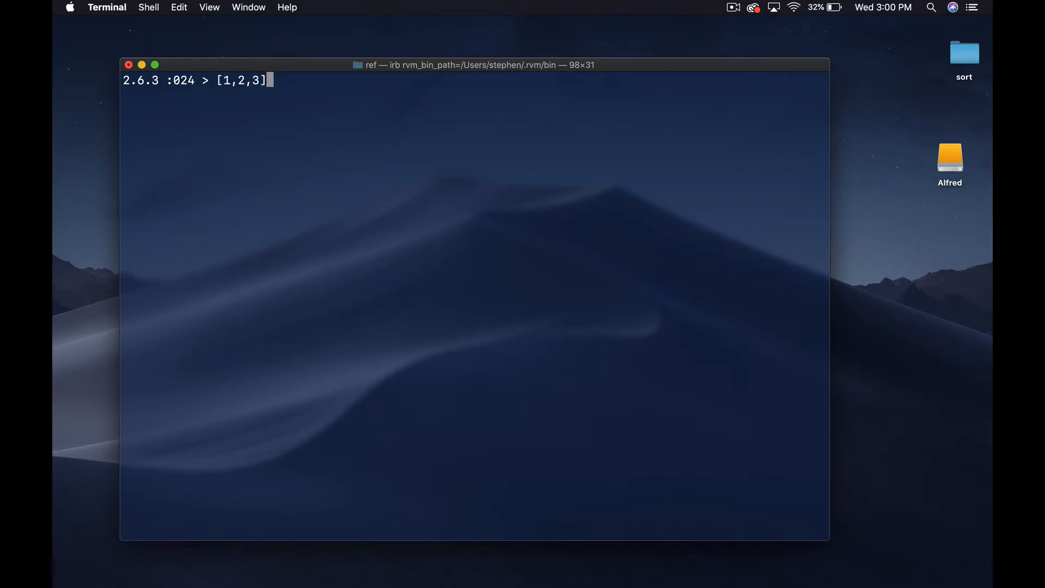
pyautogui.write('.each')
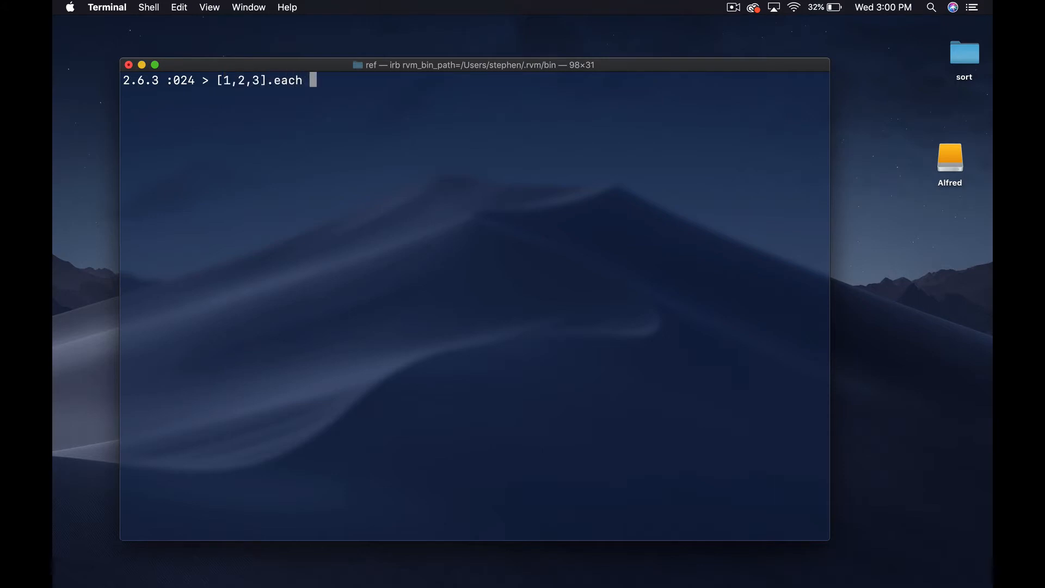
pyautogui.write('do |n|')
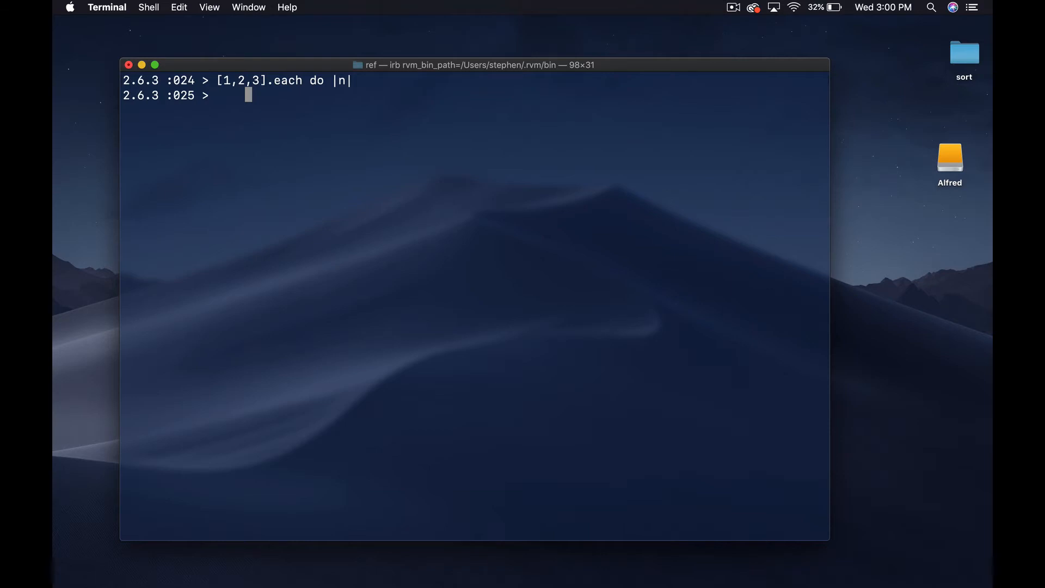
pyautogui.write('puts n')
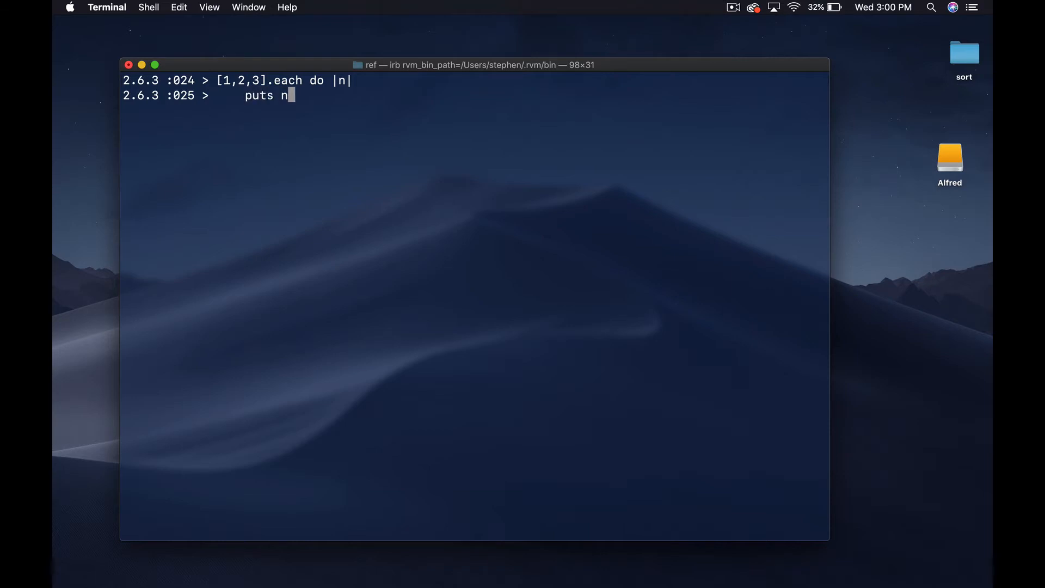
pyautogui.write('end')
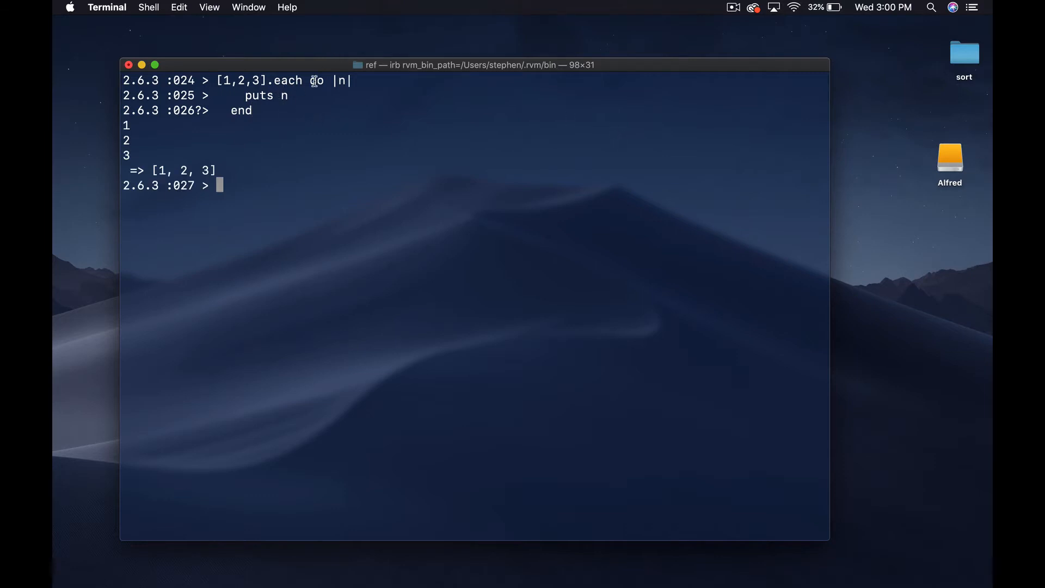
pyautogui.moveTo(308, 80); pyautogui.dragTo(303, 110)
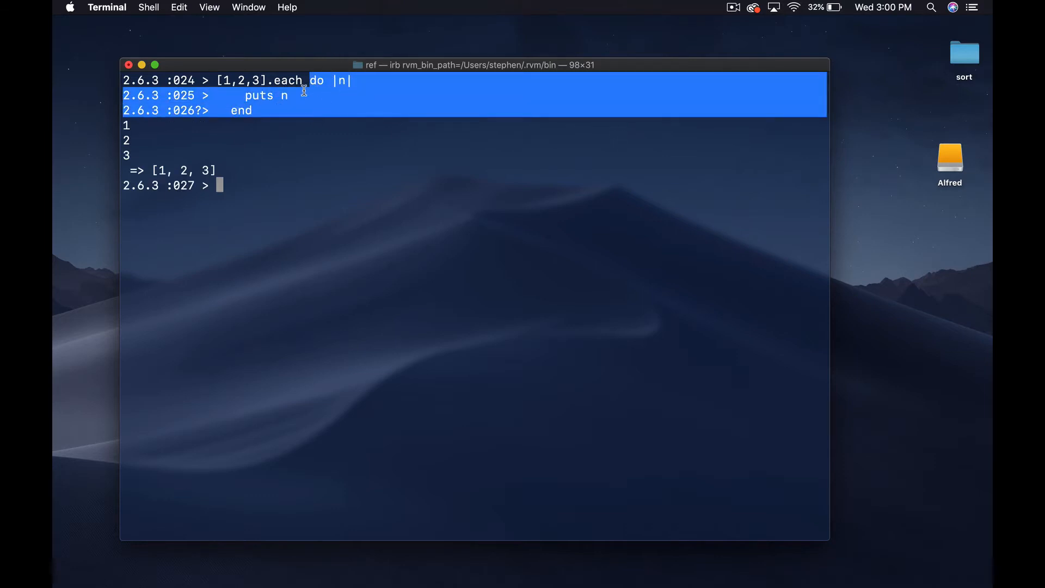
pyautogui.moveTo(250, 113)
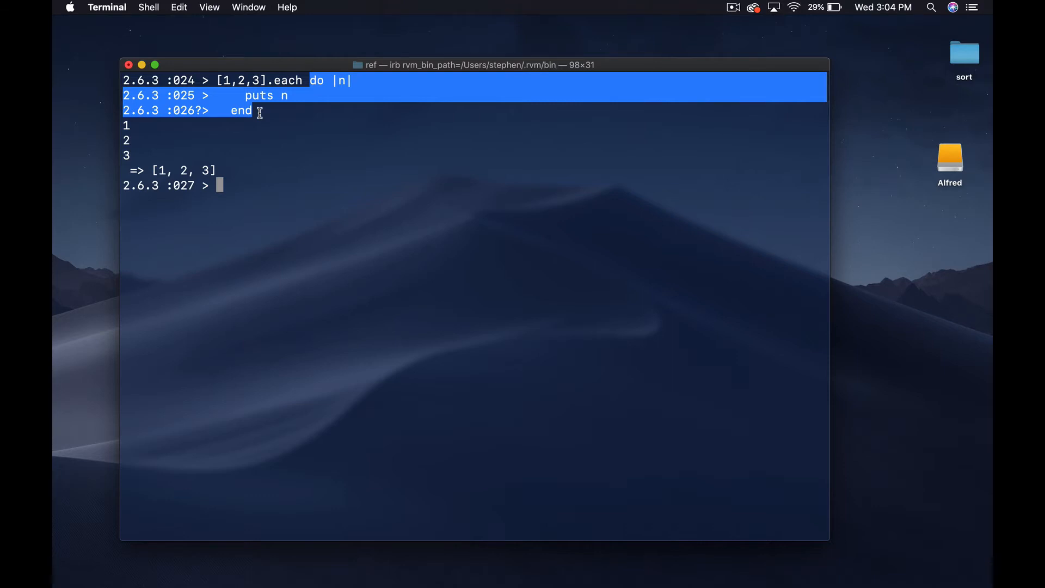
pyautogui.moveTo(285, 81)
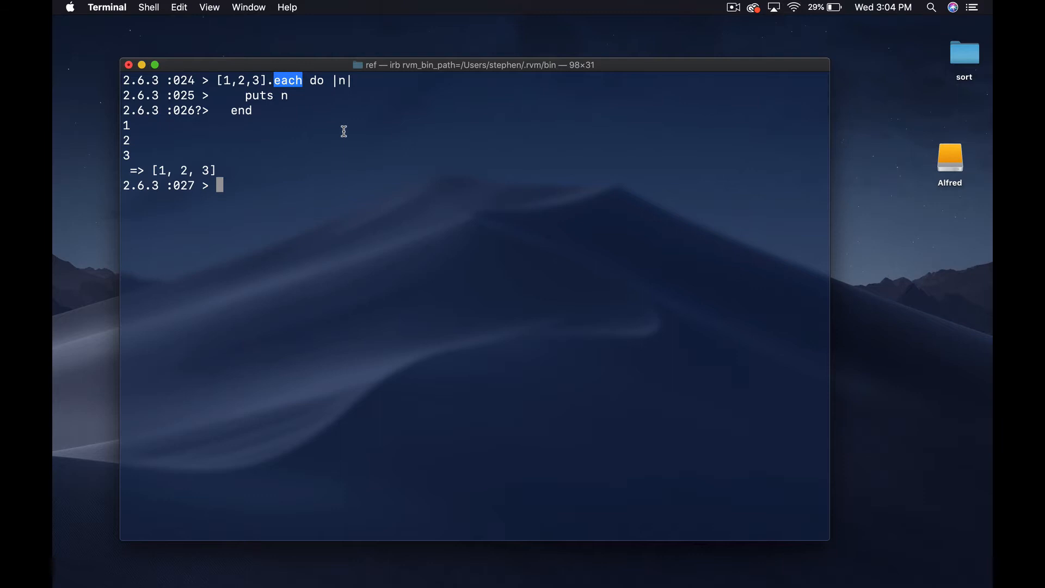
pyautogui.moveTo(286, 226)
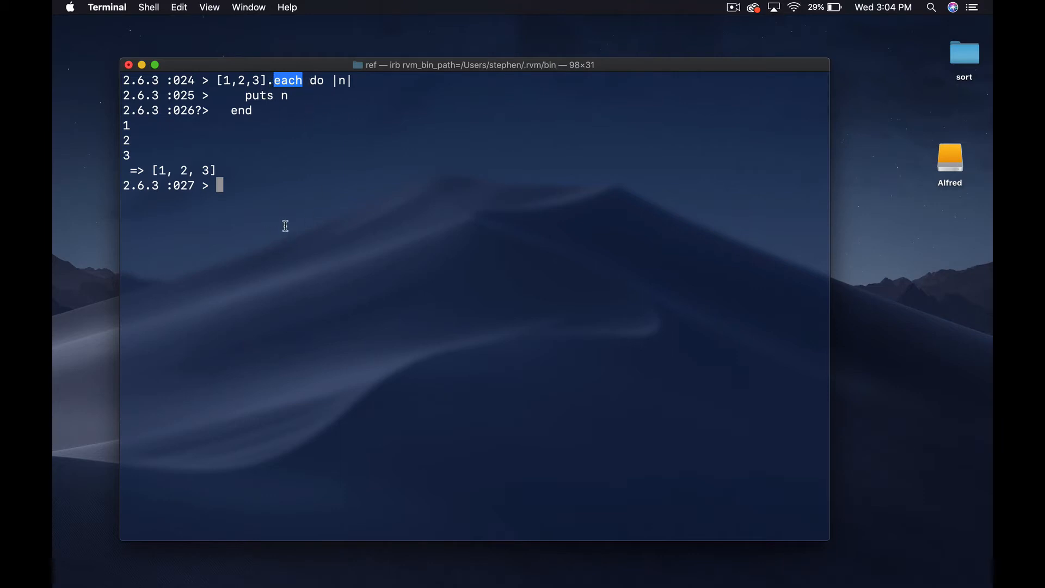
pyautogui.moveTo(314, 128)
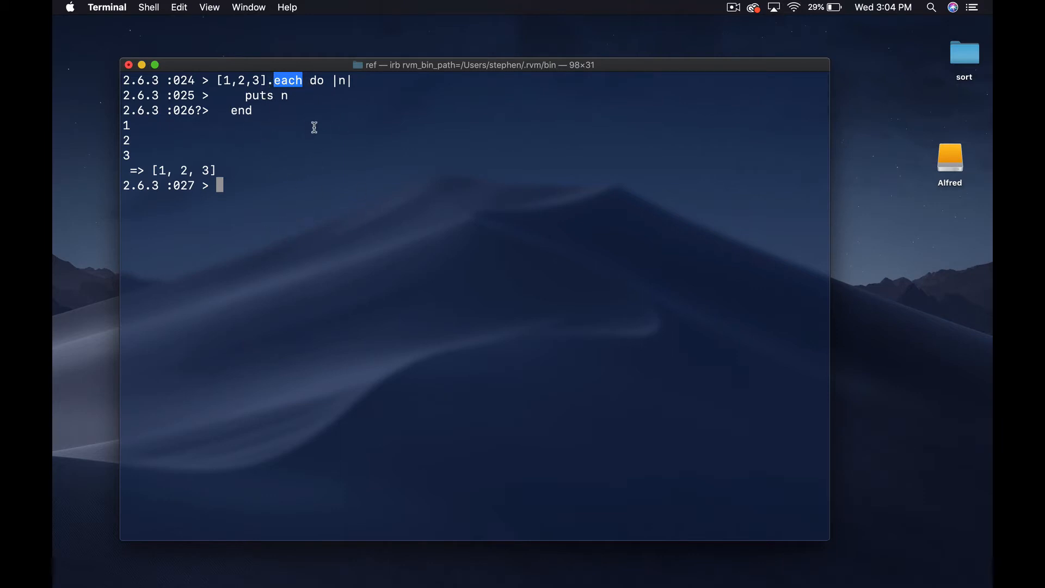
pyautogui.moveTo(505, 230)
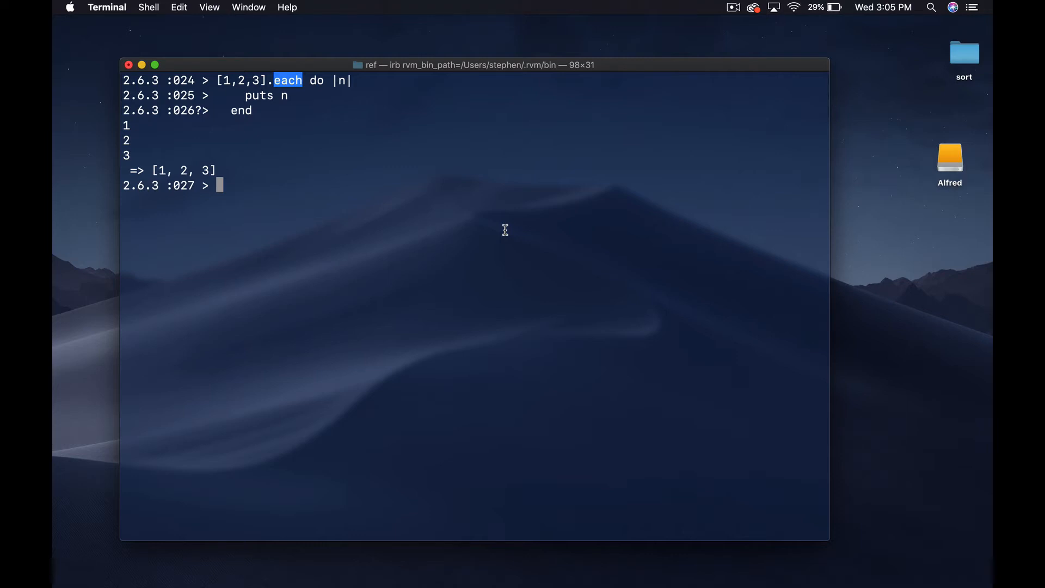
# Define demo with a yield body, call it blockless to get LocalJumpError, and highlight yield
pyautogui.write('def')
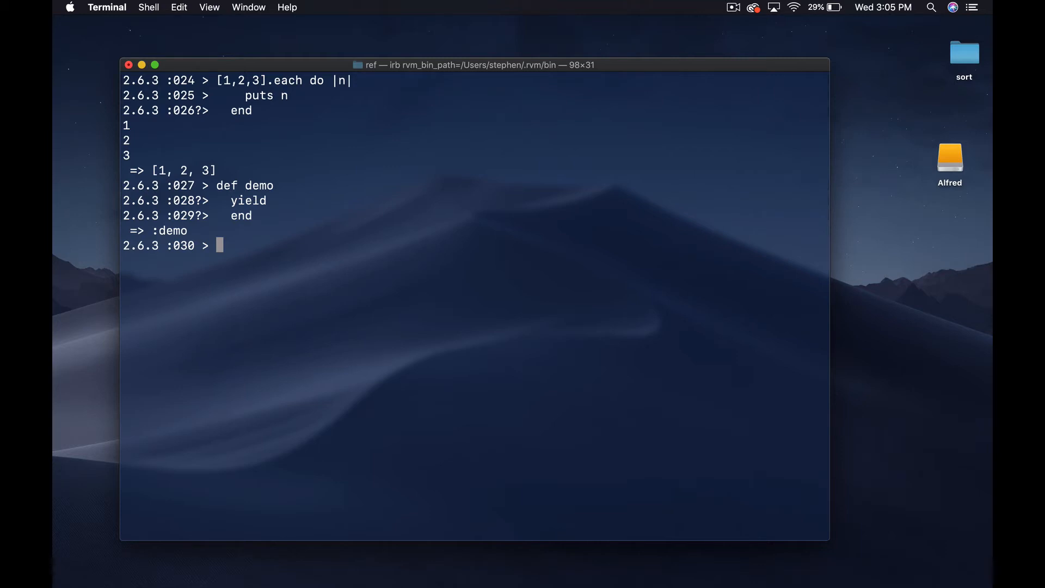
pyautogui.write('demo')
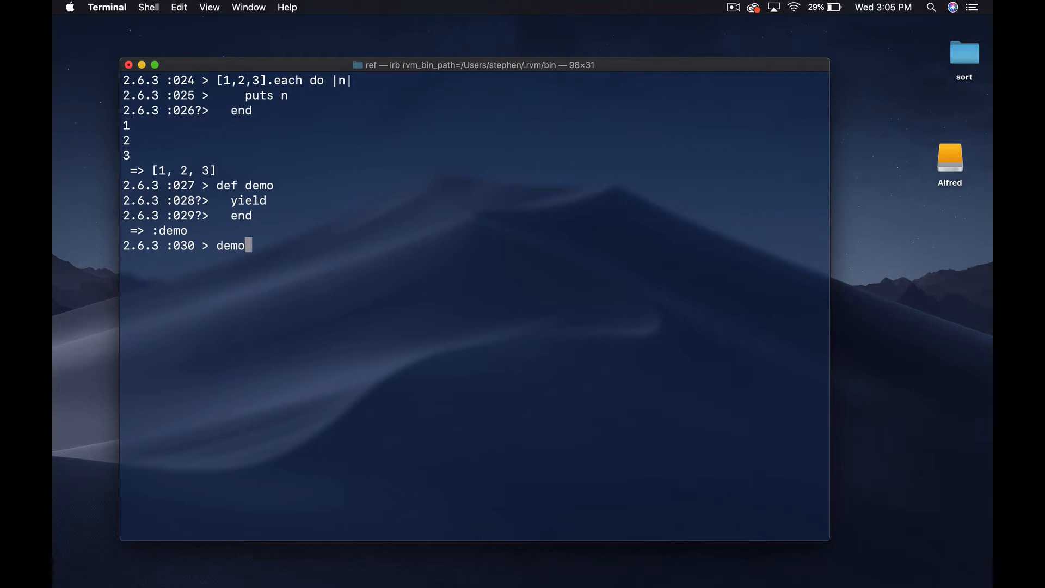
pyautogui.press('Return')
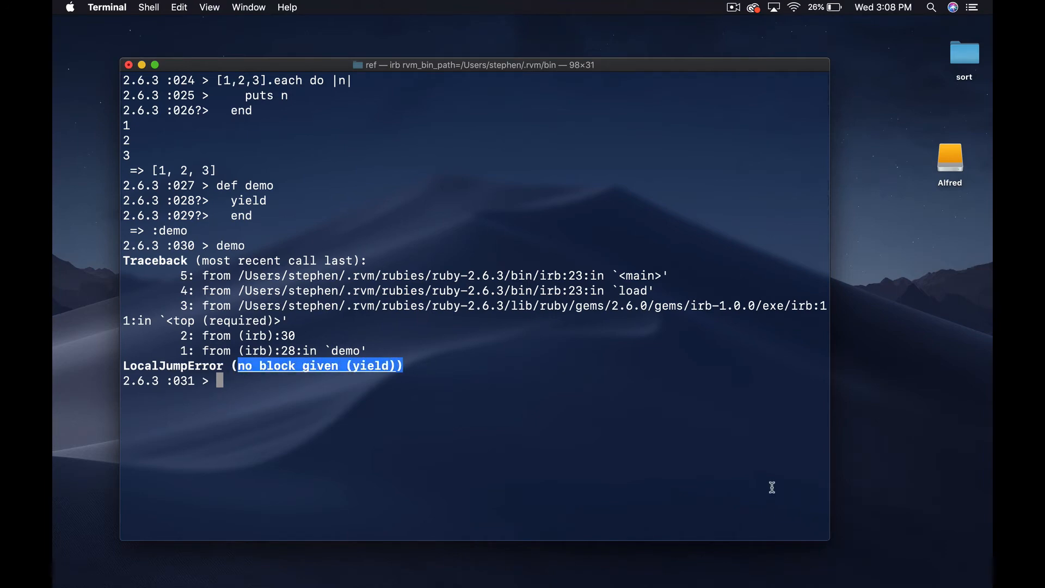
pyautogui.doubleClick(248, 200)
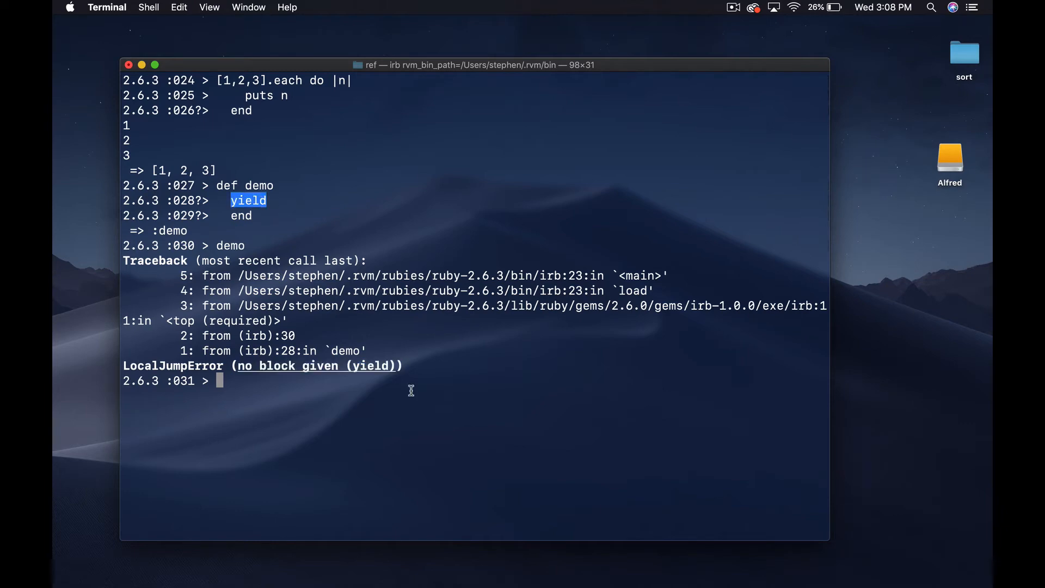
pyautogui.moveTo(326, 385)
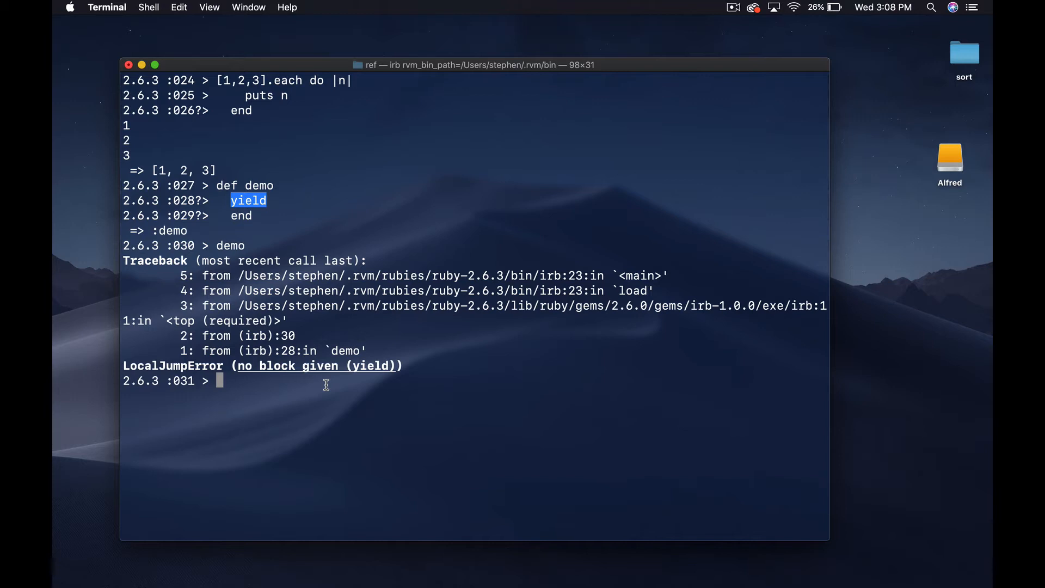
# Call demo with blocks that return "asdf" and print asdf
pyautogui.write('demo')
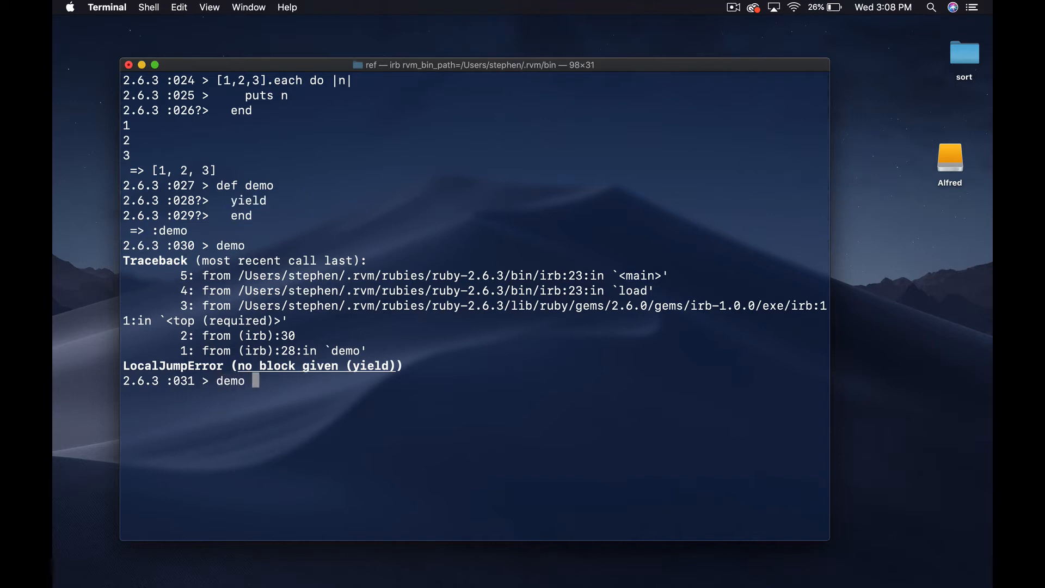
pyautogui.write('{')
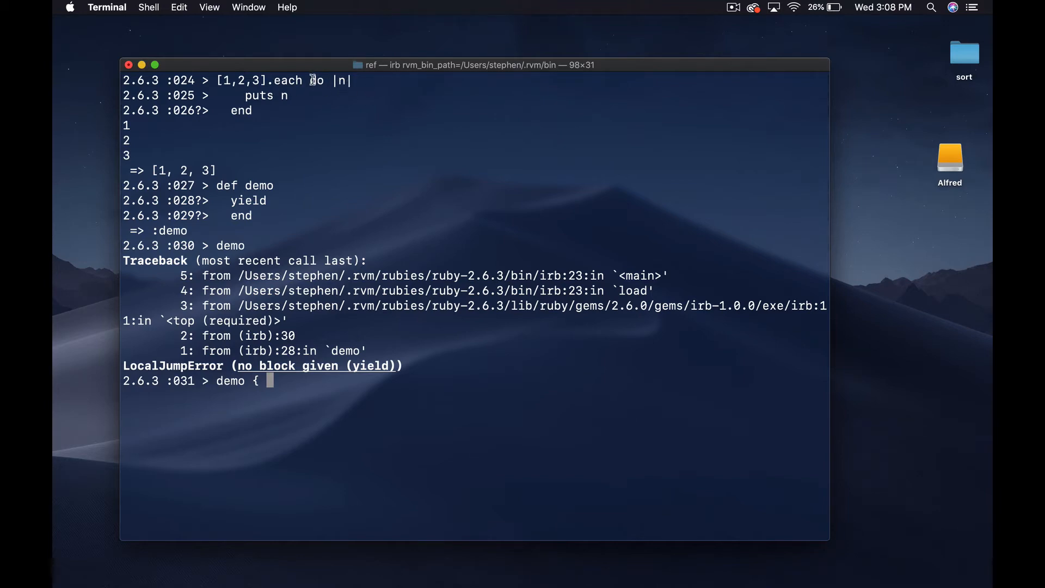
pyautogui.moveTo(309, 81); pyautogui.dragTo(252, 110)
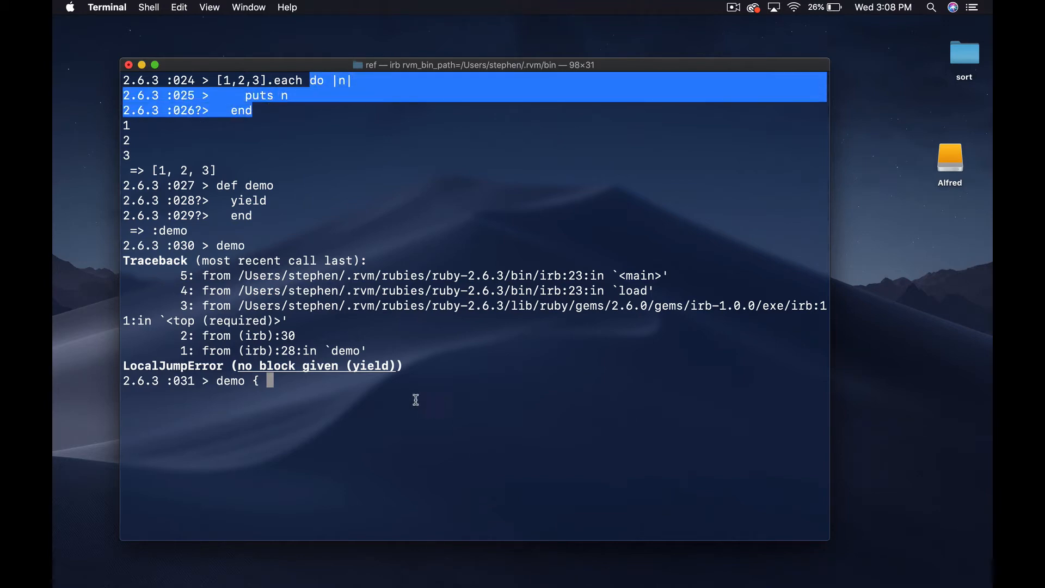
pyautogui.write('"')
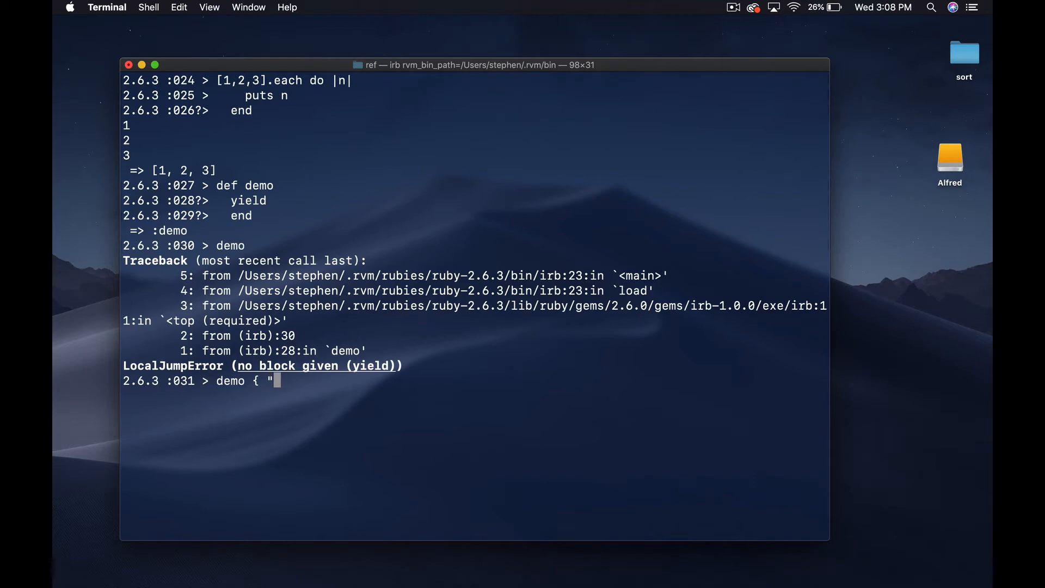
pyautogui.write('asdf" }')
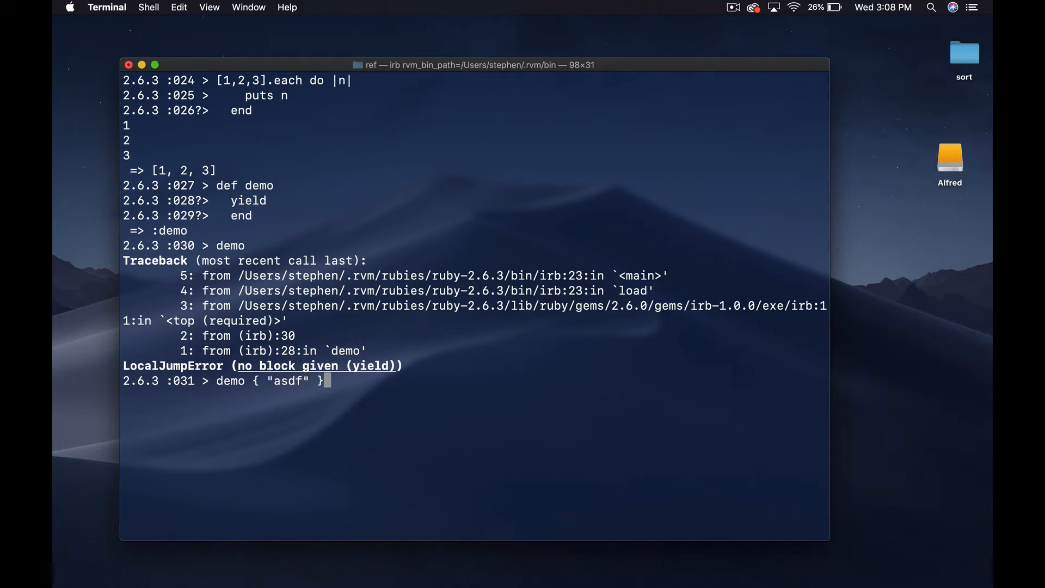
pyautogui.press('Return')
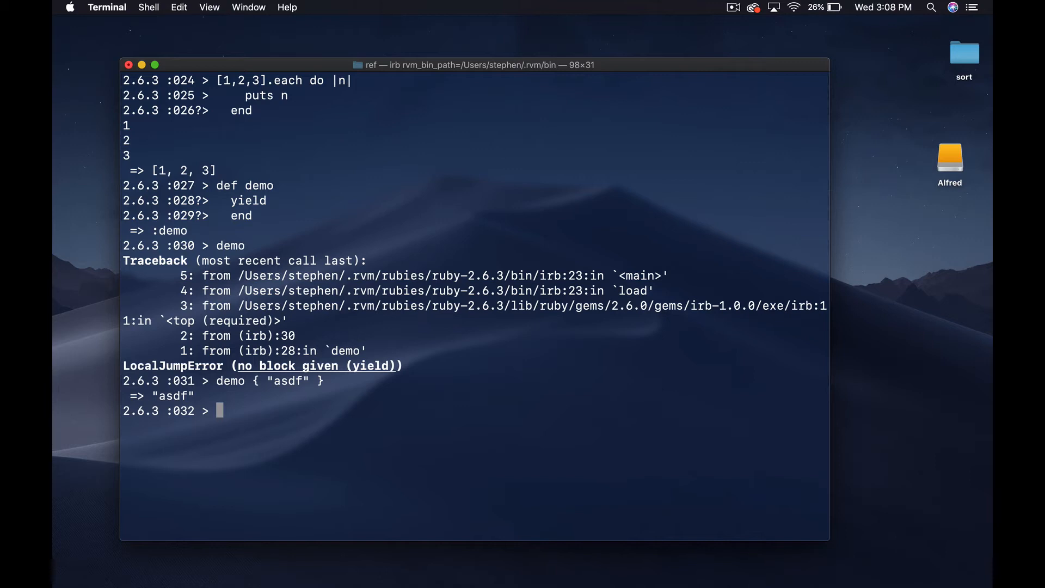
pyautogui.write('demo { "asdf" }')
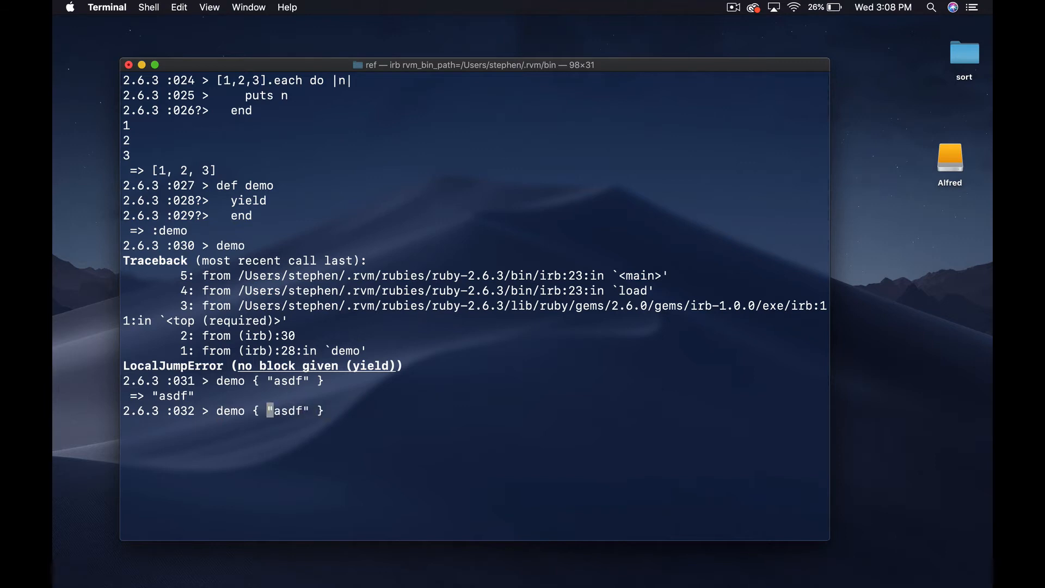
pyautogui.write(' puts')
pyautogui.press('Return')
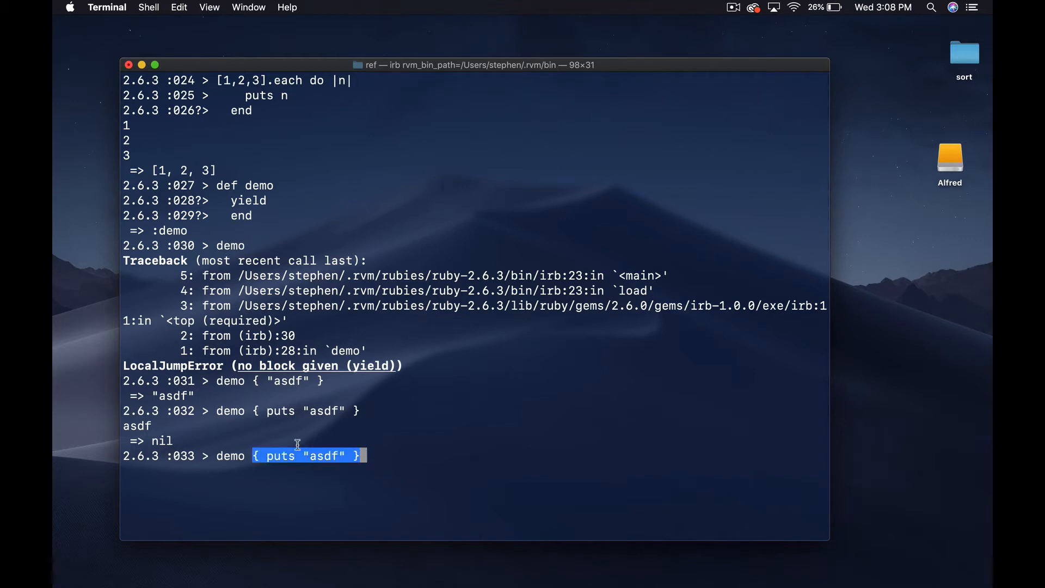
pyautogui.moveTo(295, 393)
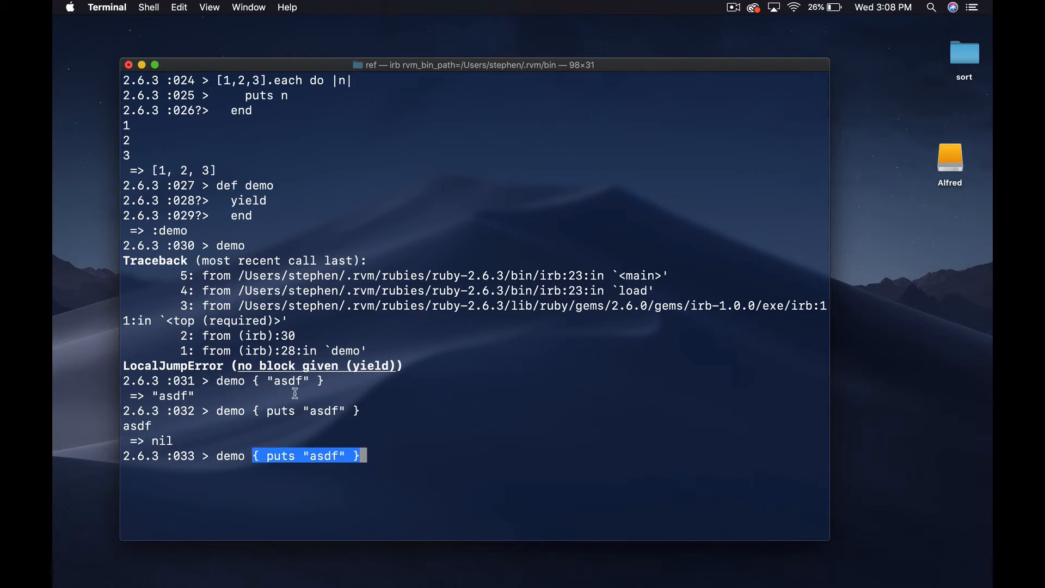
# Define class Dog inside a block passed to demo, then create dog = Dog.new
pyautogui.doubleClick(247, 200)
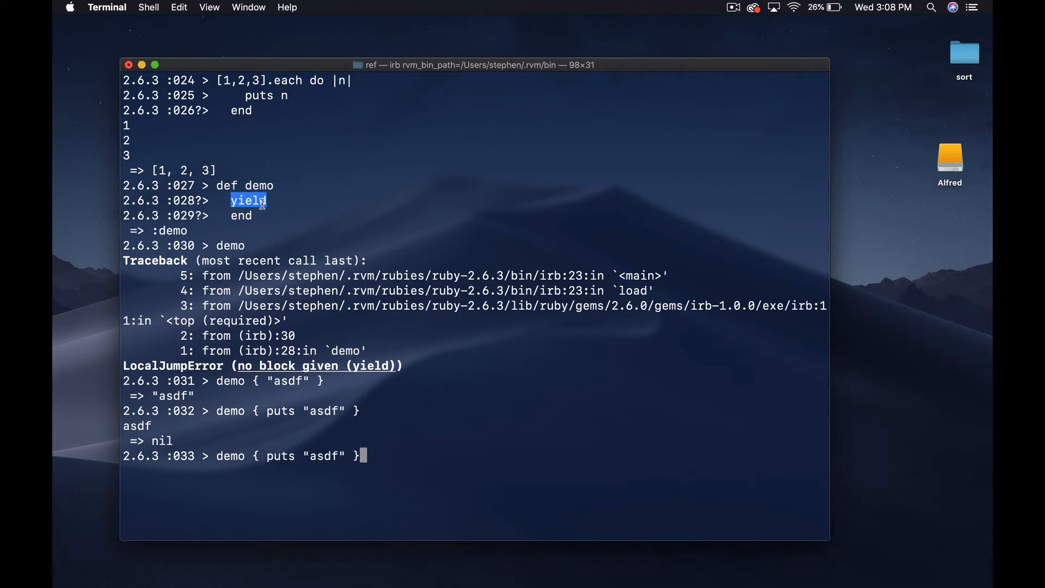
pyautogui.moveTo(452, 463)
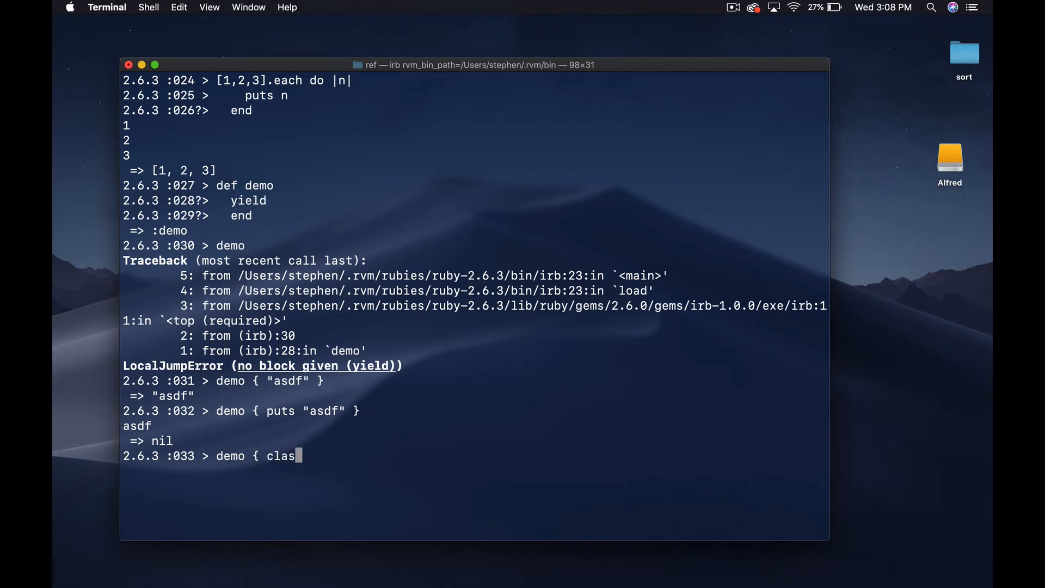
pyautogui.write('s Dog; e')
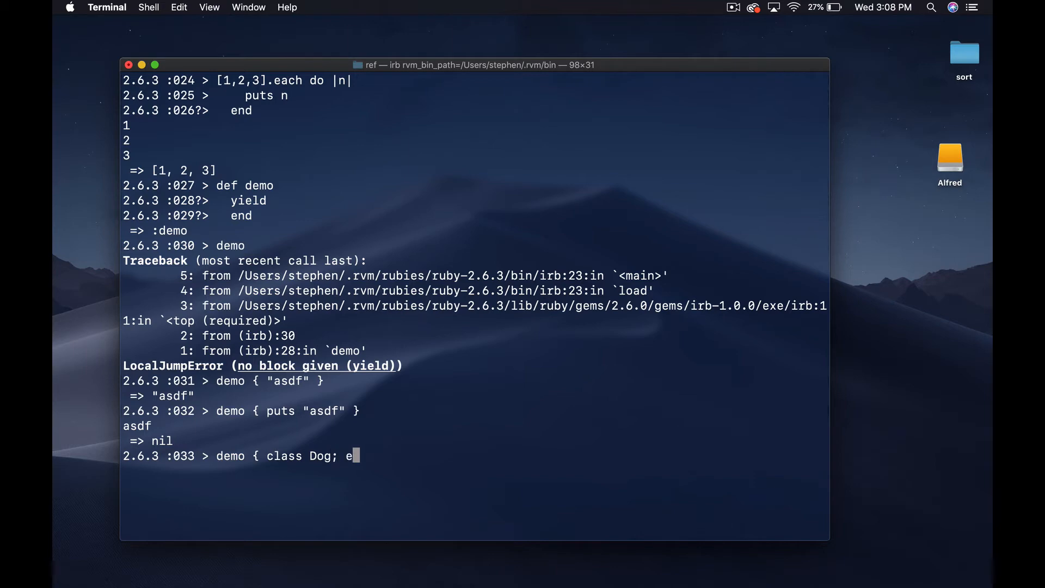
pyautogui.press('Return')
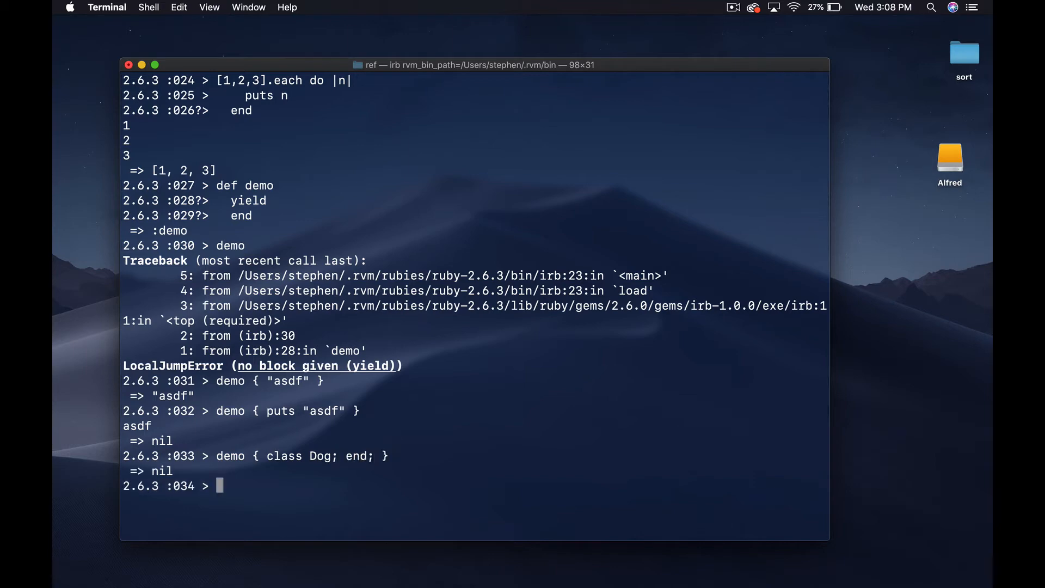
pyautogui.write('dog = Do')
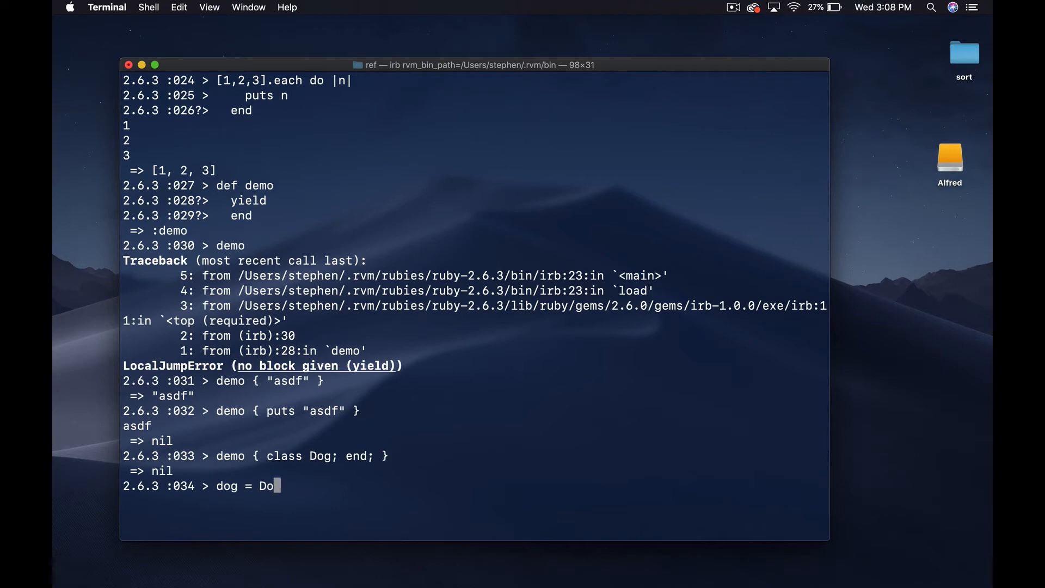
pyautogui.press('Return')
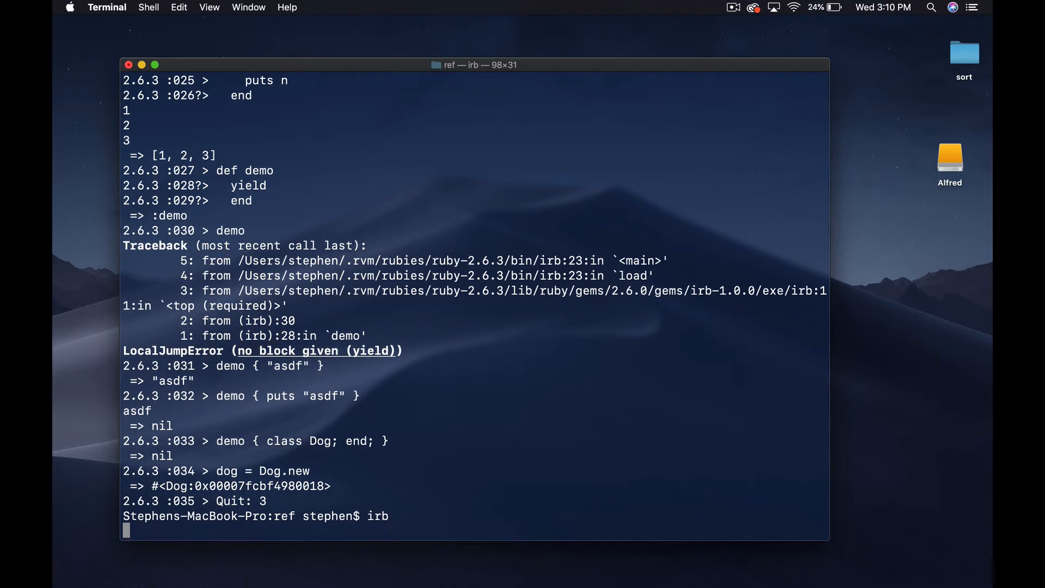
# Relaunch irb at prompt 001 on a clear screen and begin a def
pyautogui.press('Return')
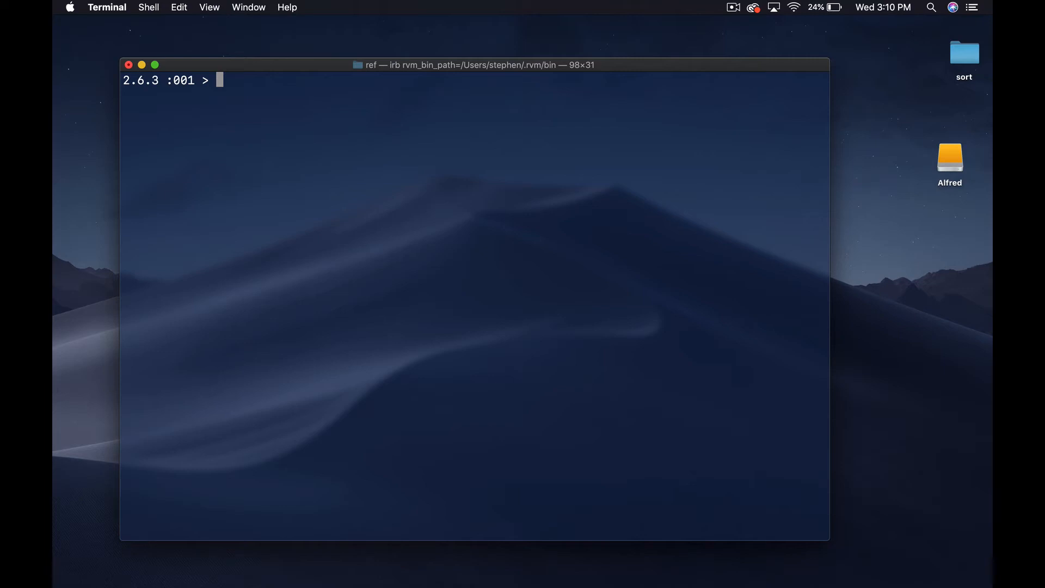
pyautogui.write('def')
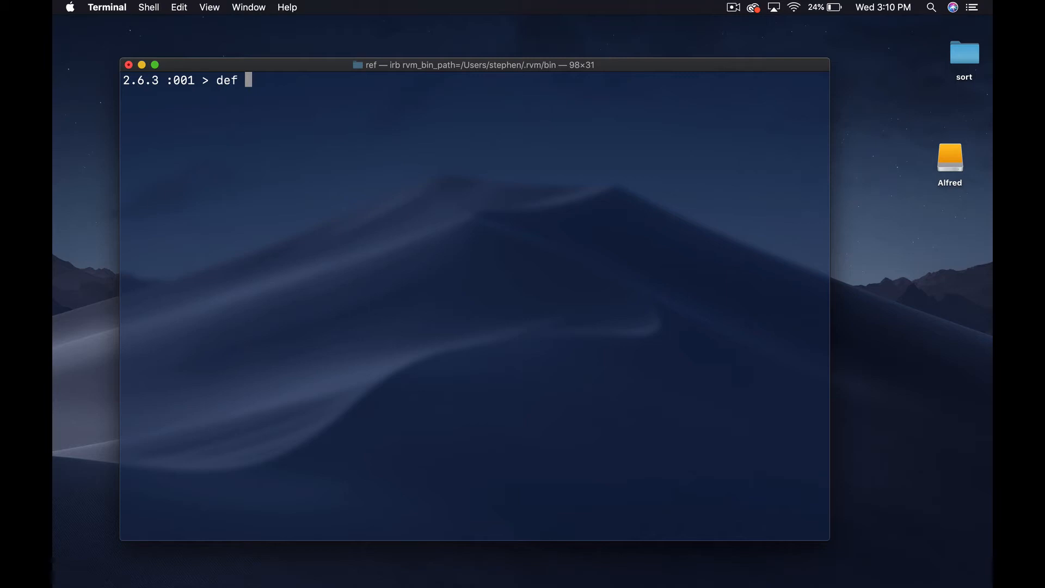
# Define add(a,b) yielding a and b, then call add(1,2) without a block
pyautogui.write('d')
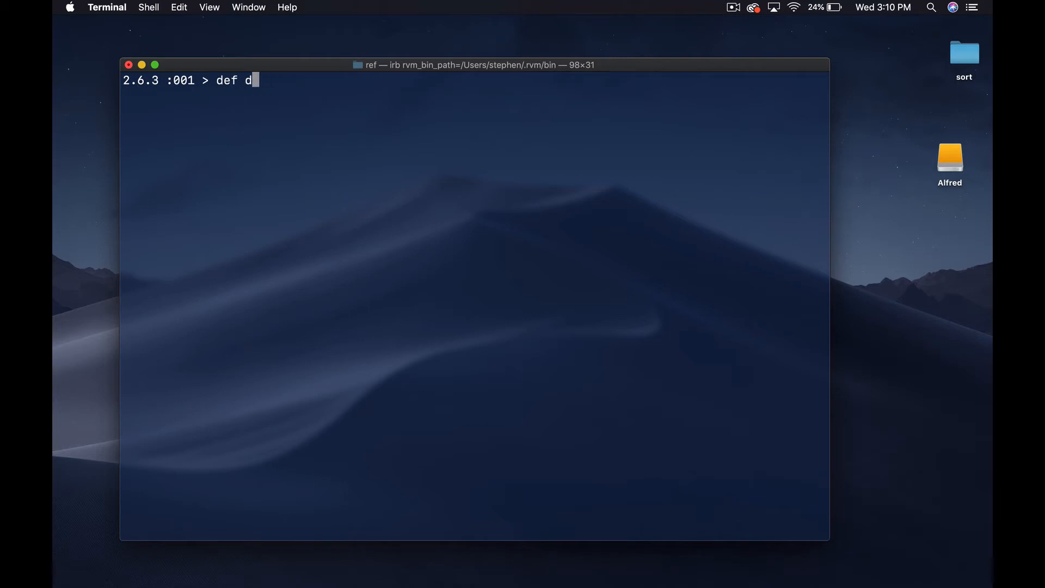
pyautogui.write('dd')
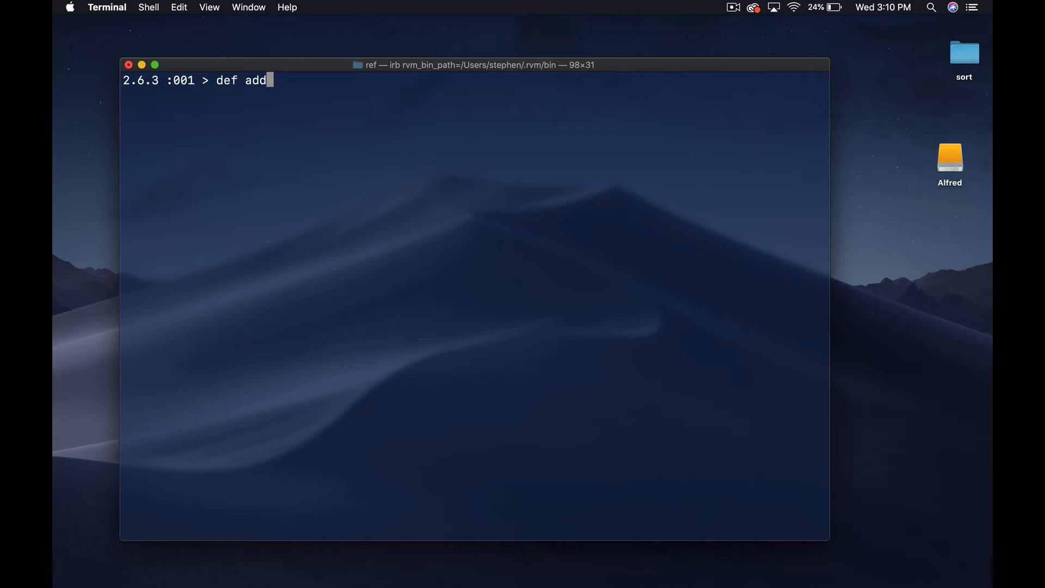
pyautogui.write('(a,b)')
pyautogui.write('y')
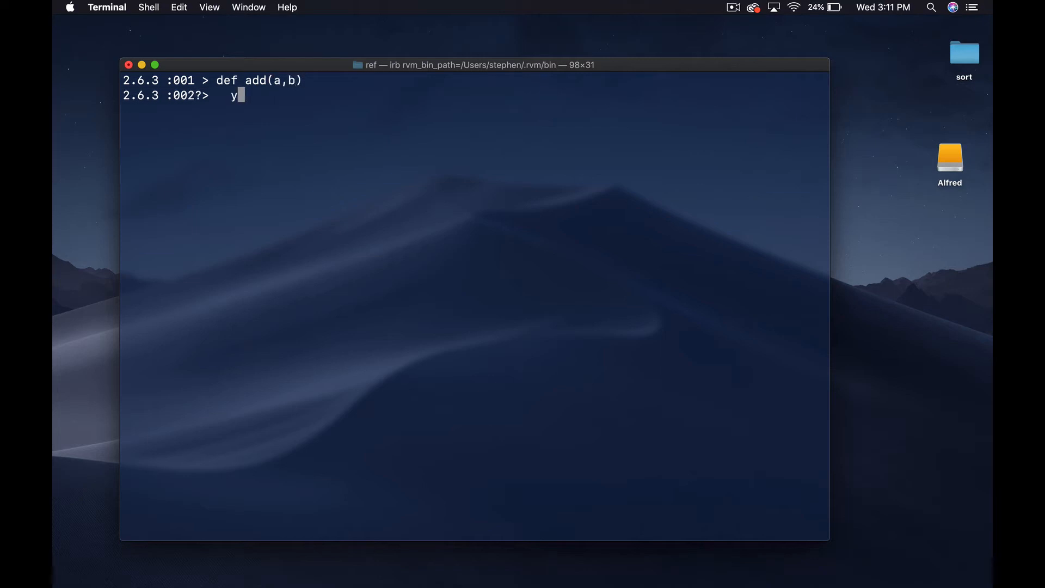
pyautogui.write('ield(a,b')
pyautogui.write('end')
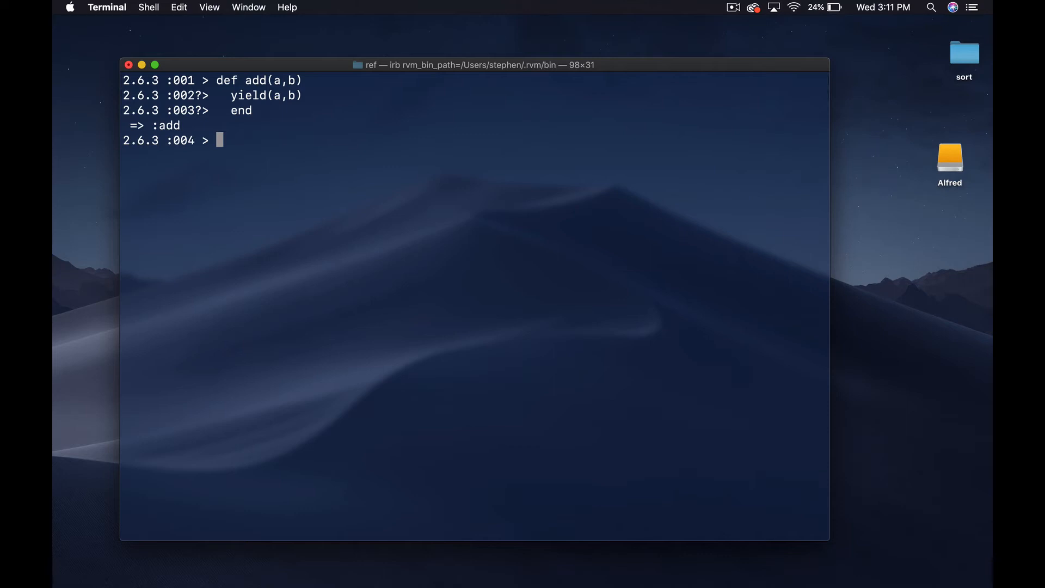
pyautogui.write('add')
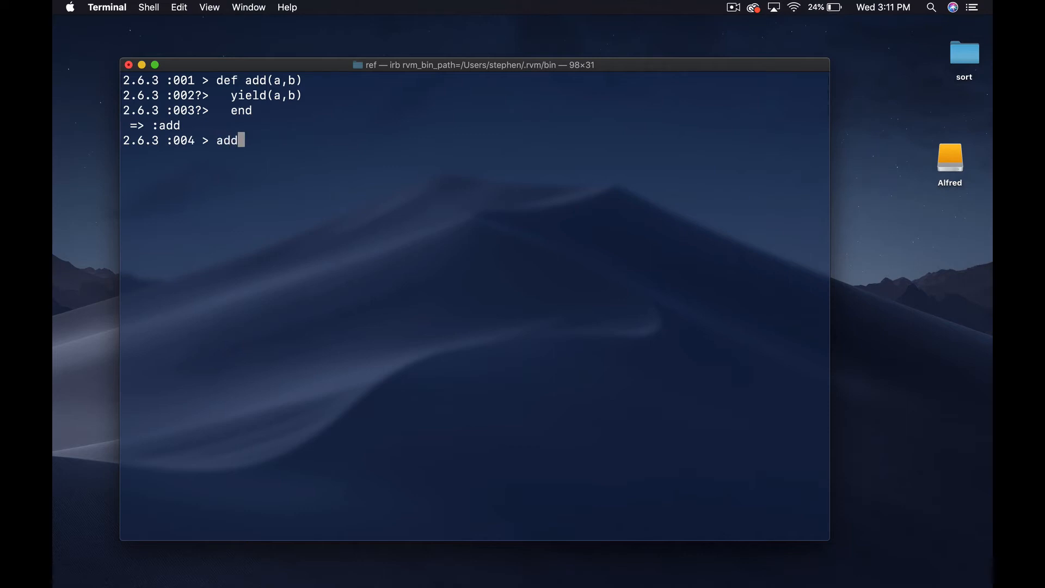
pyautogui.write('(1,2)')
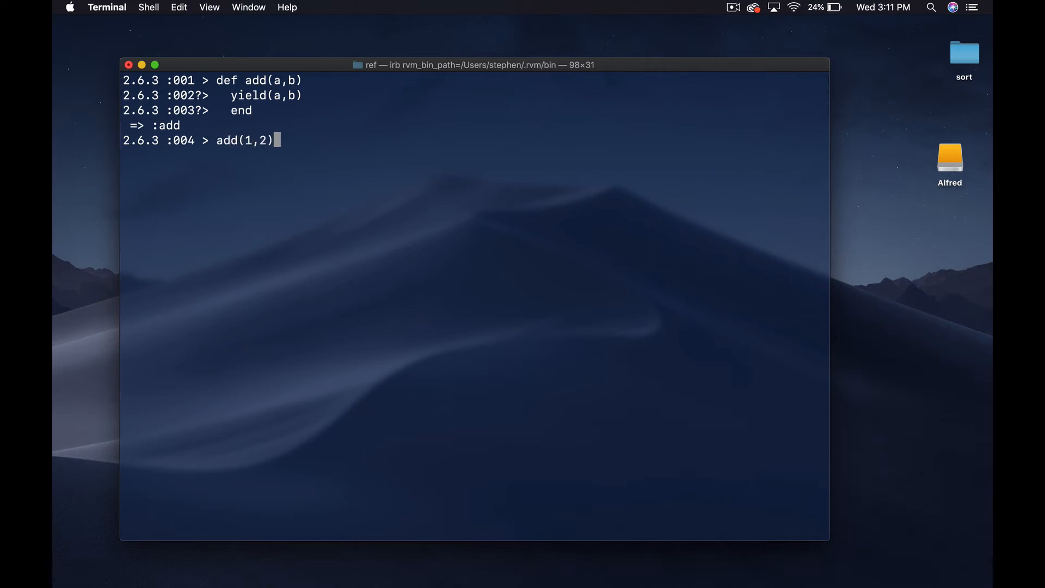
pyautogui.press('Return')
pyautogui.write('add(1,2) {')
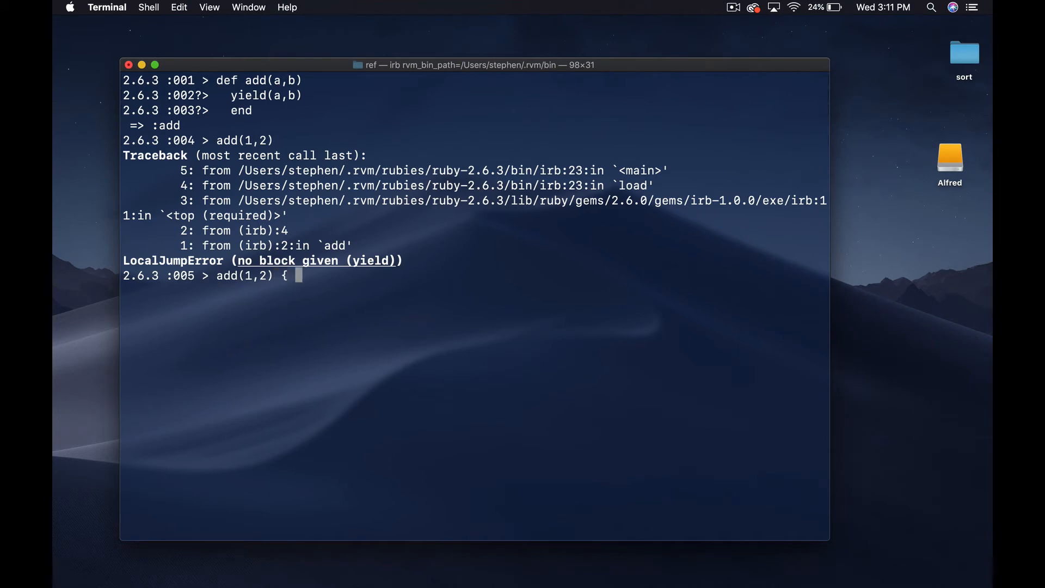
pyautogui.moveTo(558, 329)
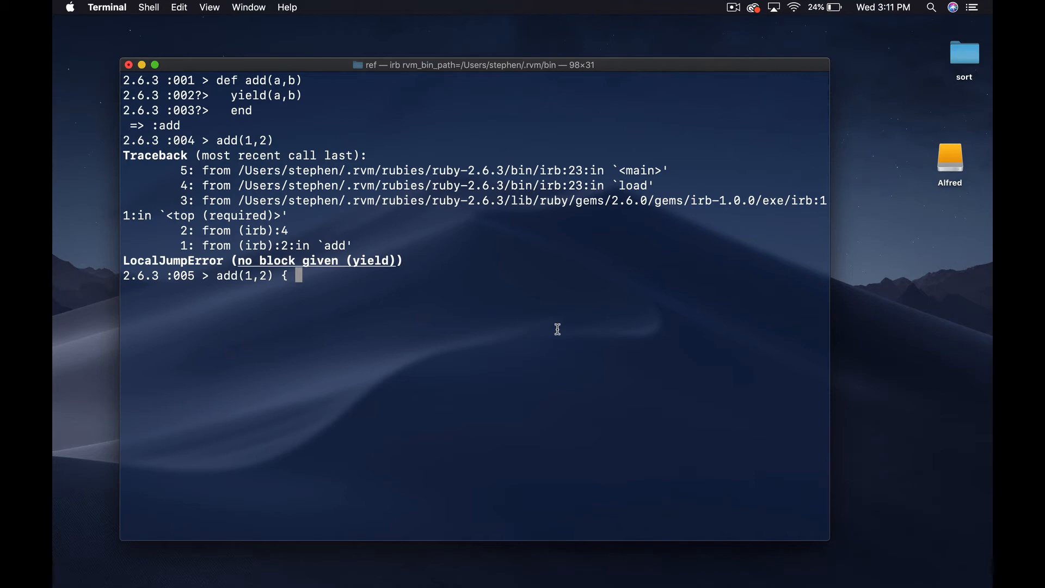
pyautogui.moveTo(265, 138)
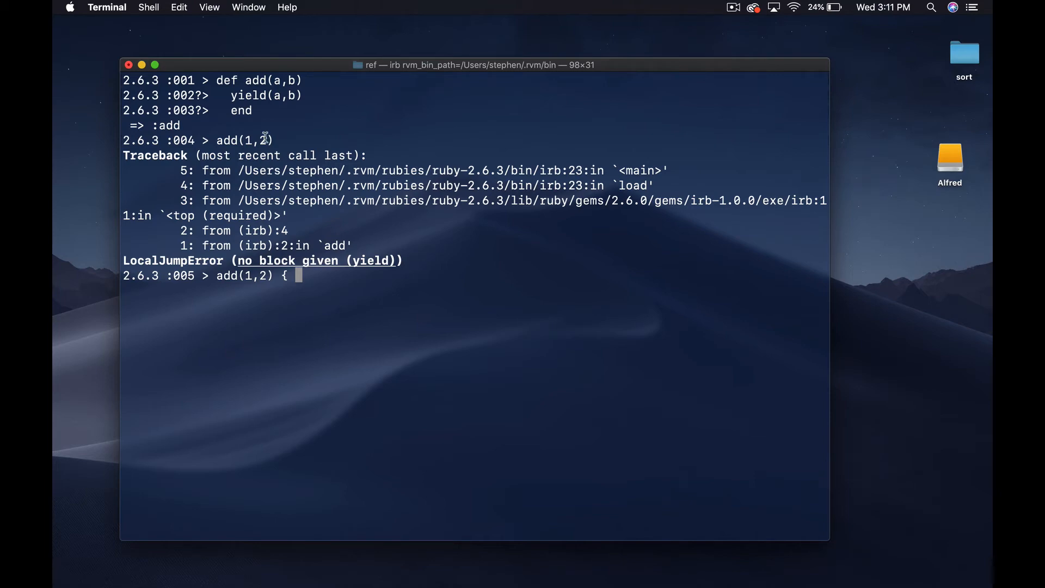
pyautogui.moveTo(419, 339)
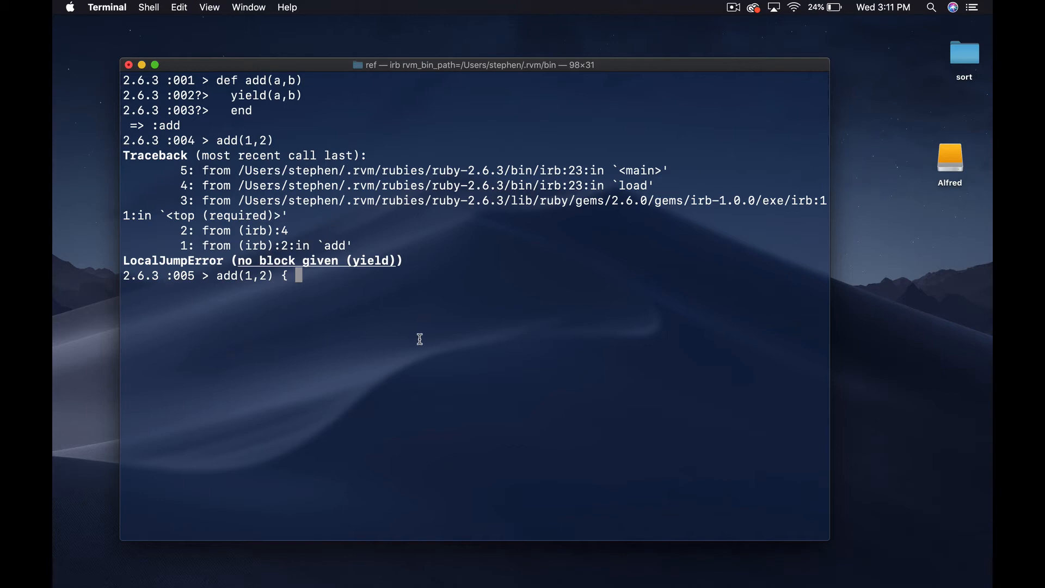
# Evaluate add(1,2) { |a,b| a + b }, returning 3, and start another add(1,2) call
pyautogui.write('|a')
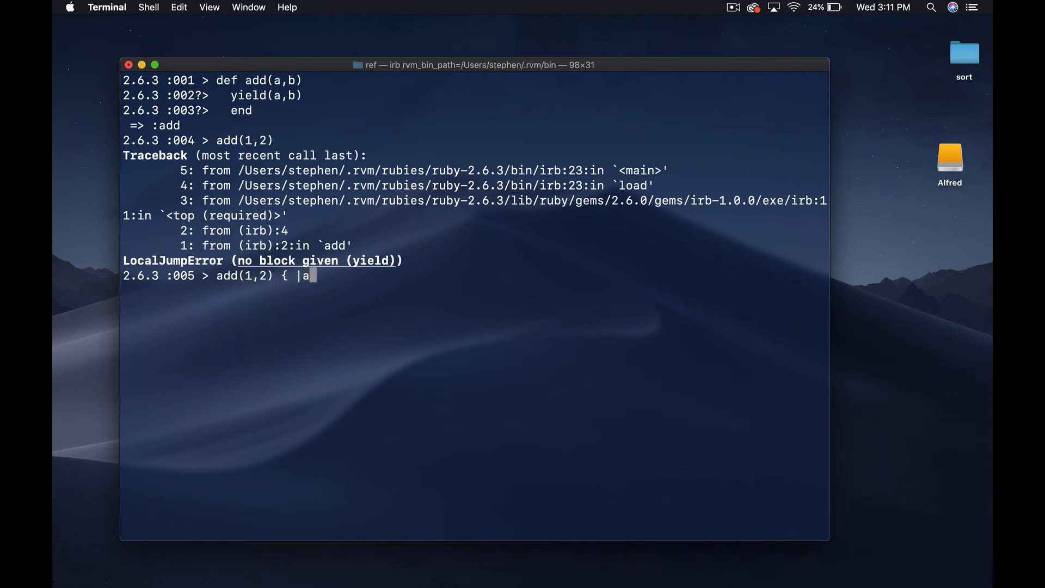
pyautogui.write(',b|')
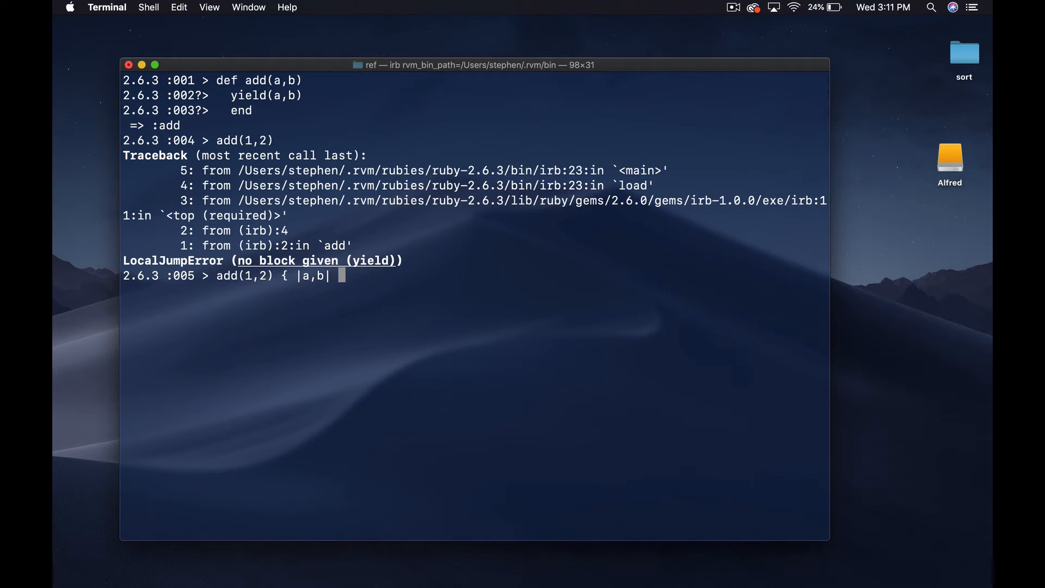
pyautogui.moveTo(305, 95)
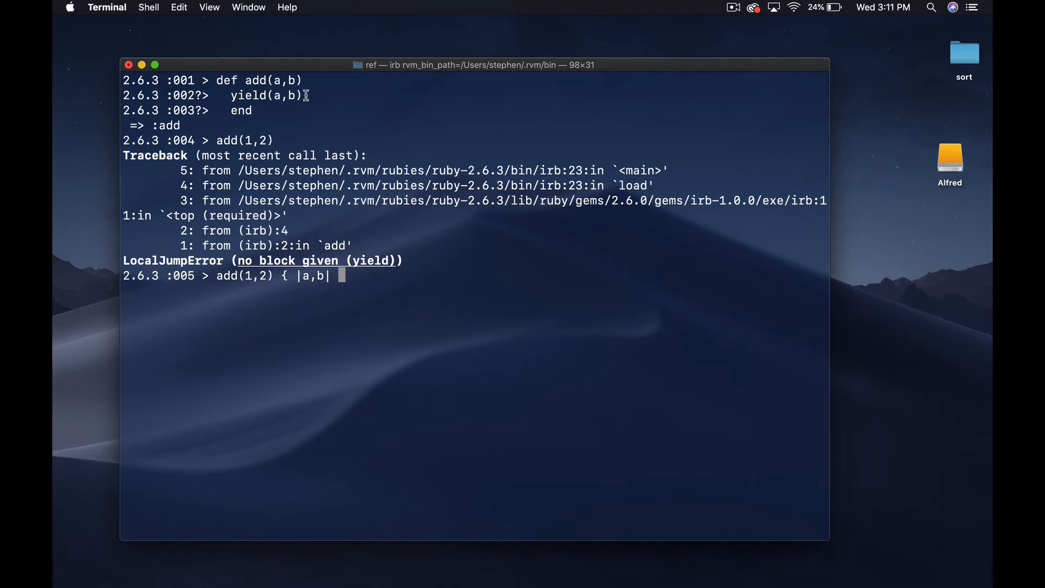
pyautogui.write('a')
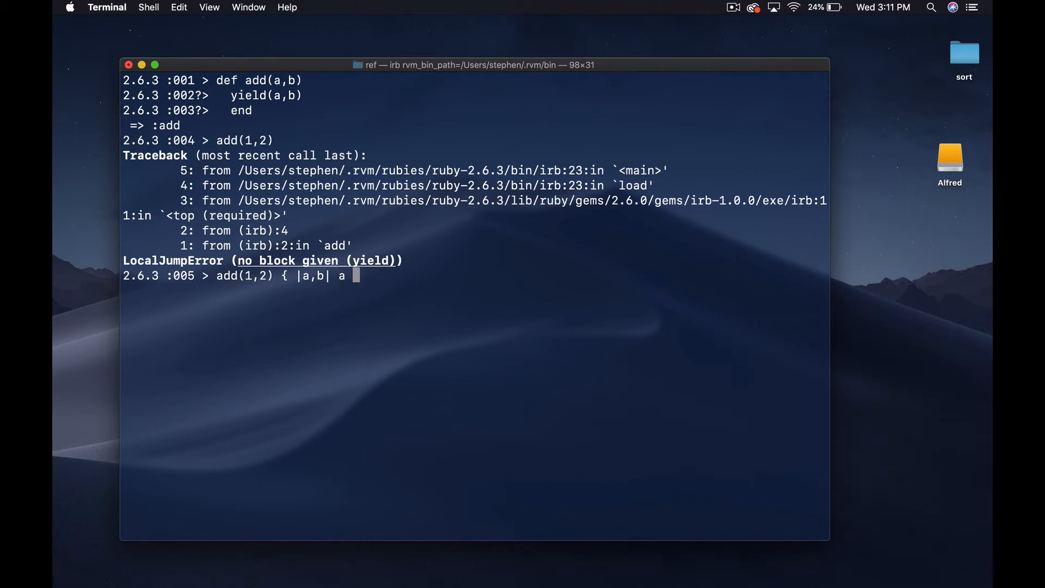
pyautogui.write('+ b }')
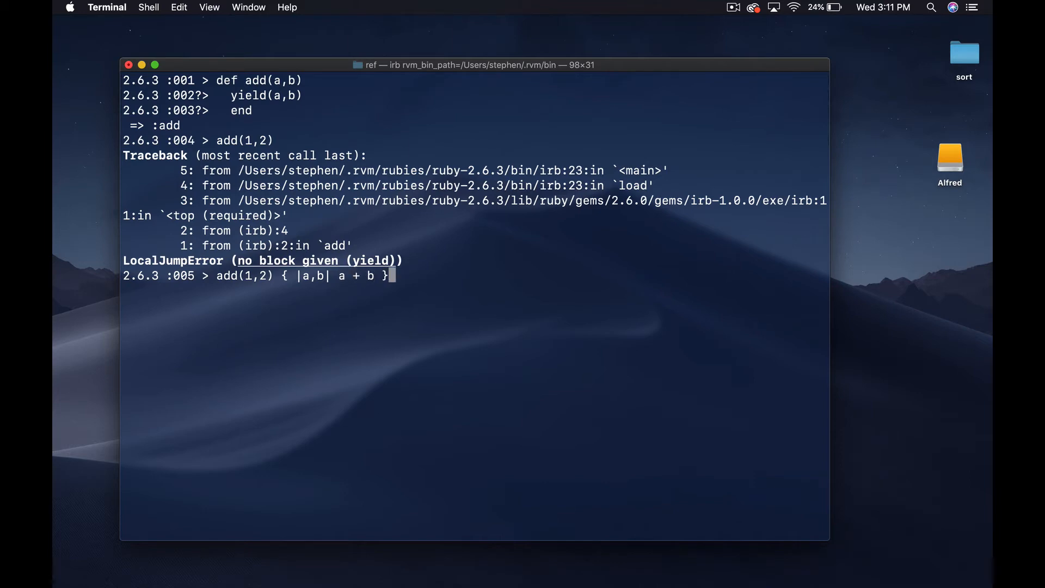
pyautogui.press('Return')
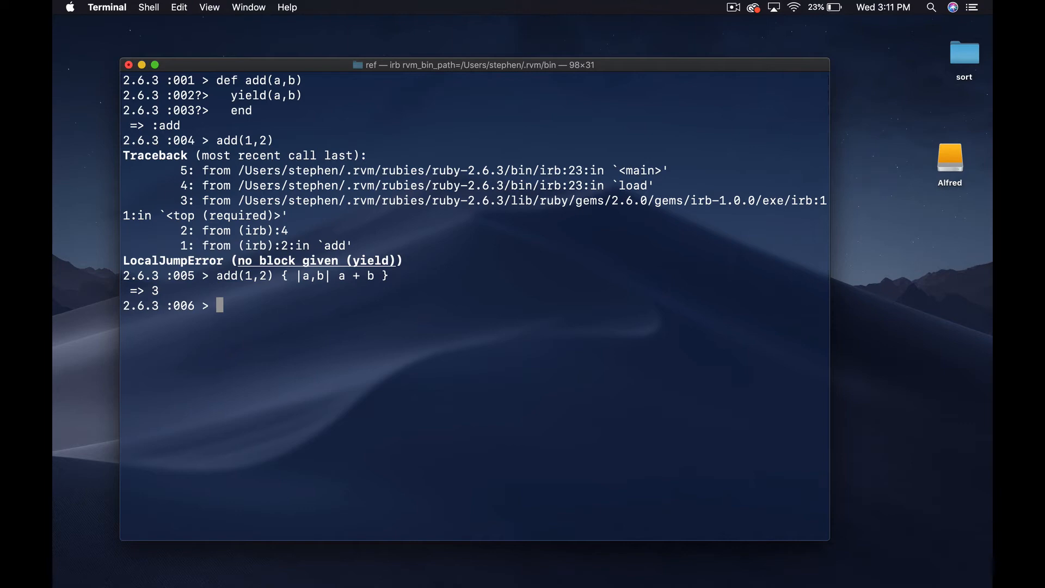
pyautogui.write('add(1,2)')
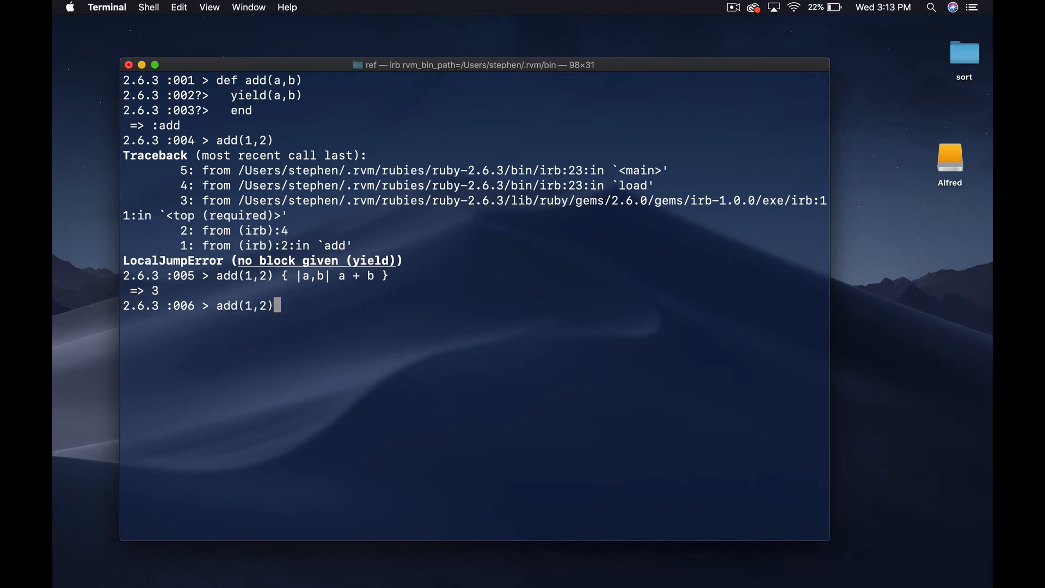
# Redefine add(a,b) to store yield(a,b) in result and print "The answer is... #{result}"
pyautogui.write('def add(a,b)')
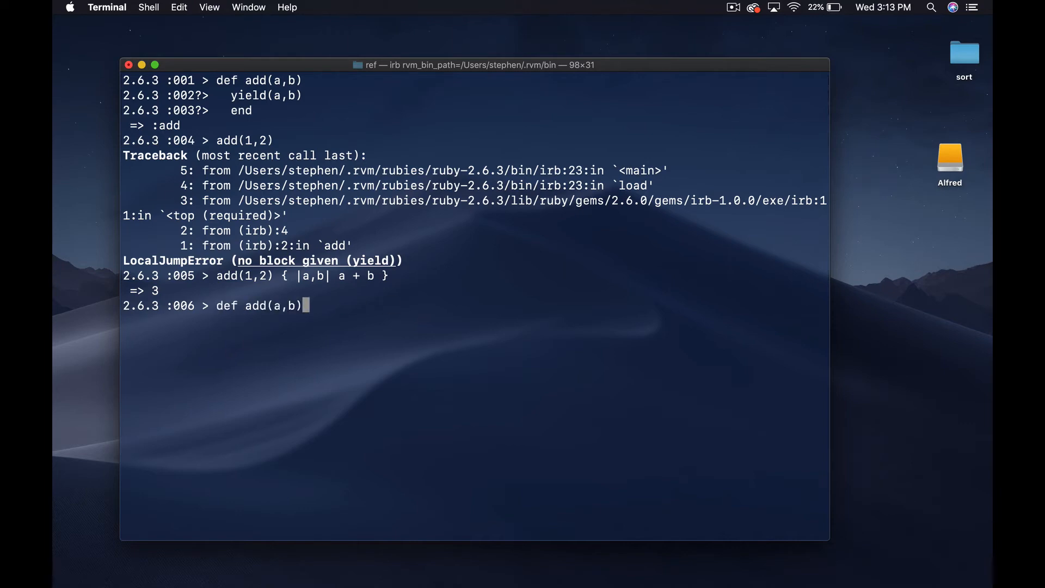
pyautogui.press('Return')
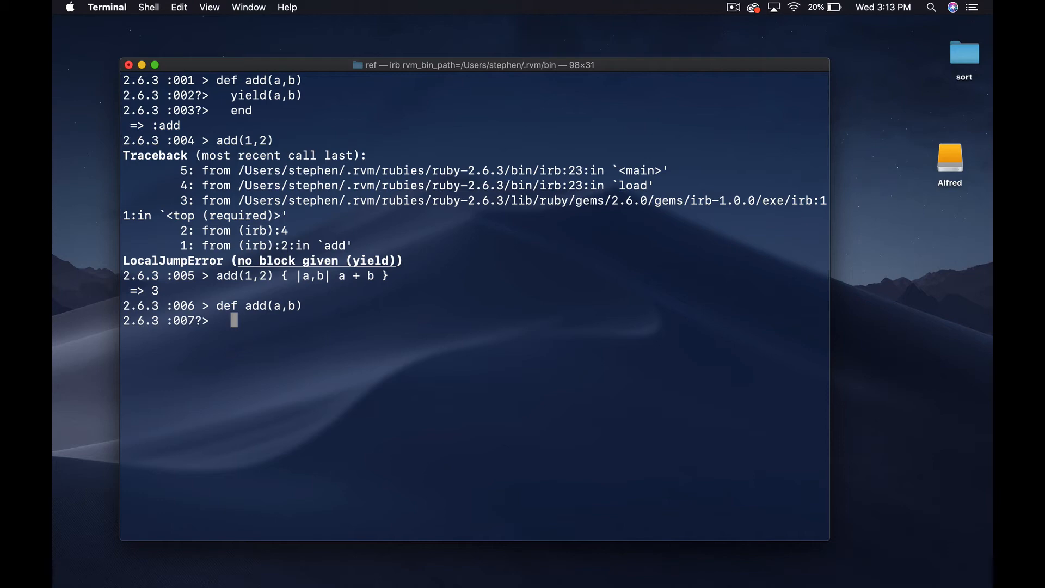
pyautogui.write('r')
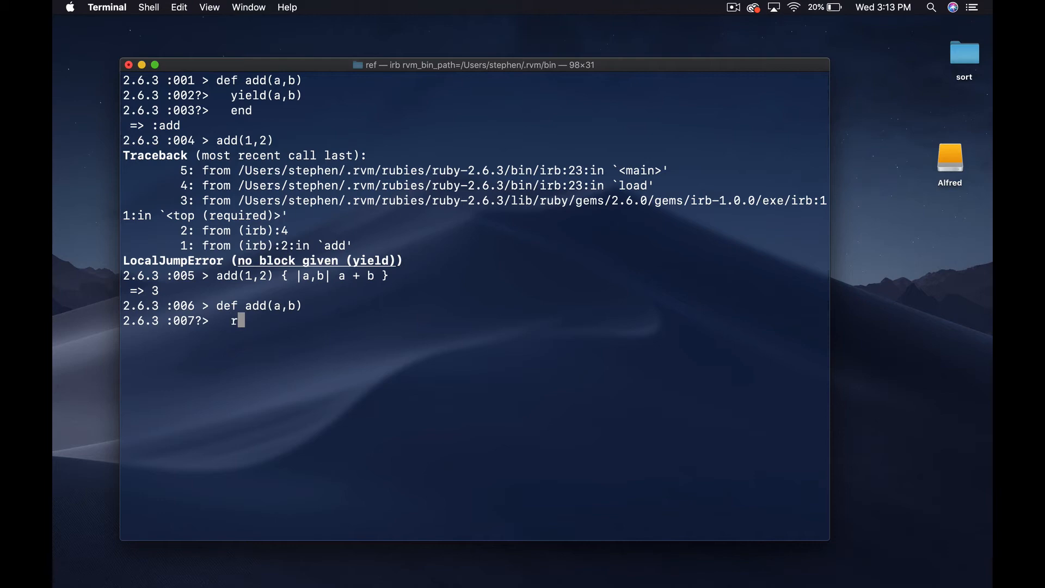
pyautogui.write('esult =')
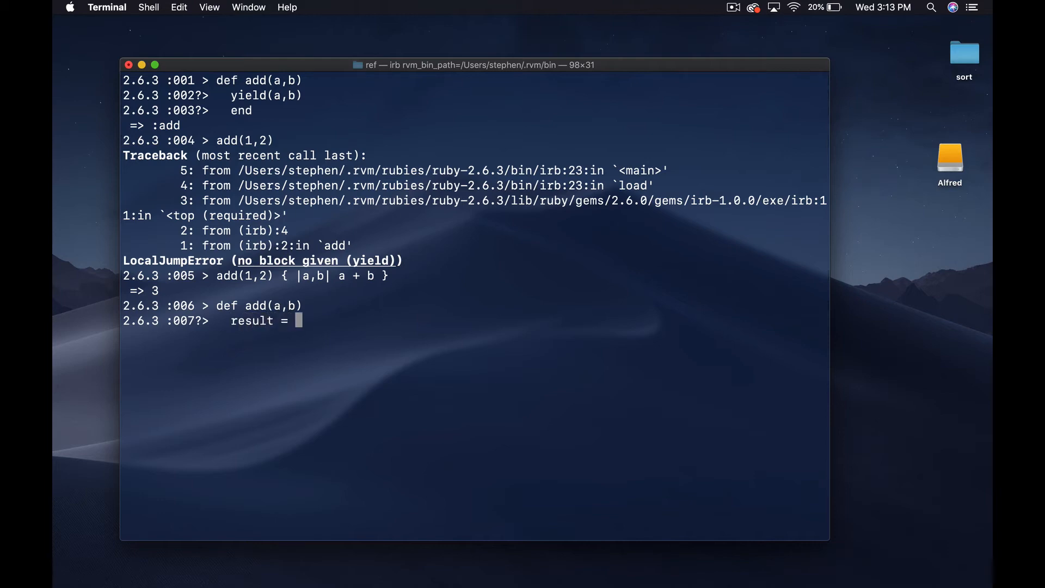
pyautogui.write('yiel')
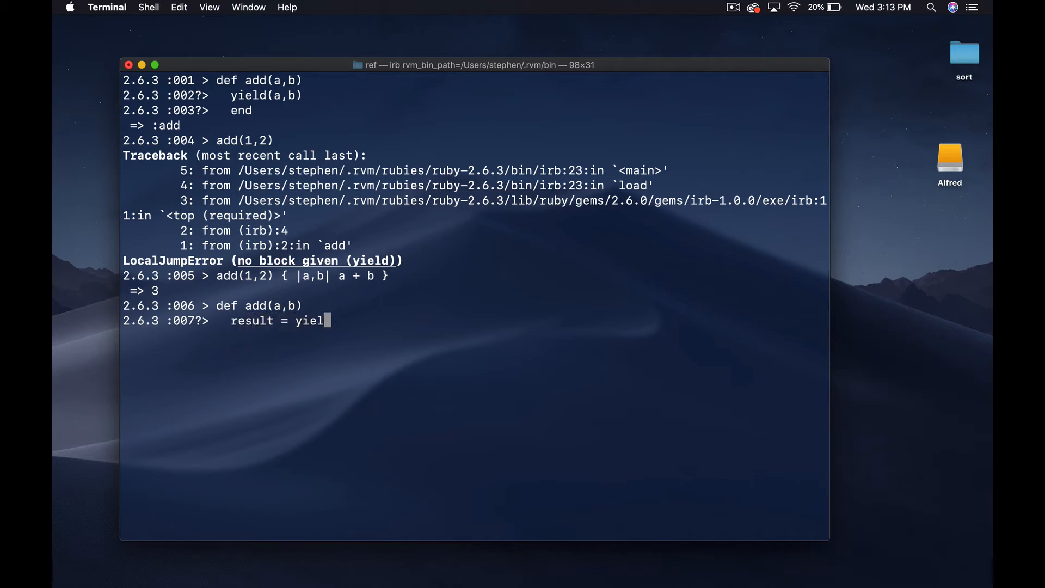
pyautogui.write('d(a,b)')
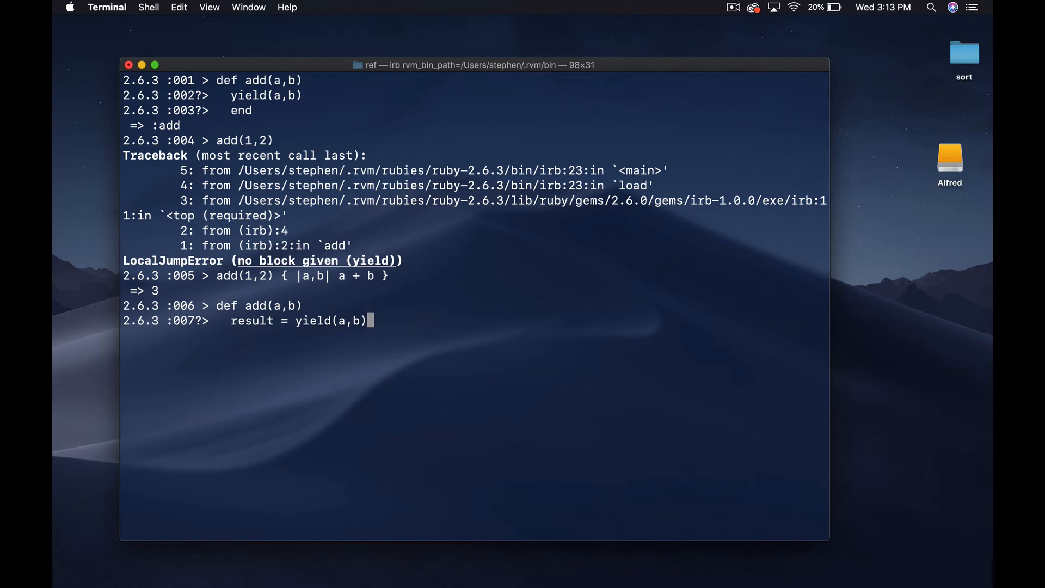
pyautogui.write('puts "')
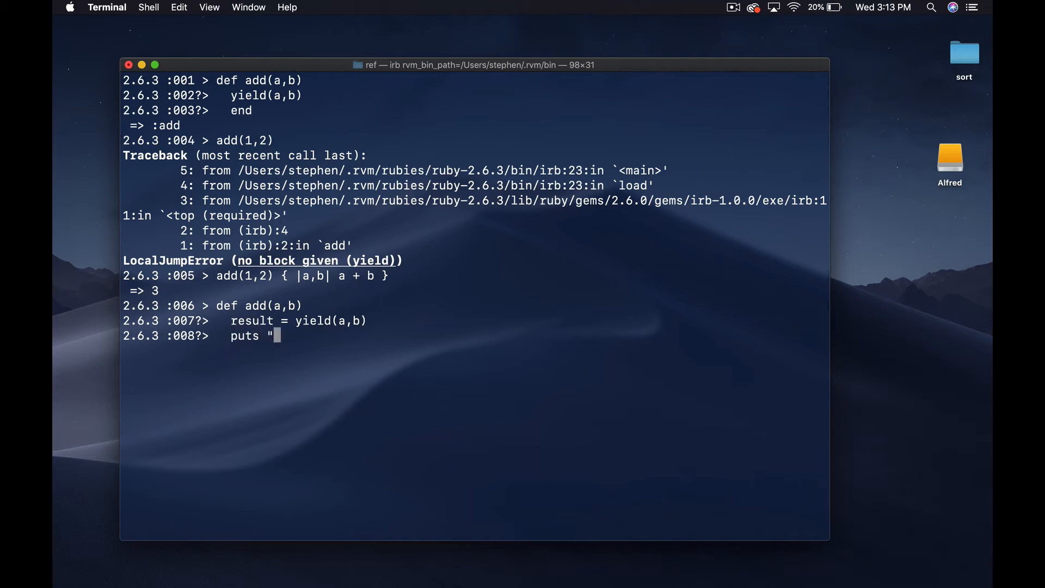
pyautogui.write('The answer is')
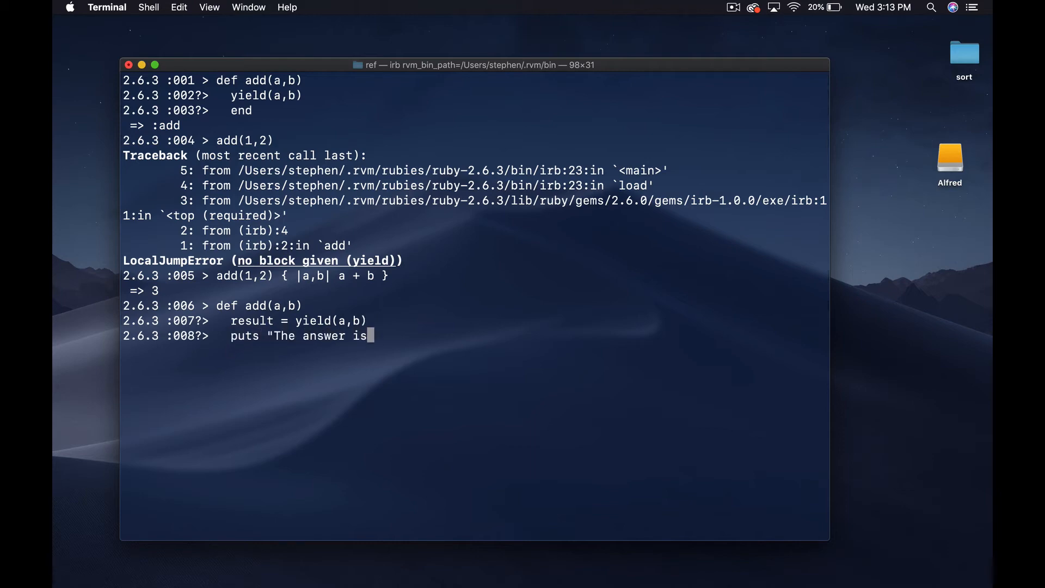
pyautogui.write('... #')
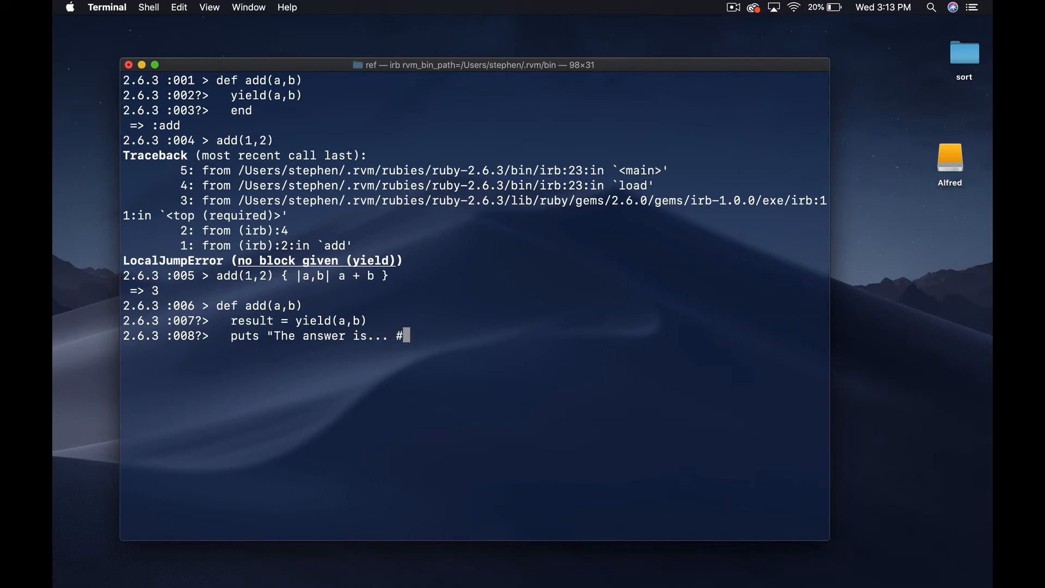
pyautogui.write('{result')
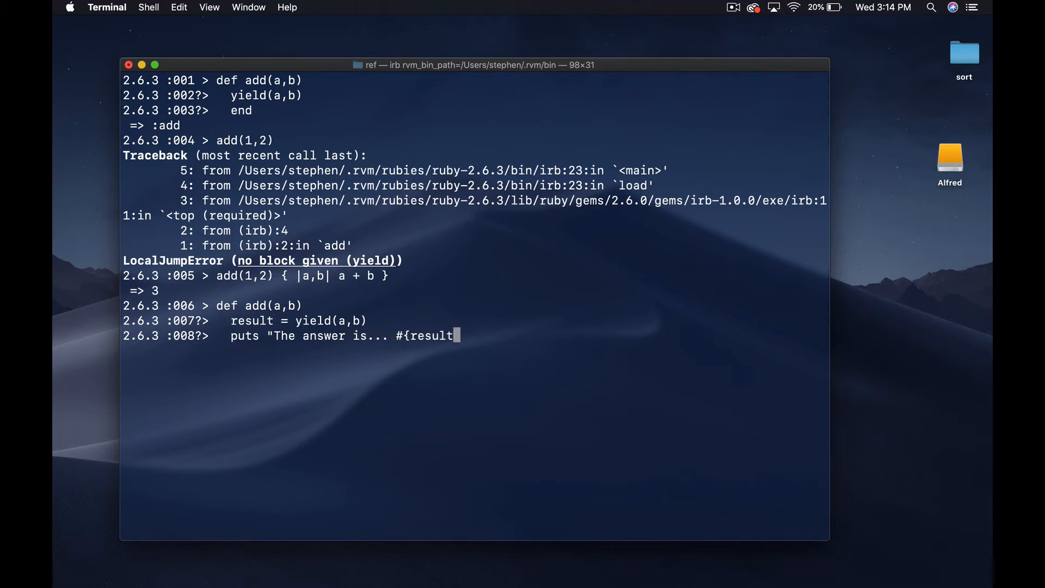
pyautogui.press('Return')
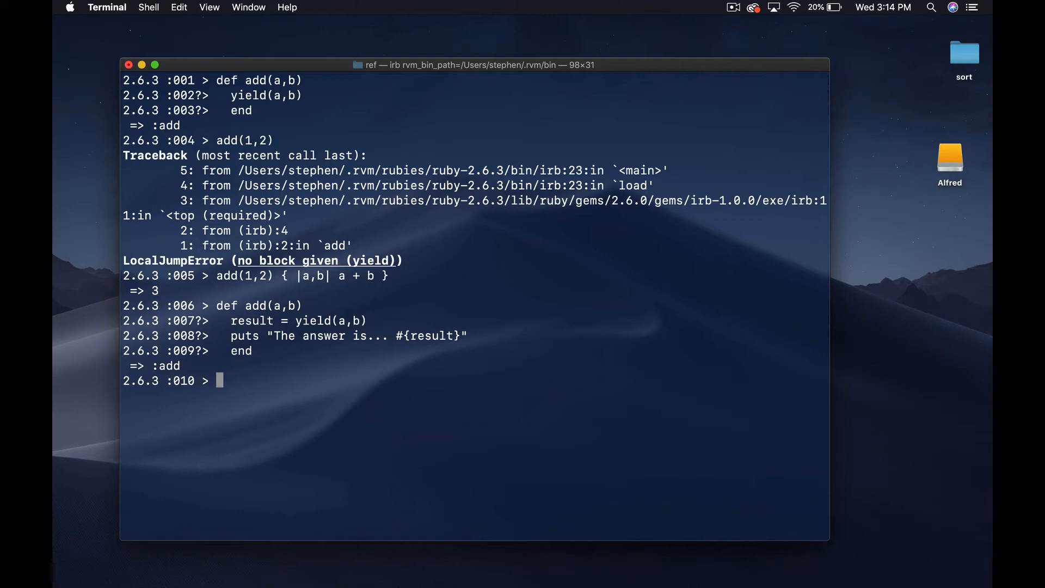
pyautogui.write('add(3')
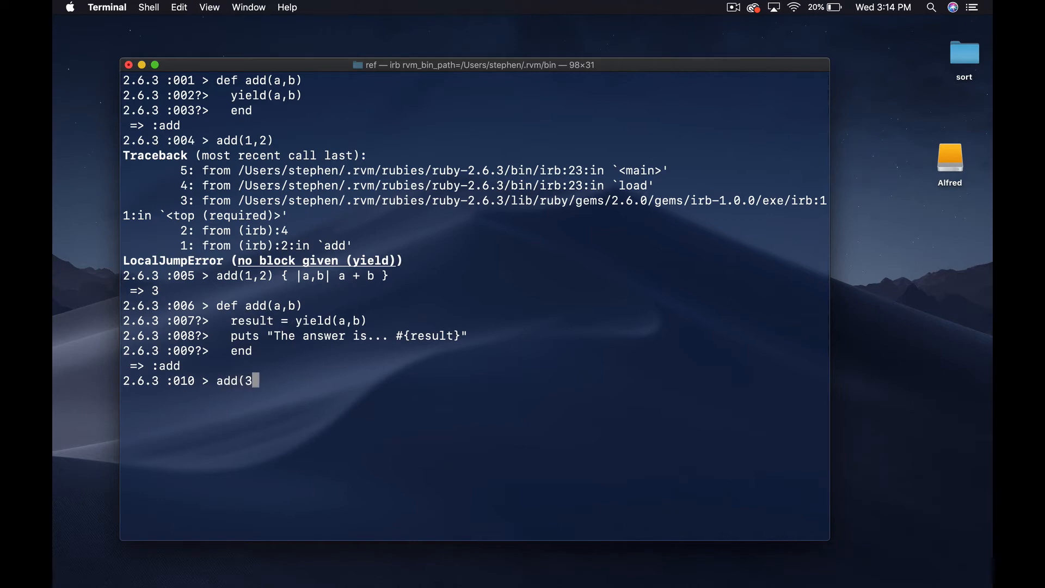
# Run add(3,4) with a summing block, printing "The answer is... 7" and returning nil
pyautogui.write(',4) { |a,b| a +')
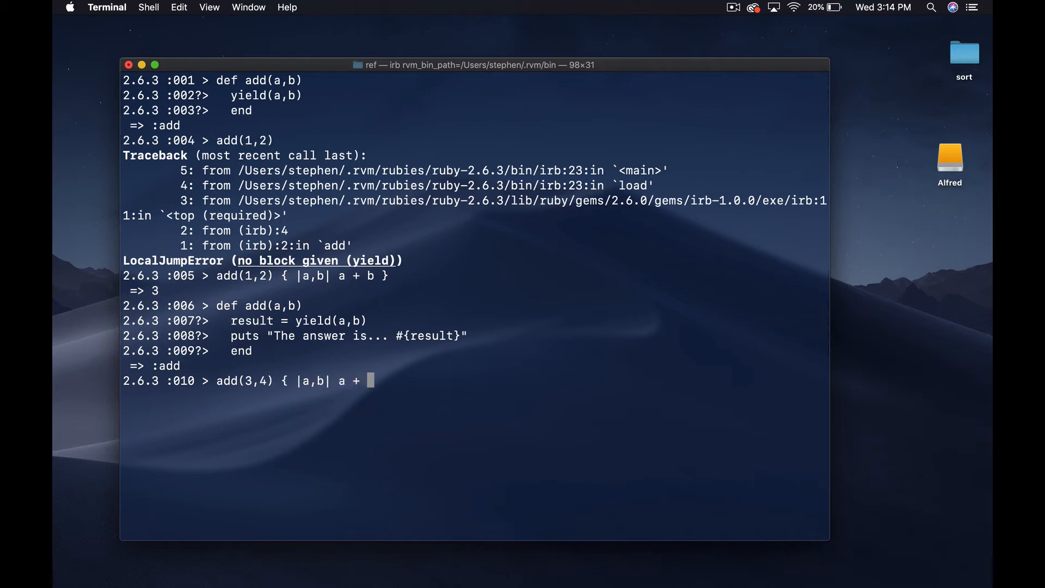
pyautogui.press('Return')
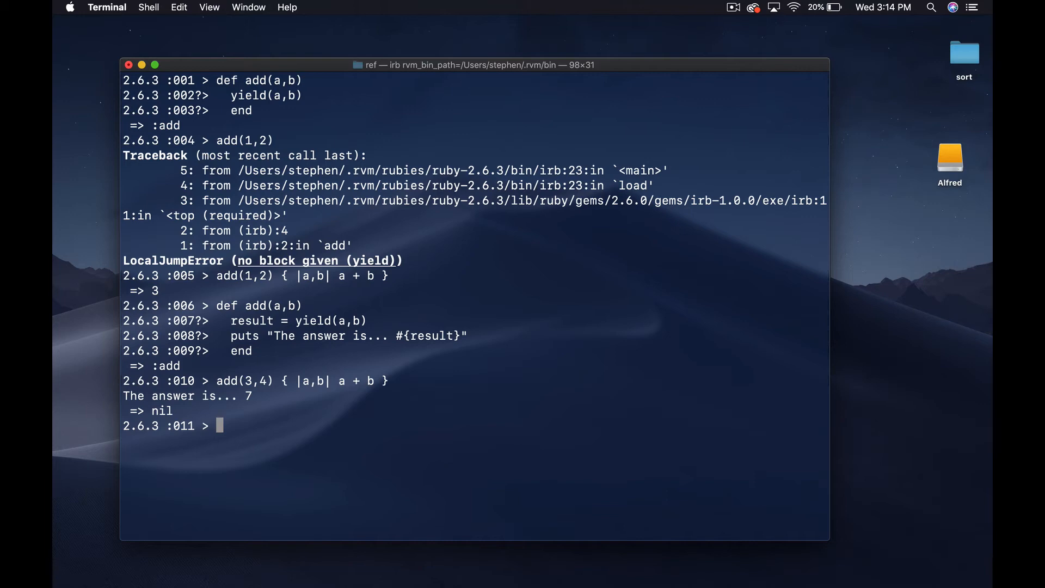
pyautogui.moveTo(360, 314)
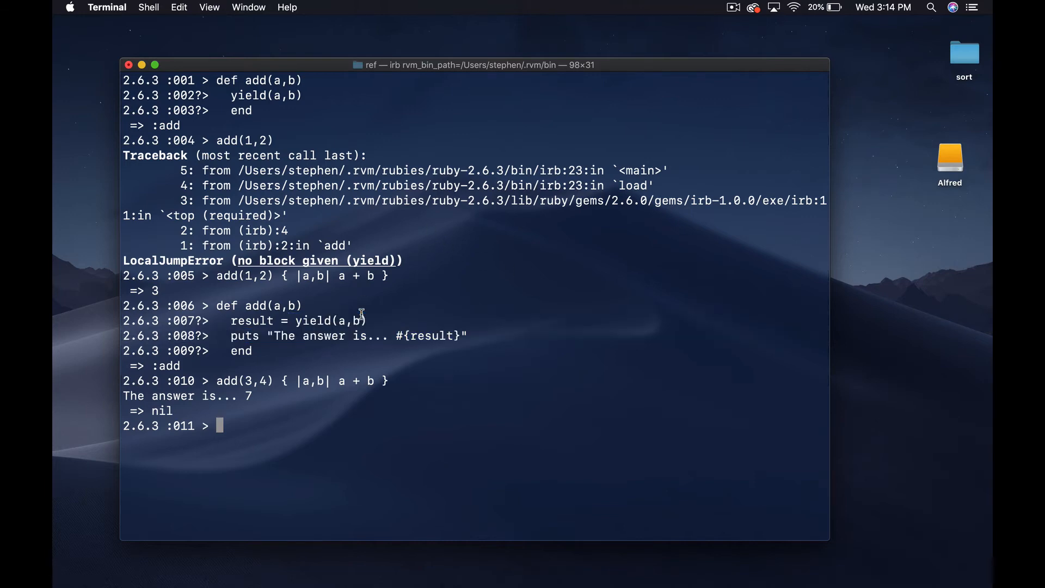
pyautogui.moveTo(468, 366)
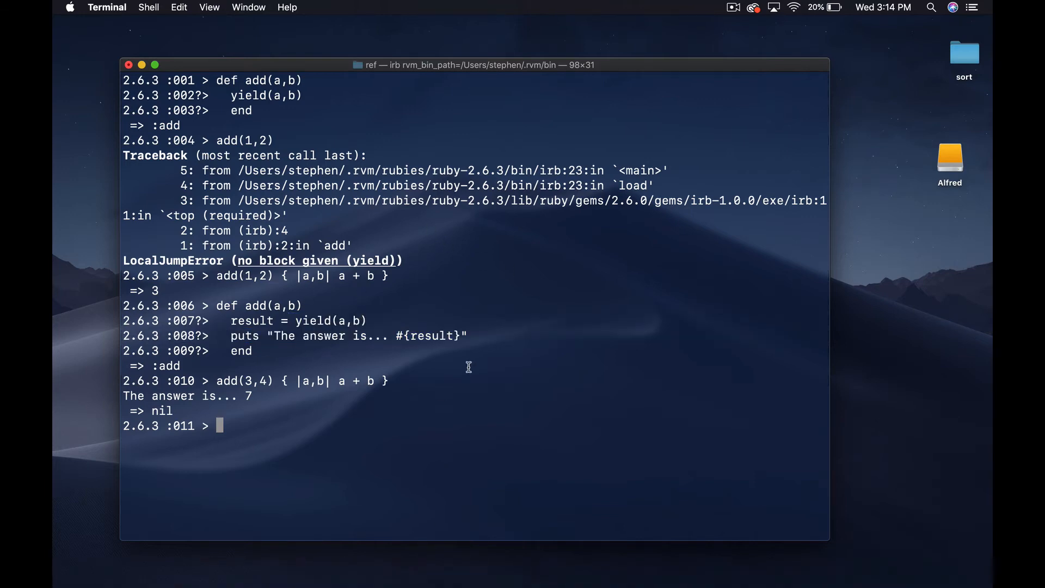
pyautogui.moveTo(733, 533)
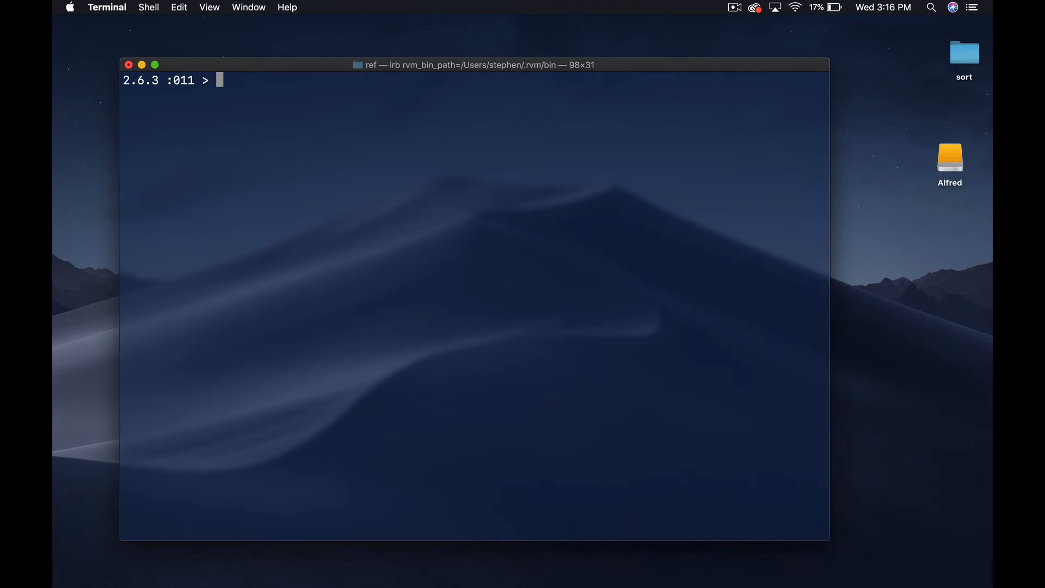
# Define add(a,b,&block) whose body calls block.call(a,b)
pyautogui.write('deff')
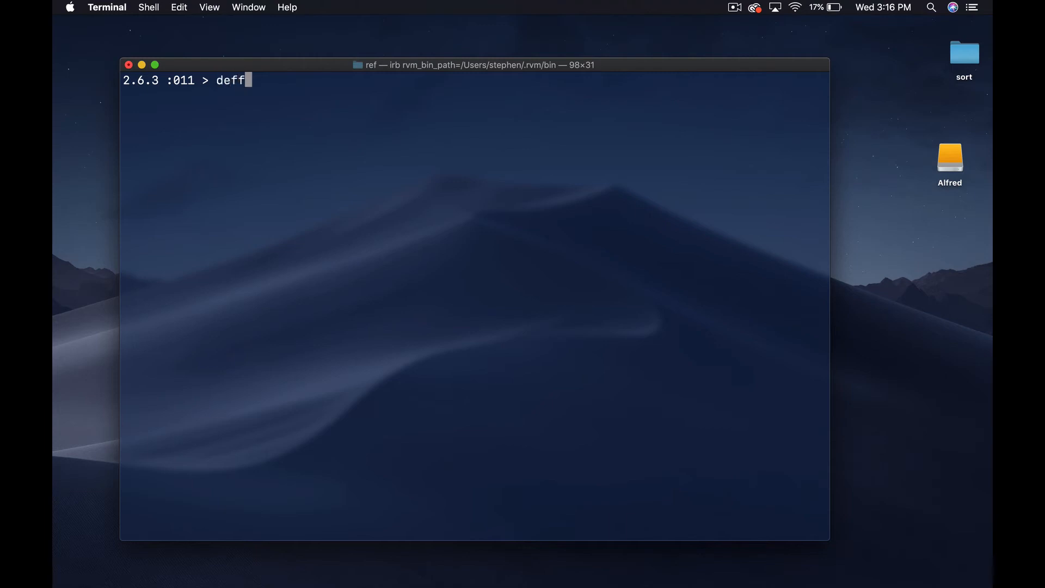
pyautogui.write('a')
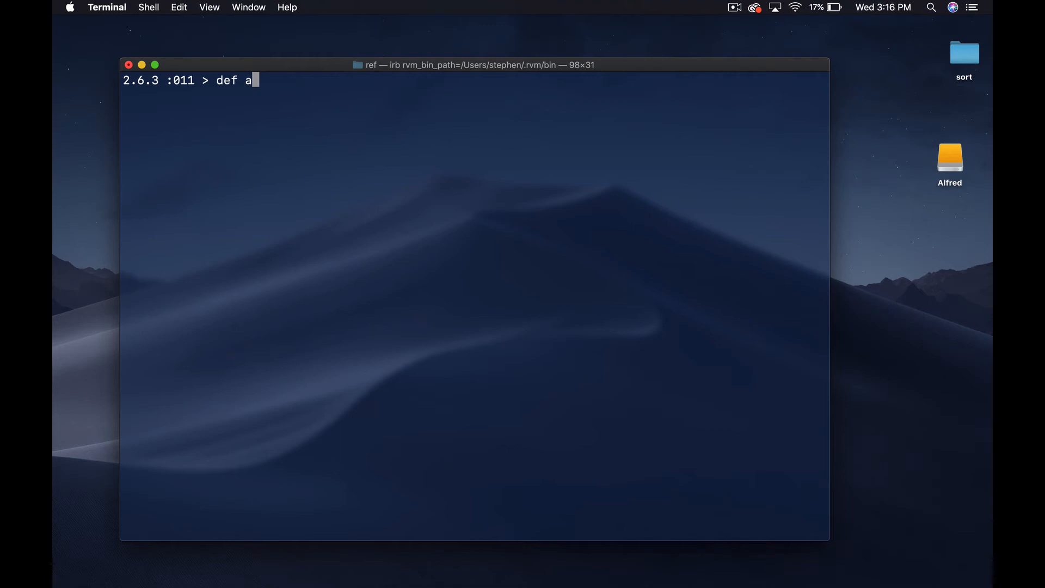
pyautogui.write('dd(a,b,')
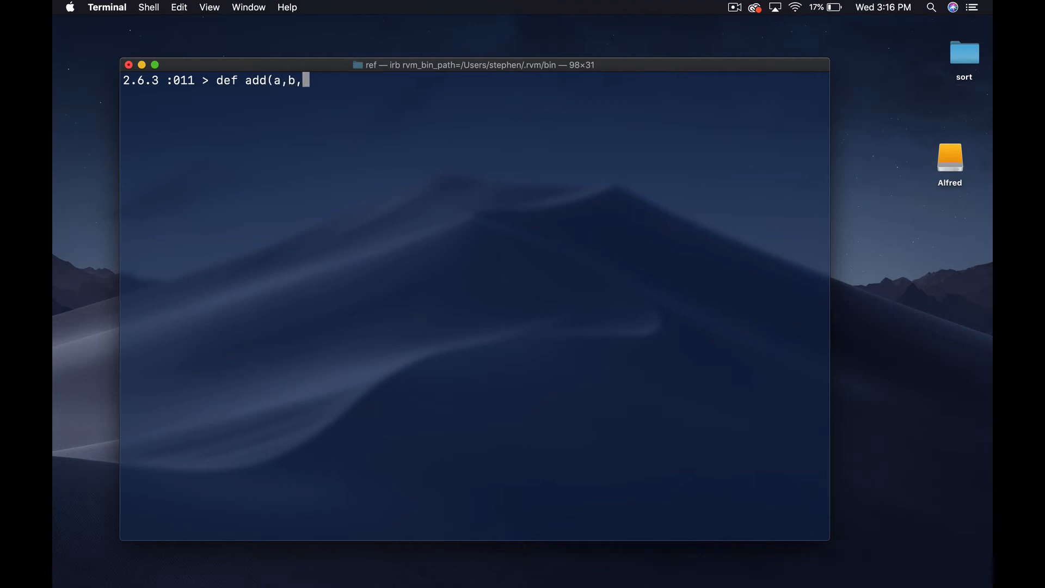
pyautogui.write('&block')
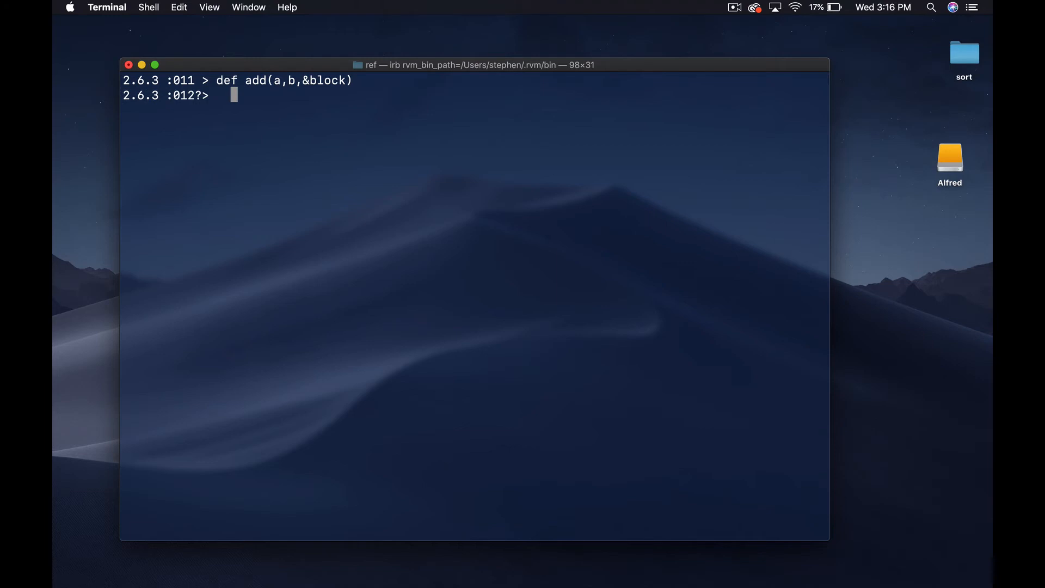
pyautogui.write('block.call')
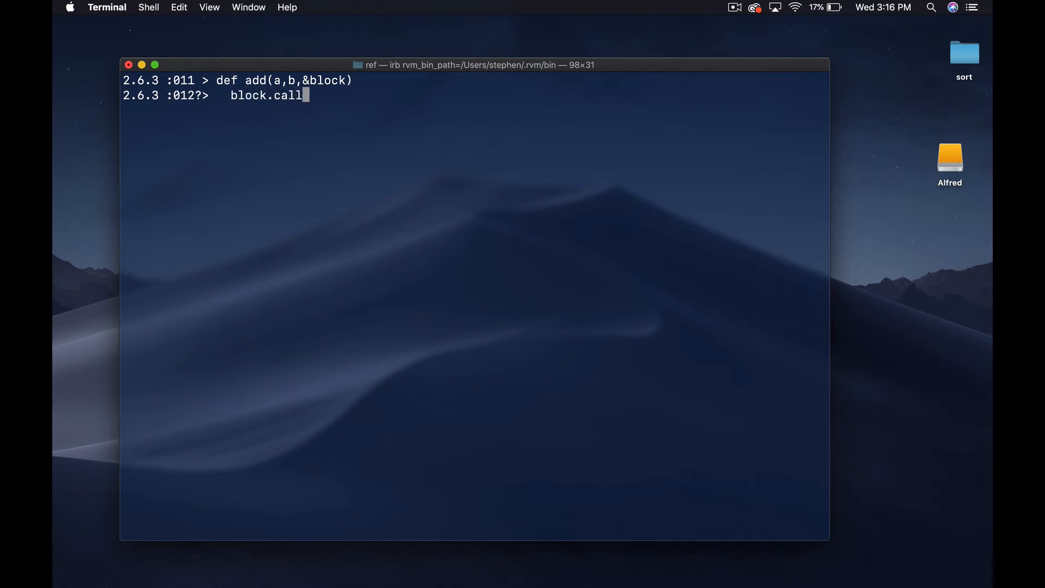
pyautogui.write('(a,b)')
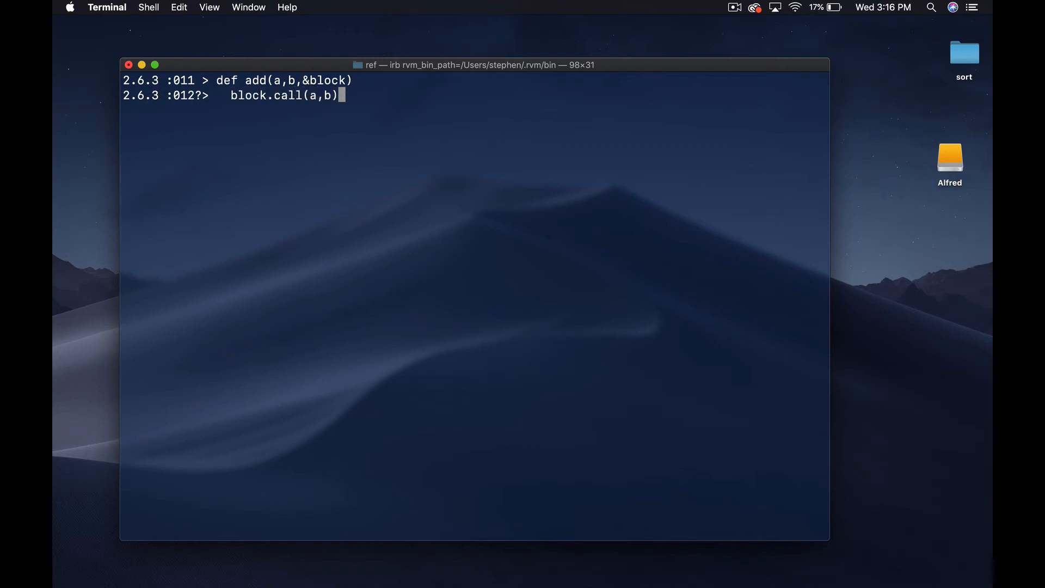
pyautogui.write('en')
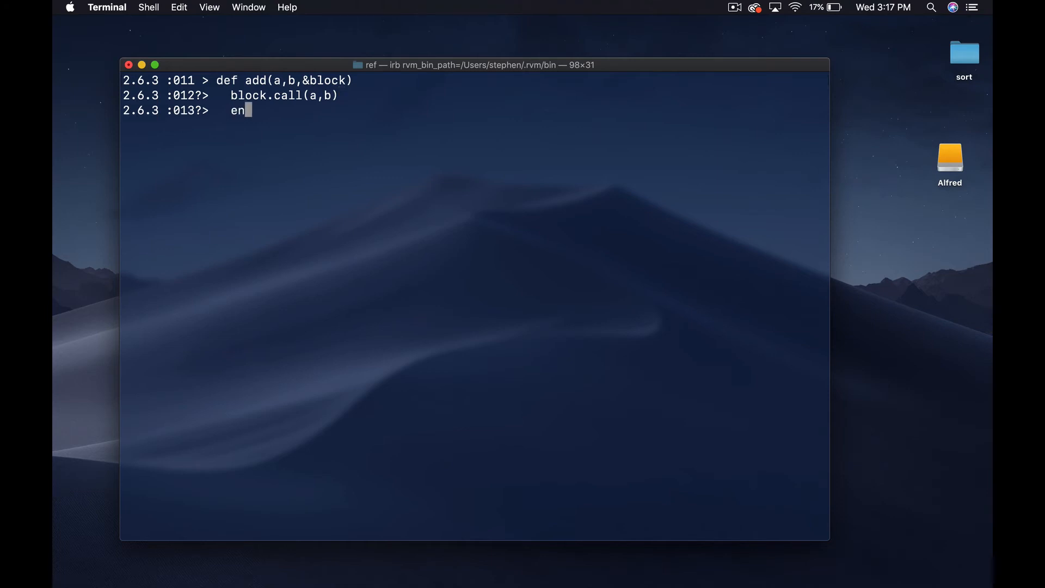
pyautogui.press('Return')
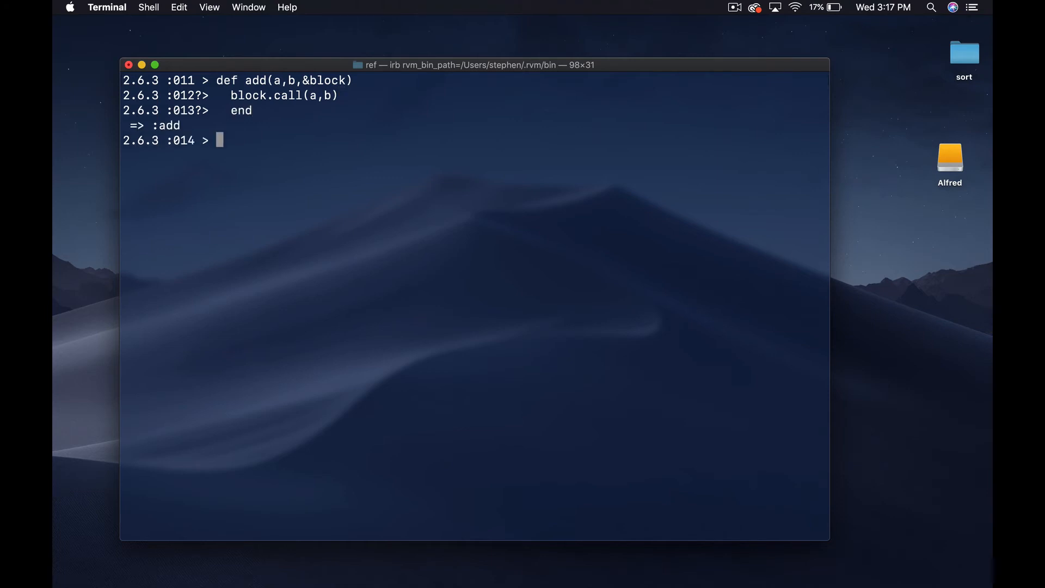
# Run add(1,2) { |a,b| a + b }, returning 3, and start another add definition
pyautogui.write('add(')
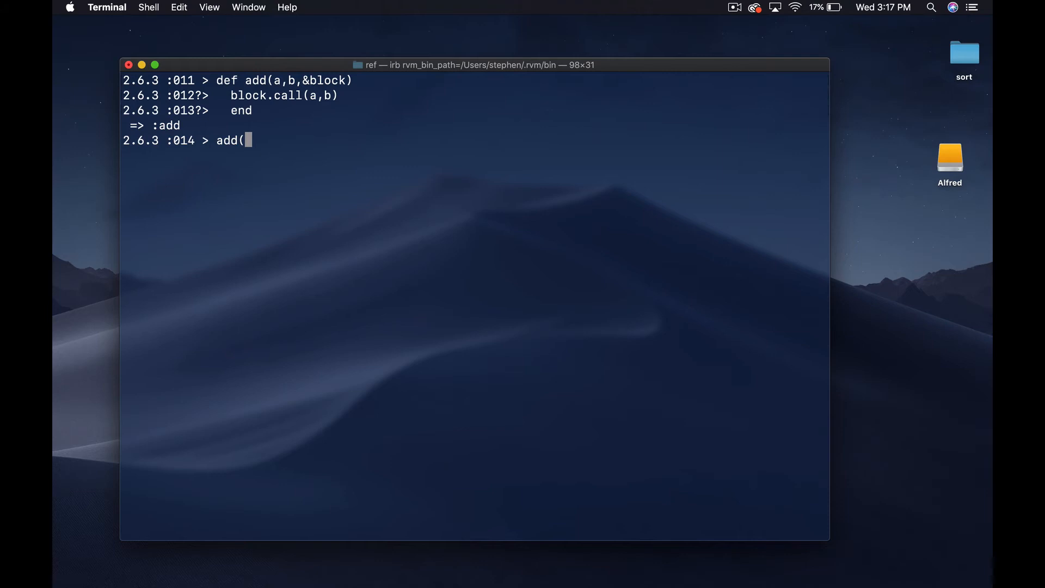
pyautogui.write('1,2')
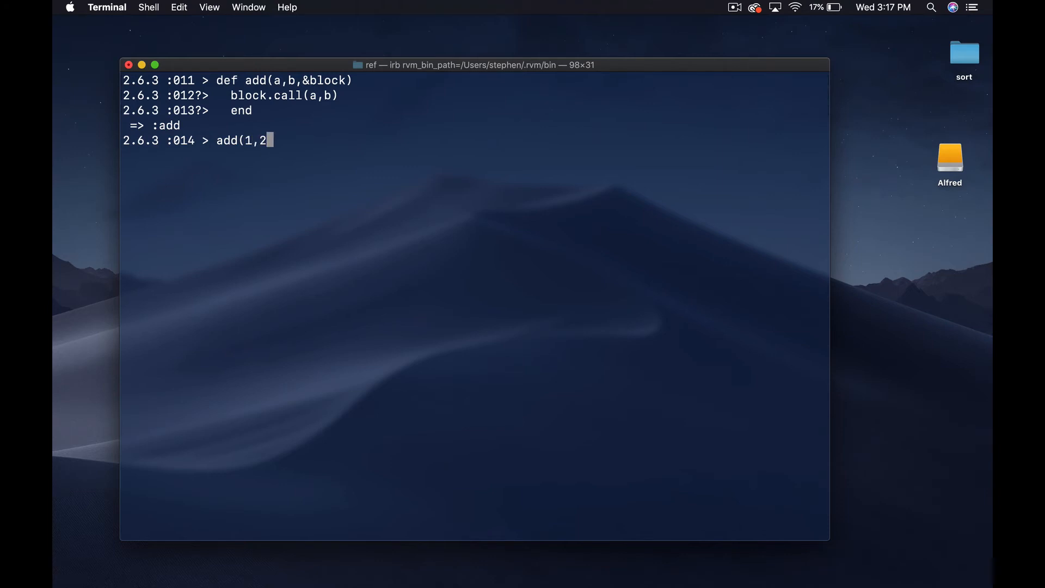
pyautogui.write(')')
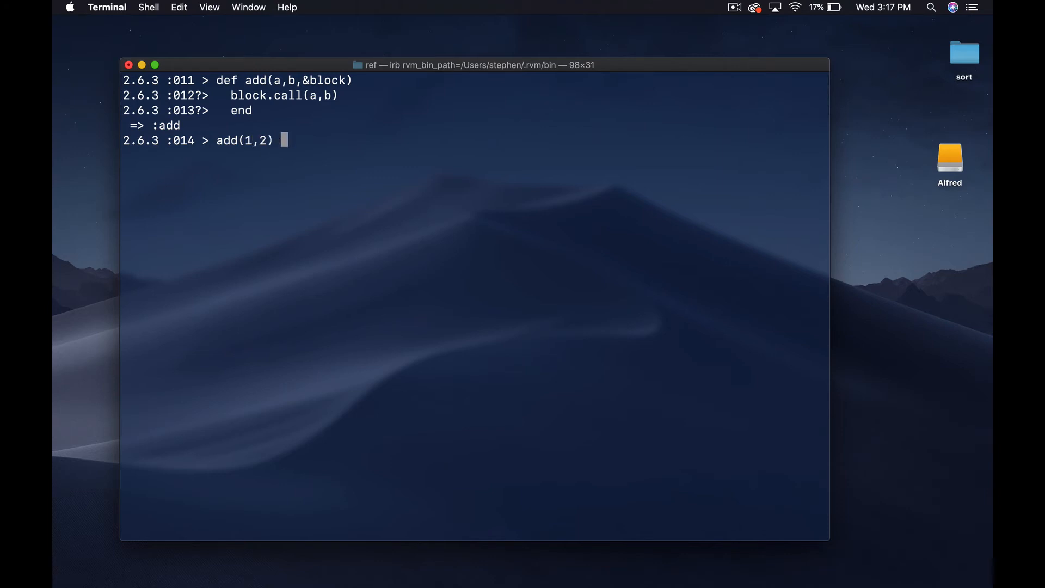
pyautogui.write('{ |a,')
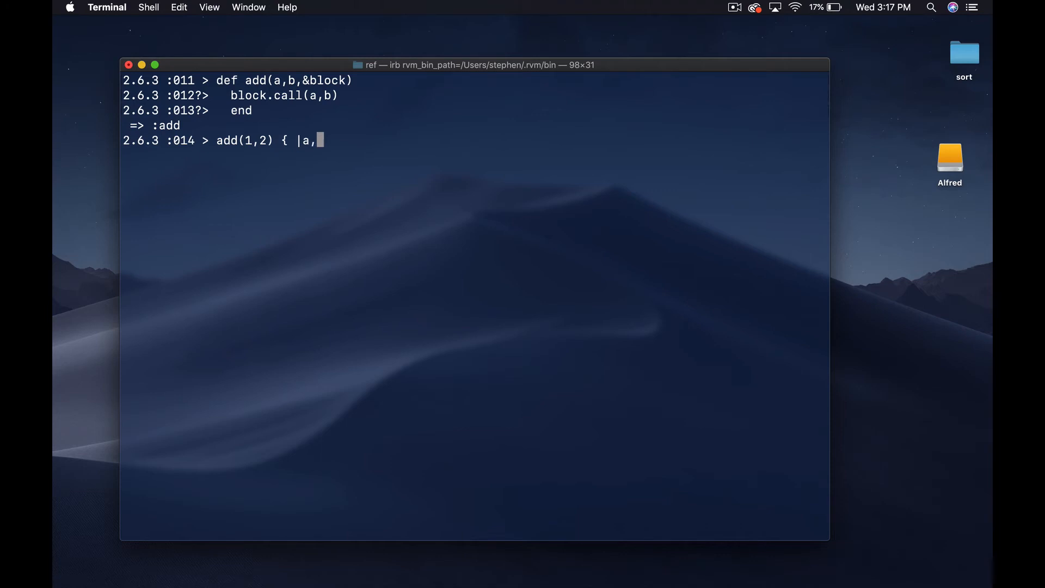
pyautogui.write('b| a')
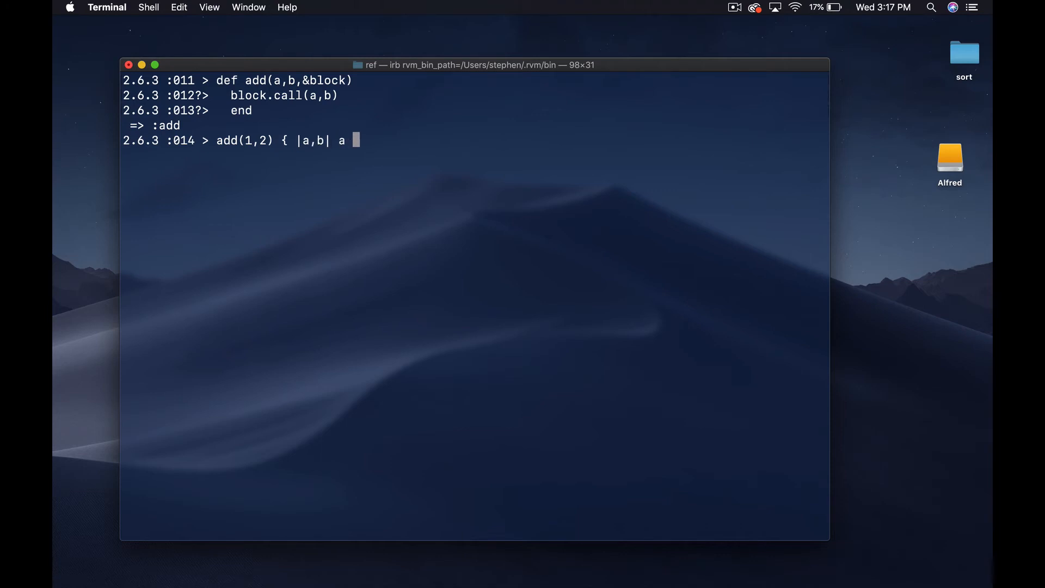
pyautogui.press('Return')
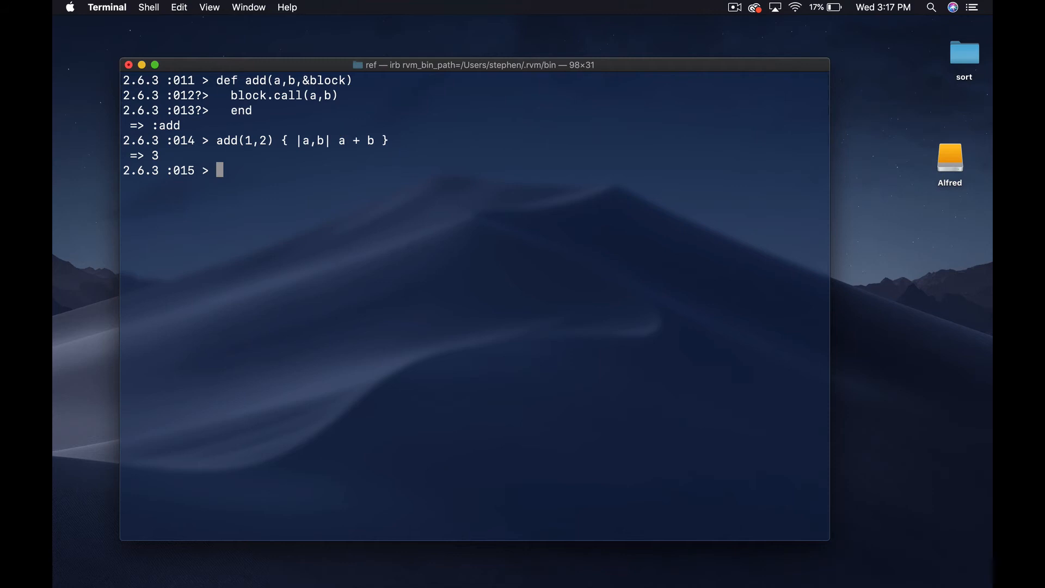
pyautogui.write('def add(a,b,&block)')
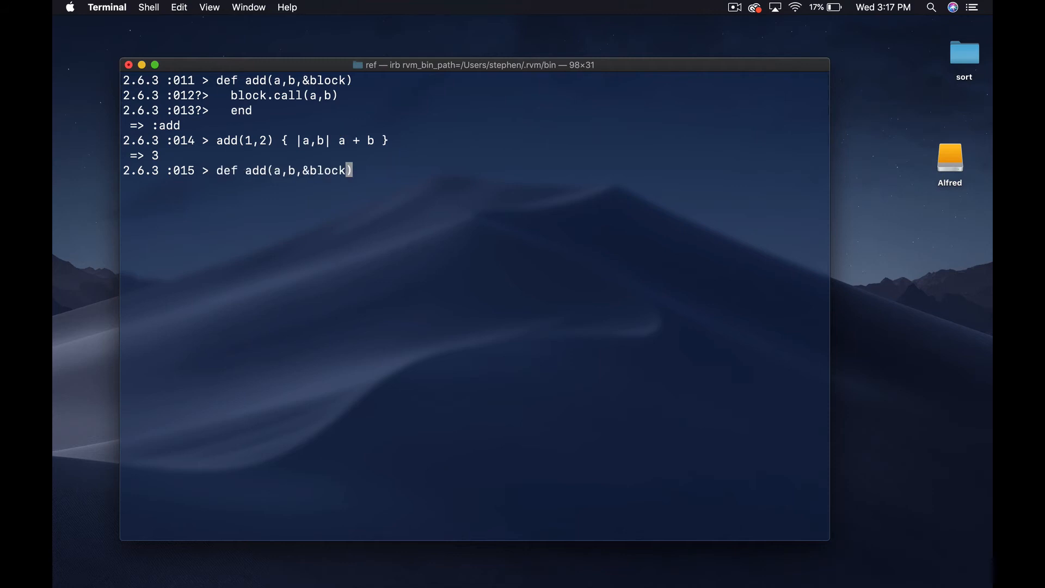
# Redefine add(a,b,&math) calling math.call(a,b) and confirm add(1,2) { |a,b| a + b } returns 3
pyautogui.write('ma')
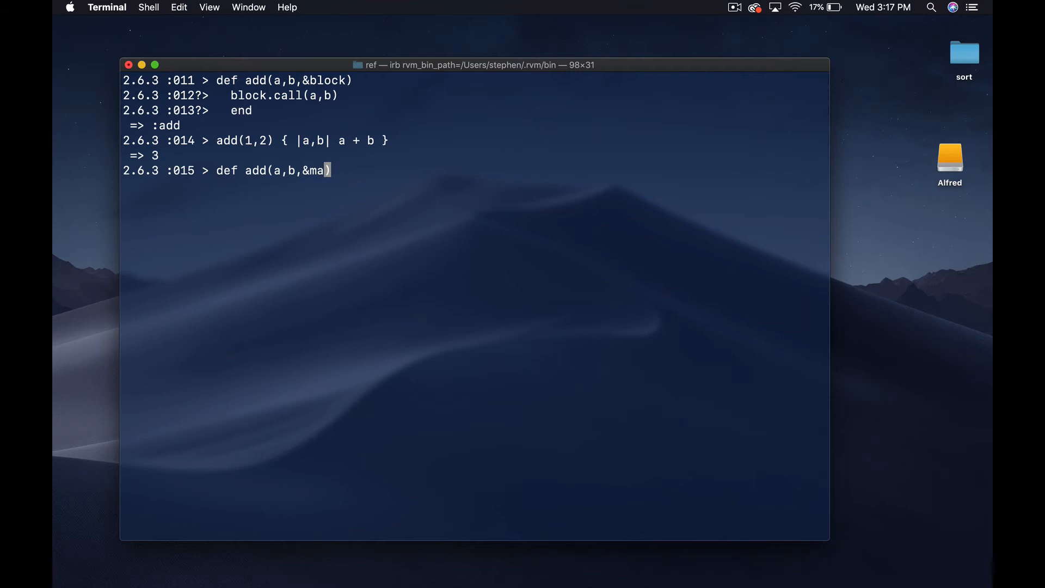
pyautogui.press('Return')
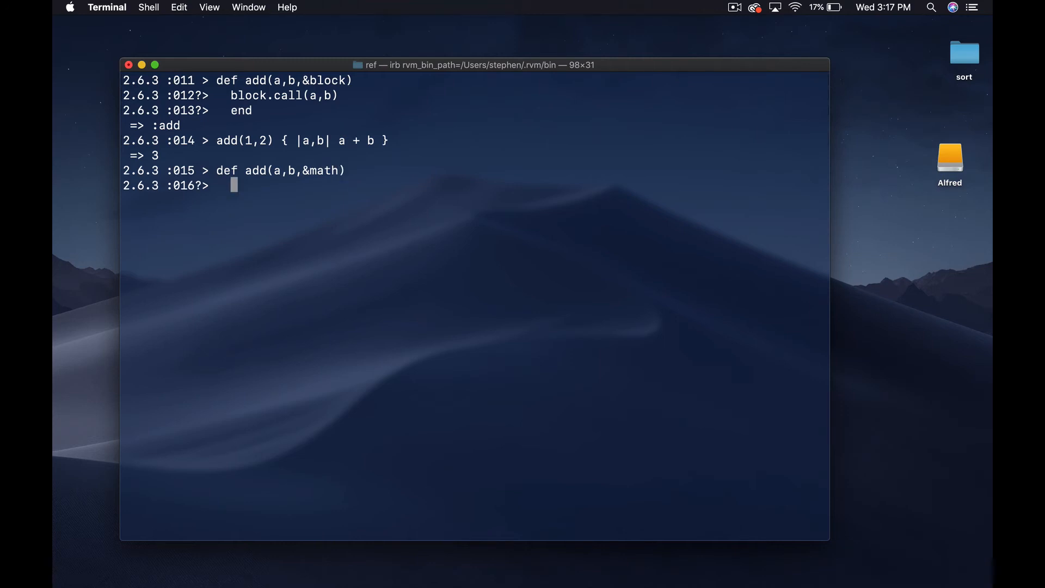
pyautogui.write('block.call(a,b')
pyautogui.write('end')
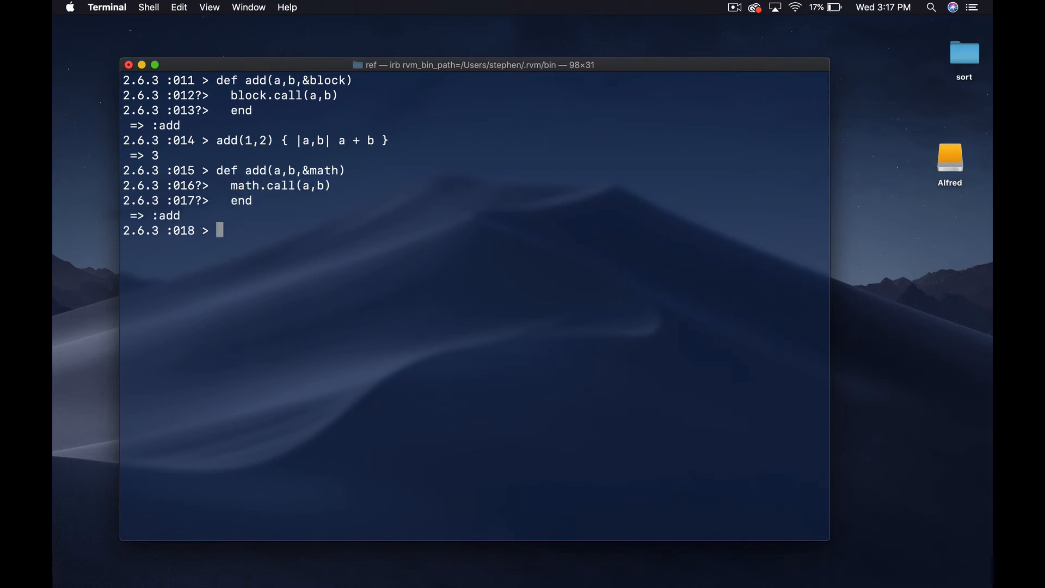
pyautogui.write('add(1,2) { |a,b| a + b }')
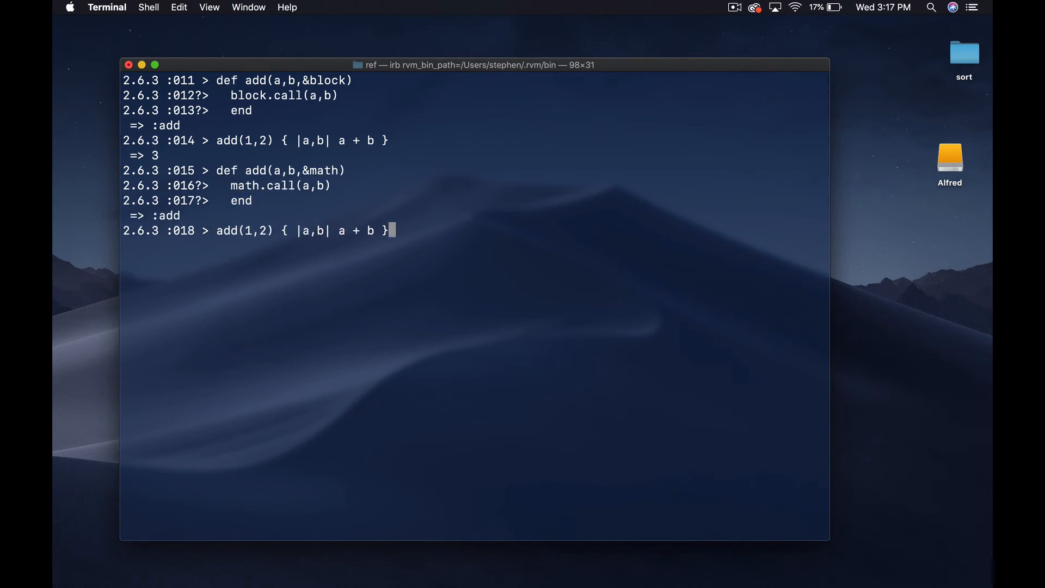
pyautogui.press('Return')
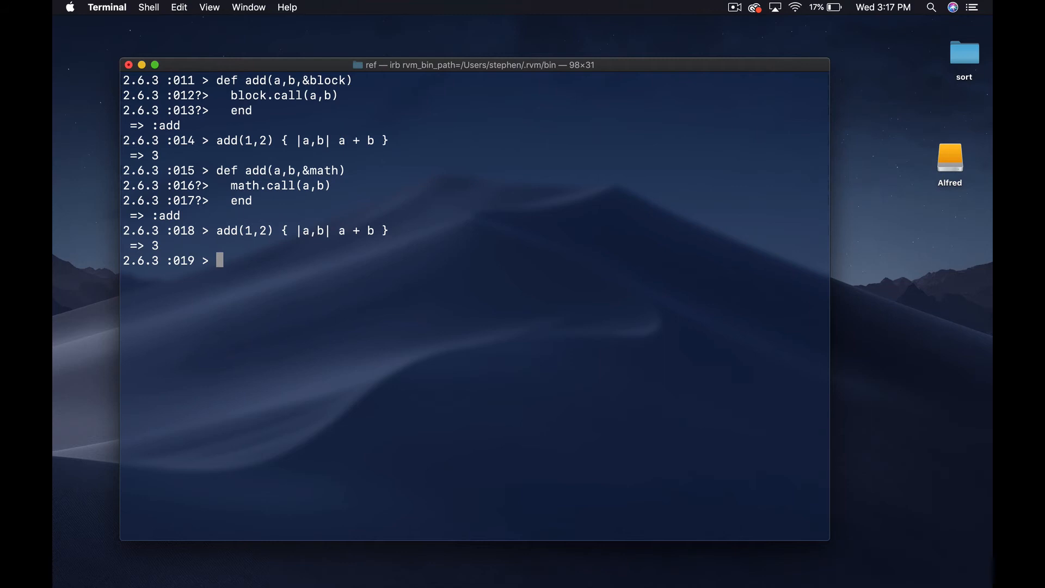
pyautogui.moveTo(392, 173)
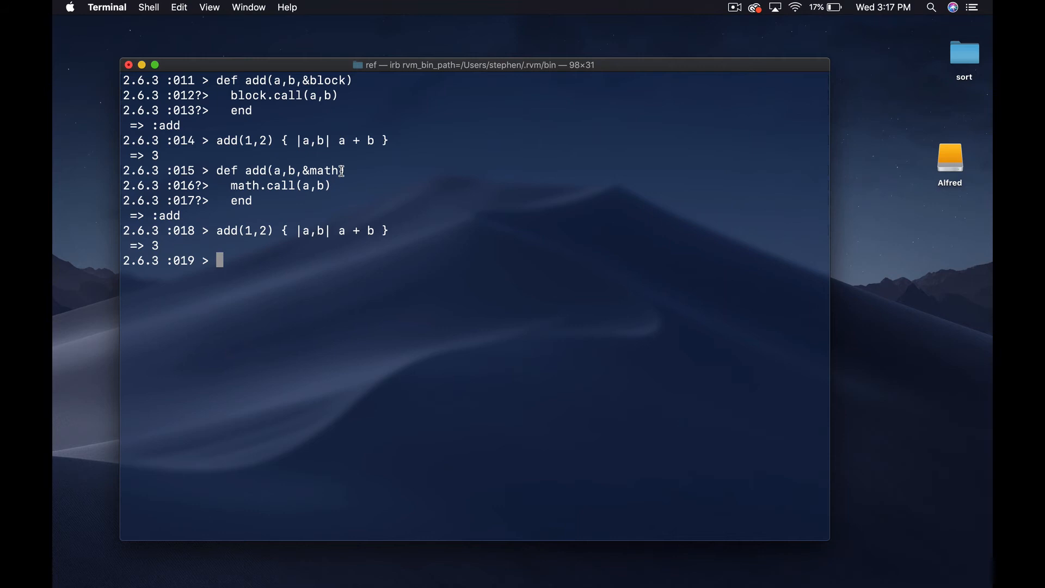
pyautogui.doubleClick(320, 170)
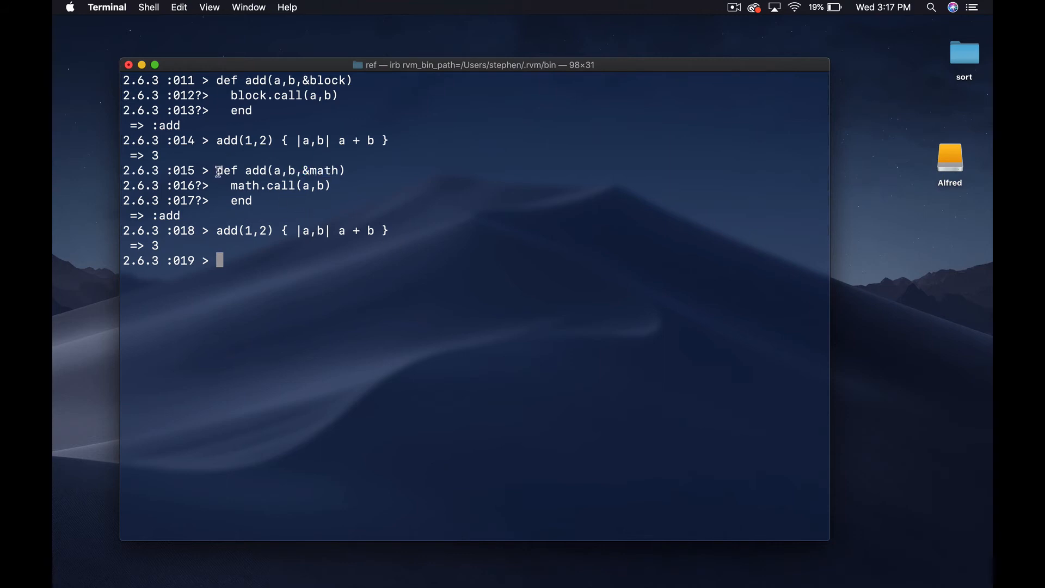
pyautogui.moveTo(336, 268)
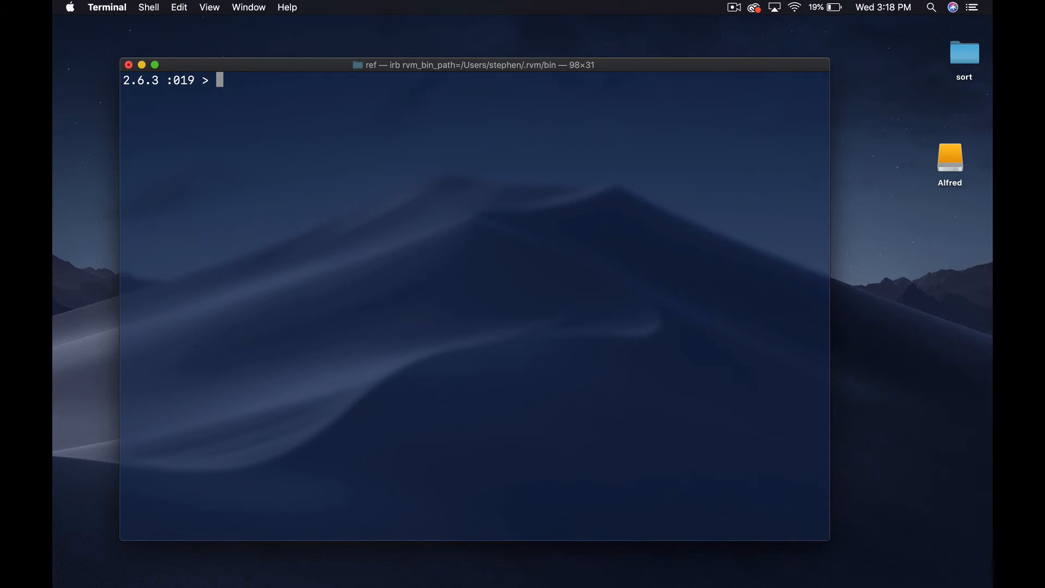
# Query local_variables and _, both showing [:_], then evaluate the string "asdf"
pyautogui.write('a')
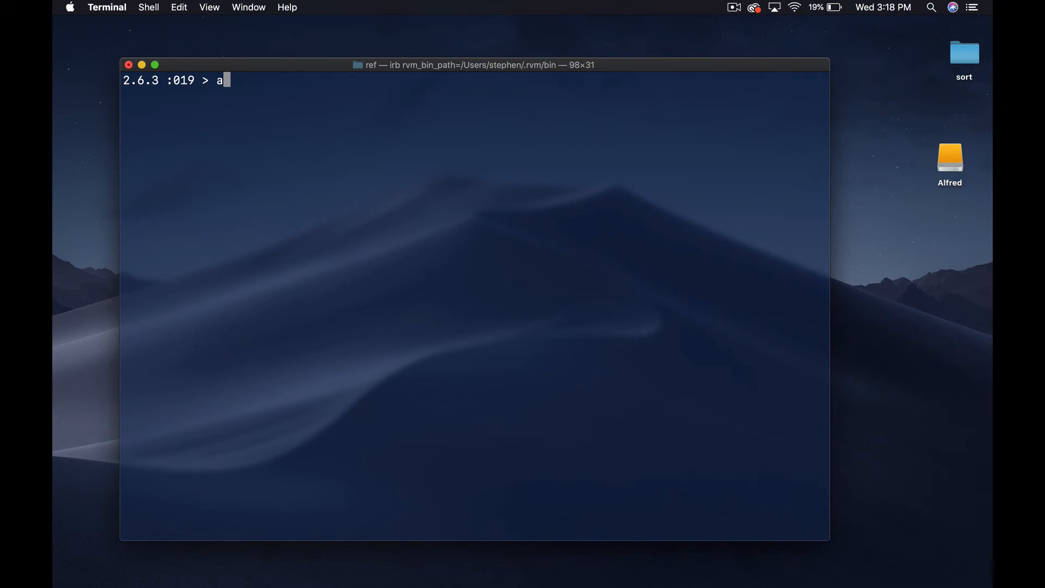
pyautogui.write('local')
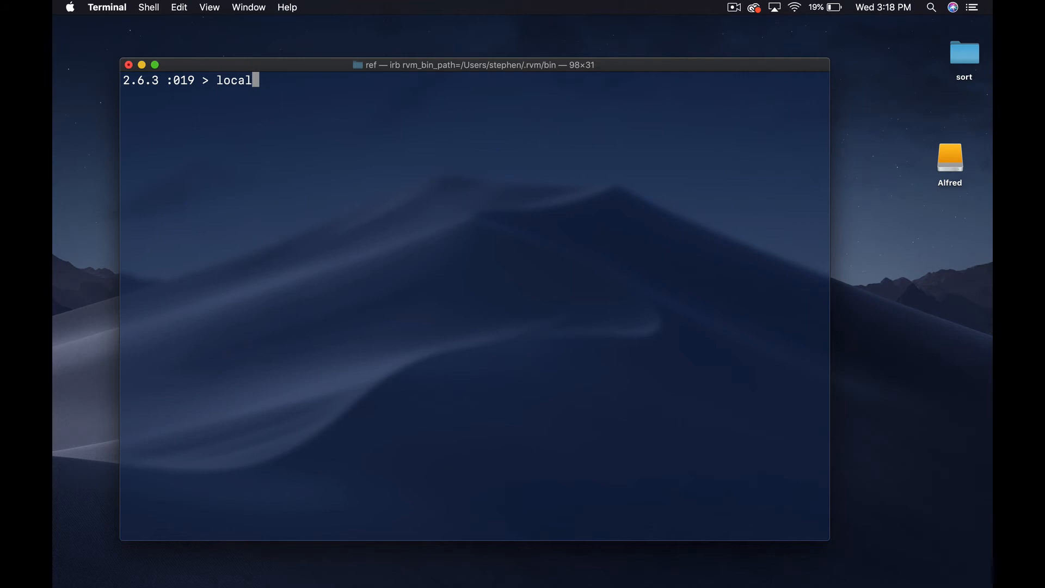
pyautogui.write('_varia')
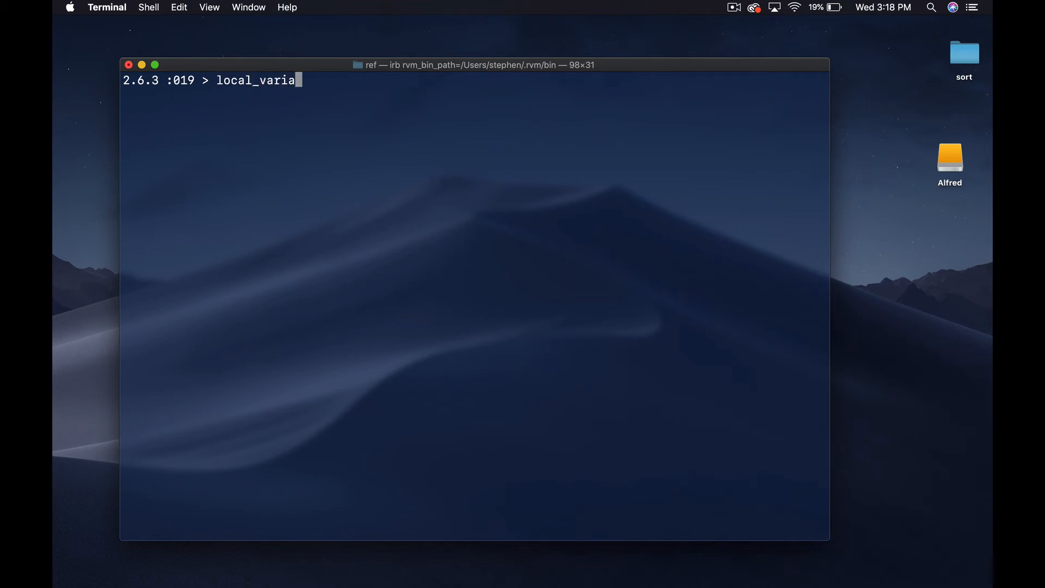
pyautogui.press('Return')
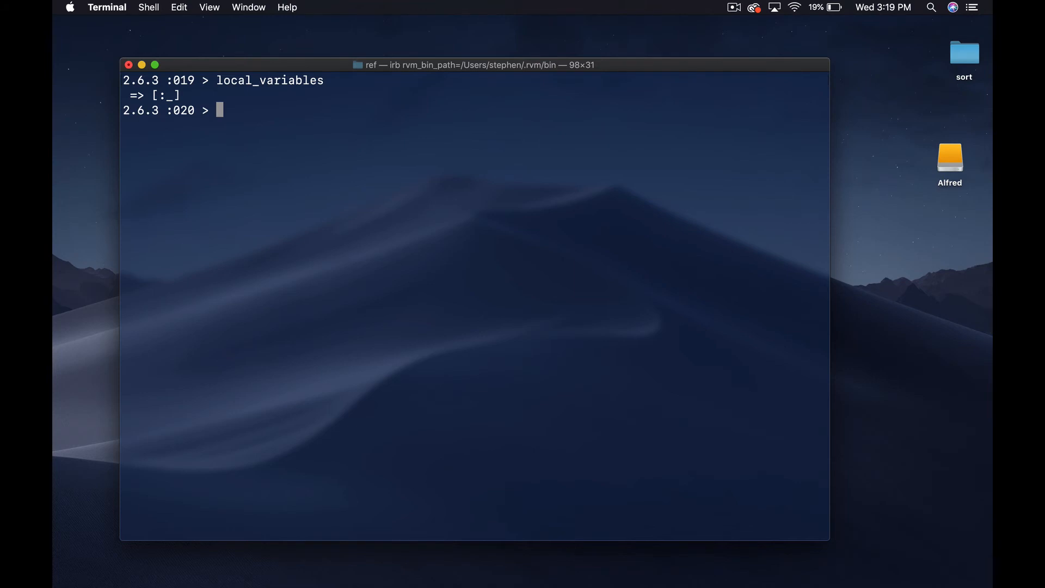
pyautogui.moveTo(350, 213)
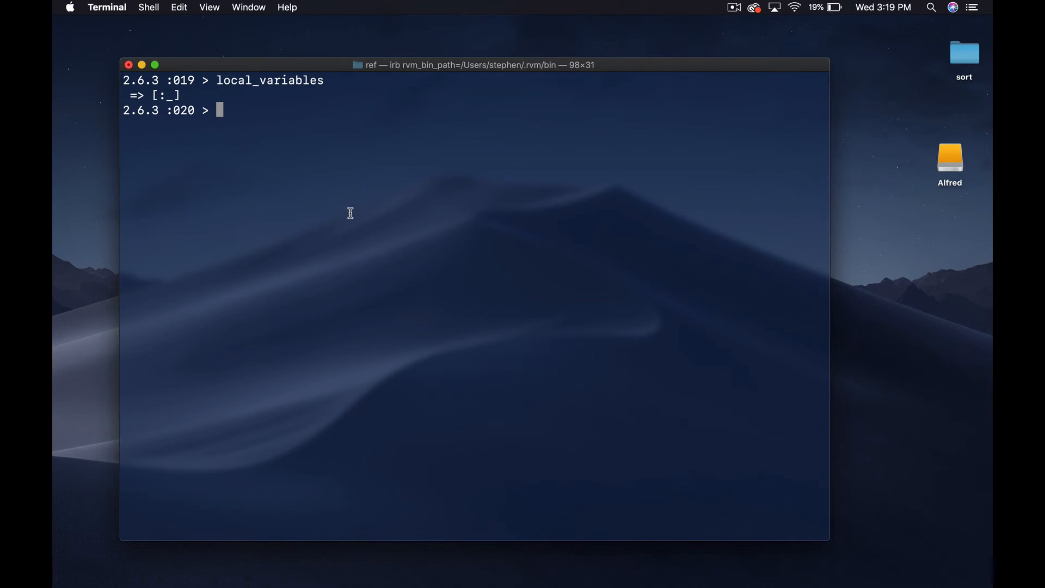
pyautogui.press('Return')
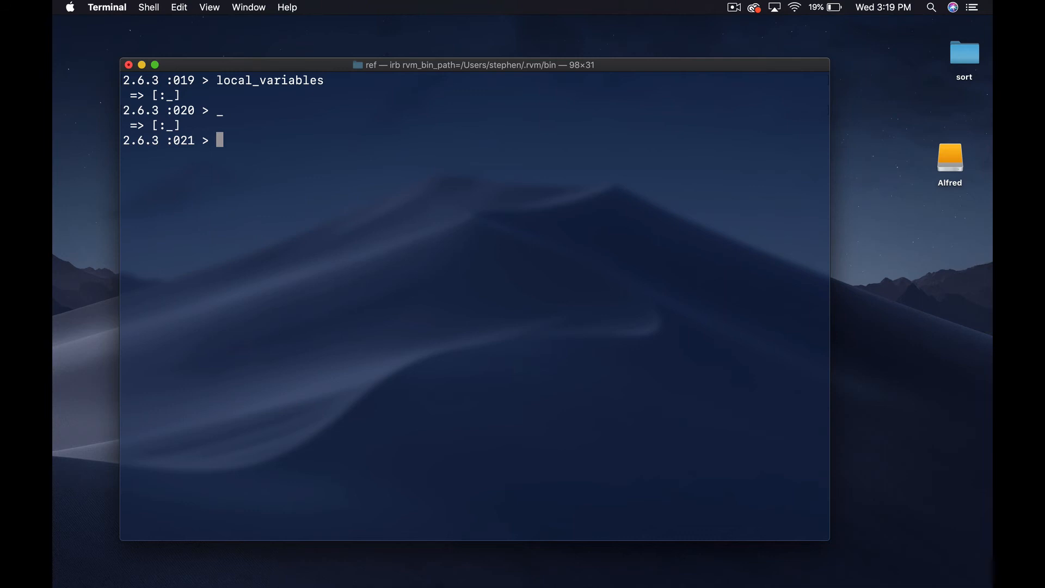
pyautogui.write('"asdf')
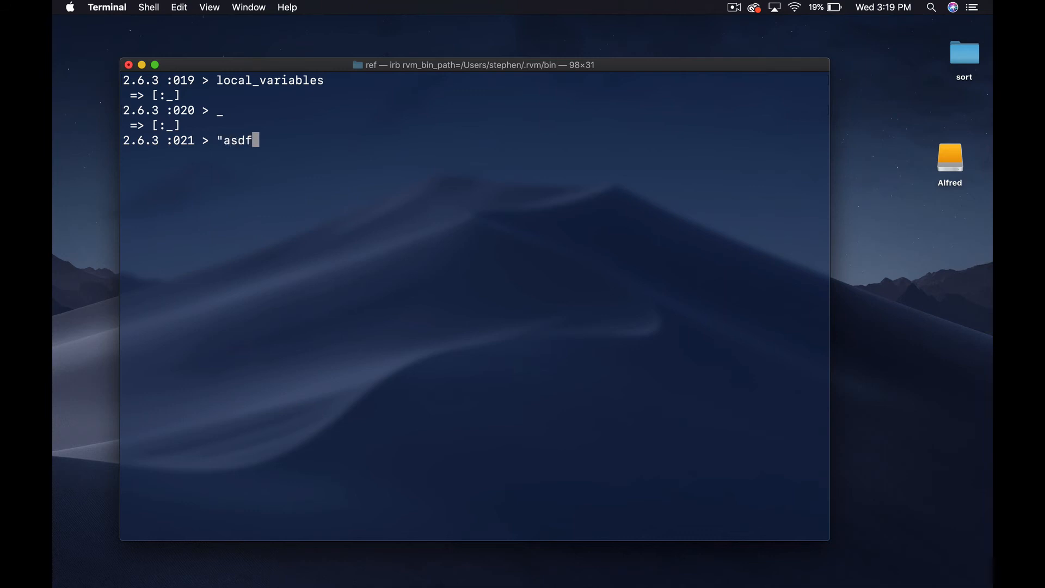
pyautogui.write('"')
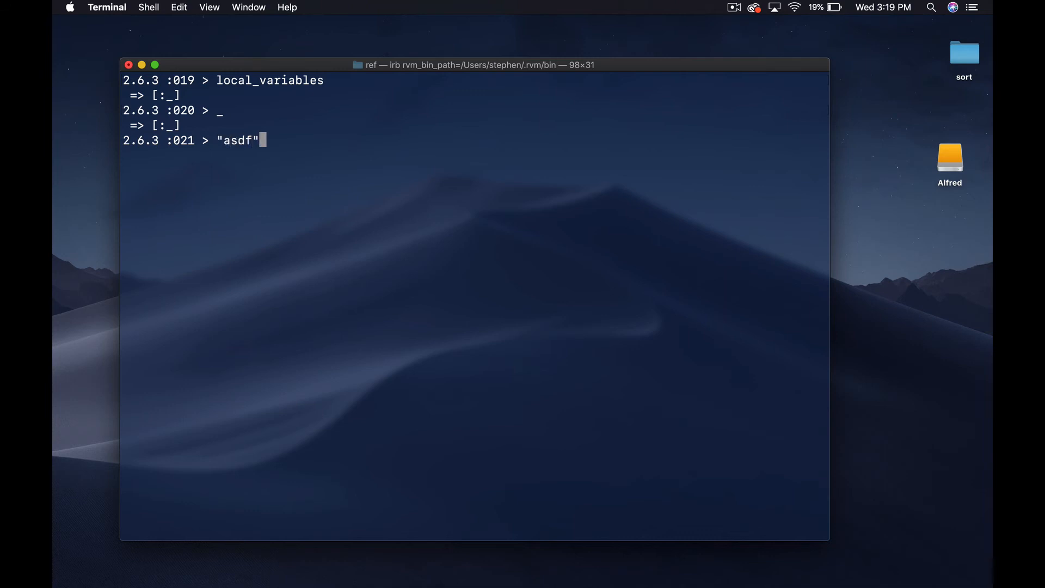
pyautogui.press('Return')
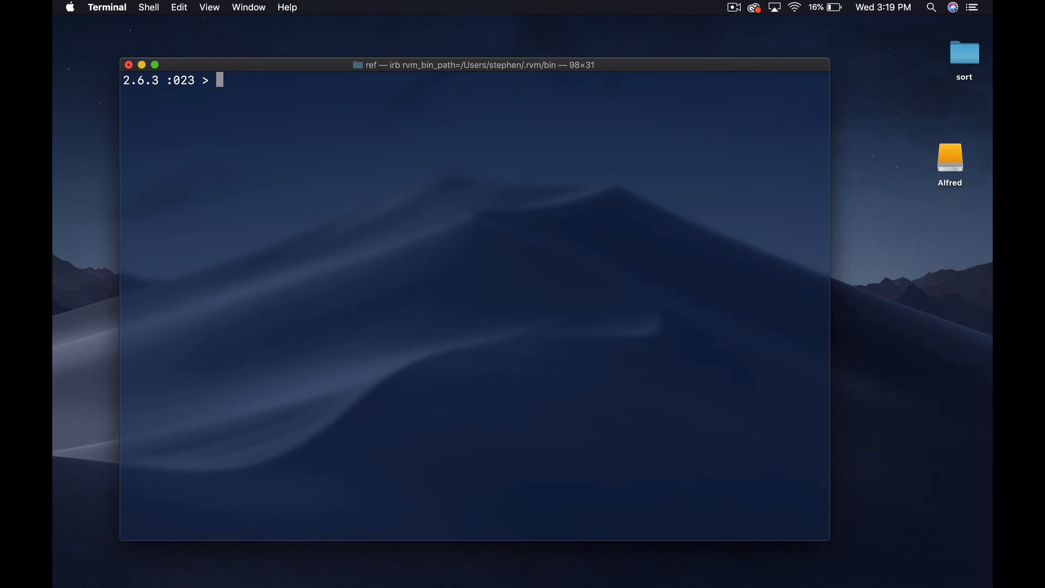
# Set a = 1 at top level and run local_variables, showing [:a, :_]
pyautogui.write('a = 2')
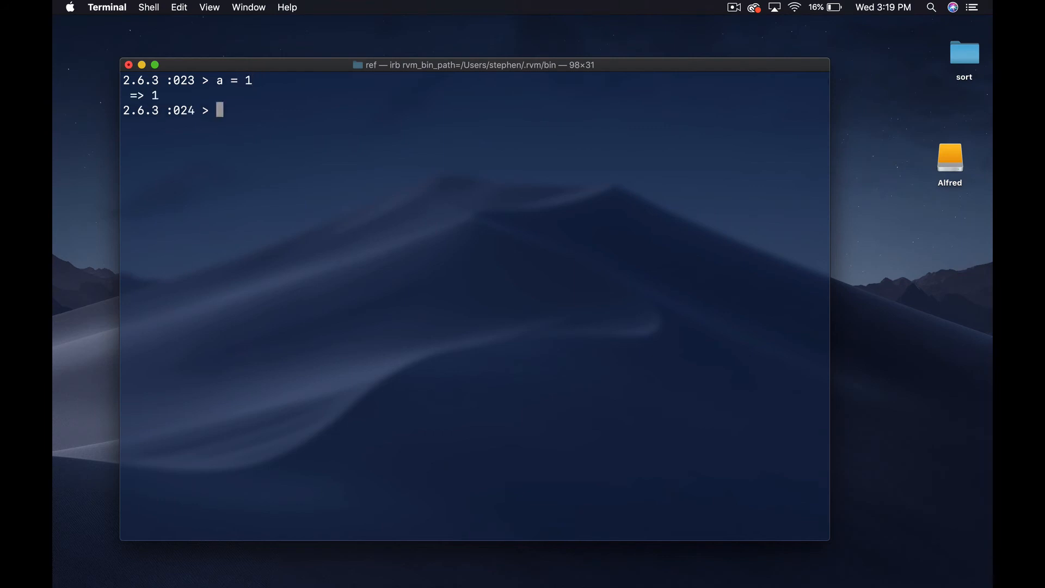
pyautogui.write('local_variab')
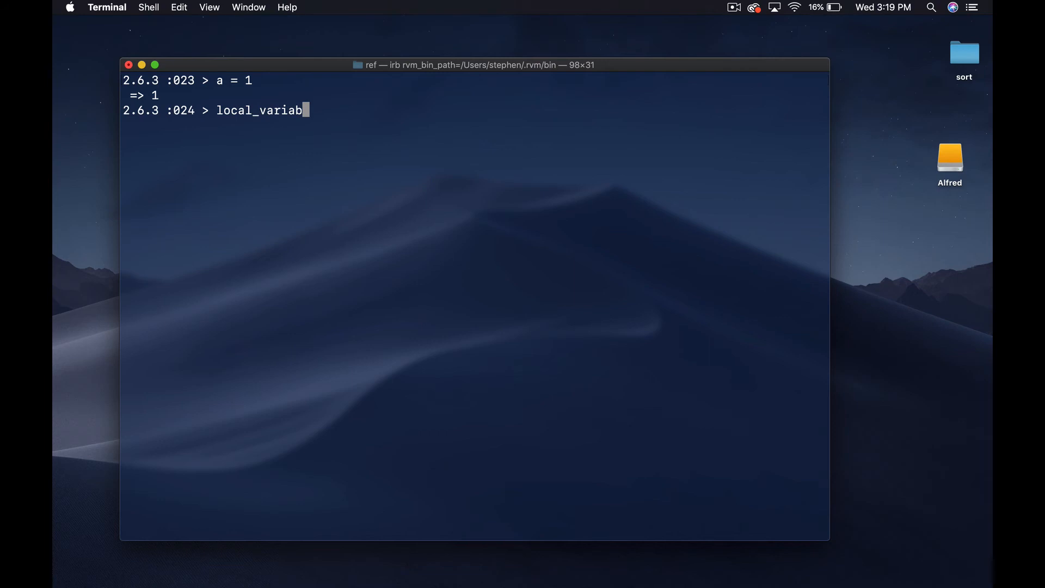
pyautogui.press('Return')
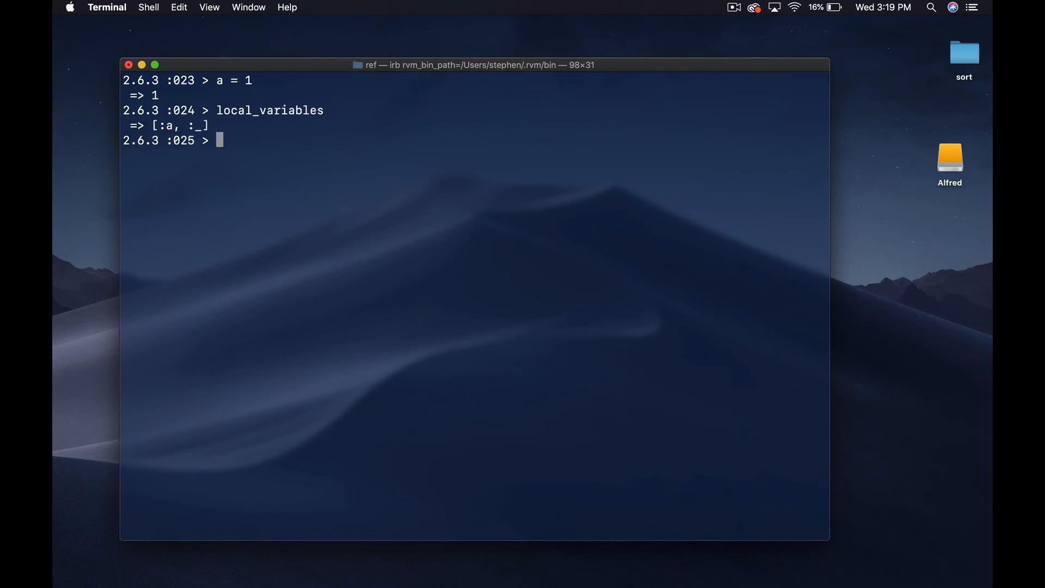
# Define test with b = 2 returning local_variables, get [:b], and highlight the definition
pyautogui.write('def test')
pyautogui.write('lo')
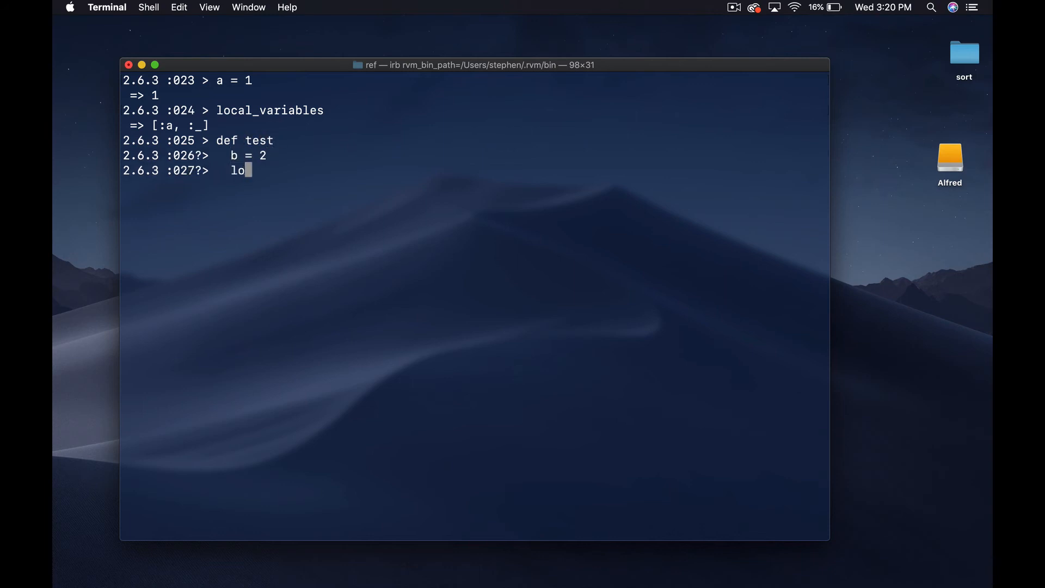
pyautogui.write('cal_variables')
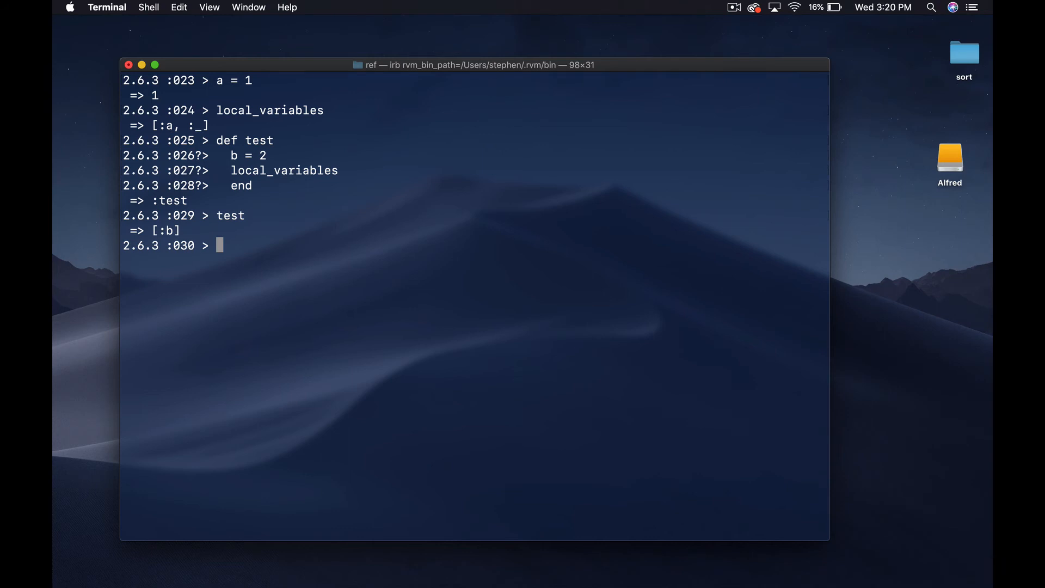
pyautogui.doubleClick(165, 230)
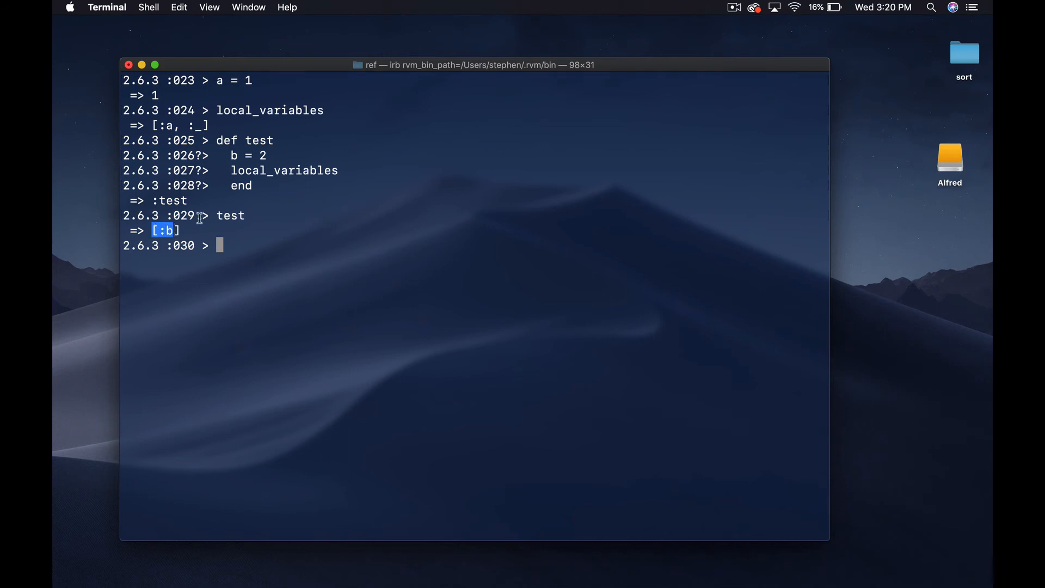
pyautogui.click(449, 327)
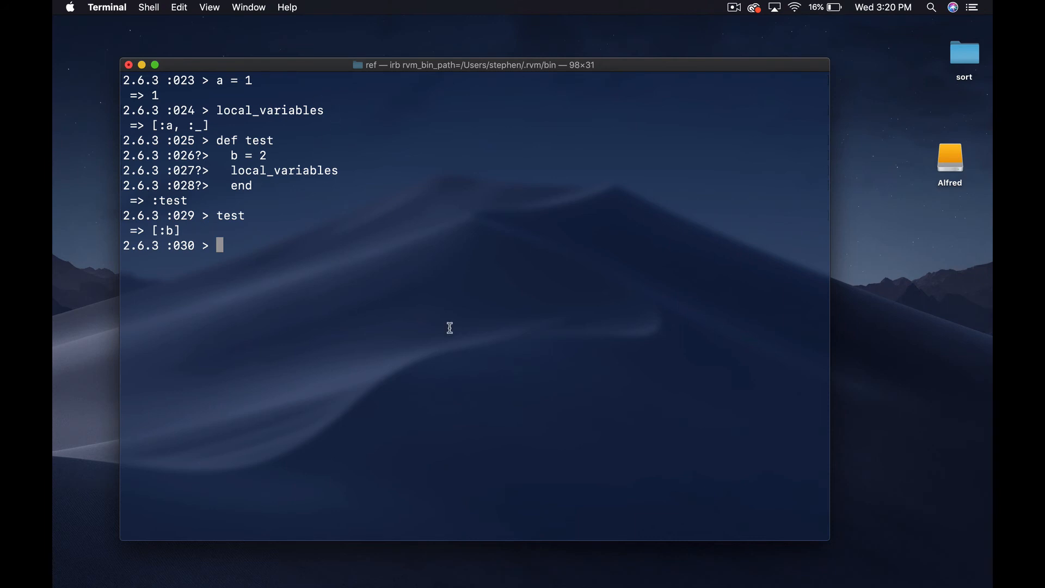
pyautogui.moveTo(278, 173)
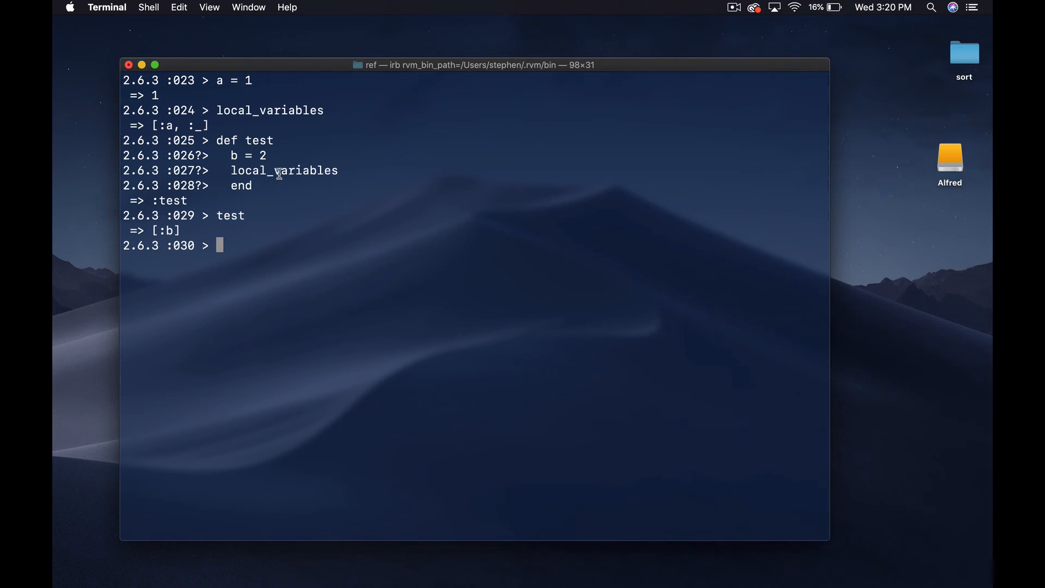
pyautogui.moveTo(274, 215)
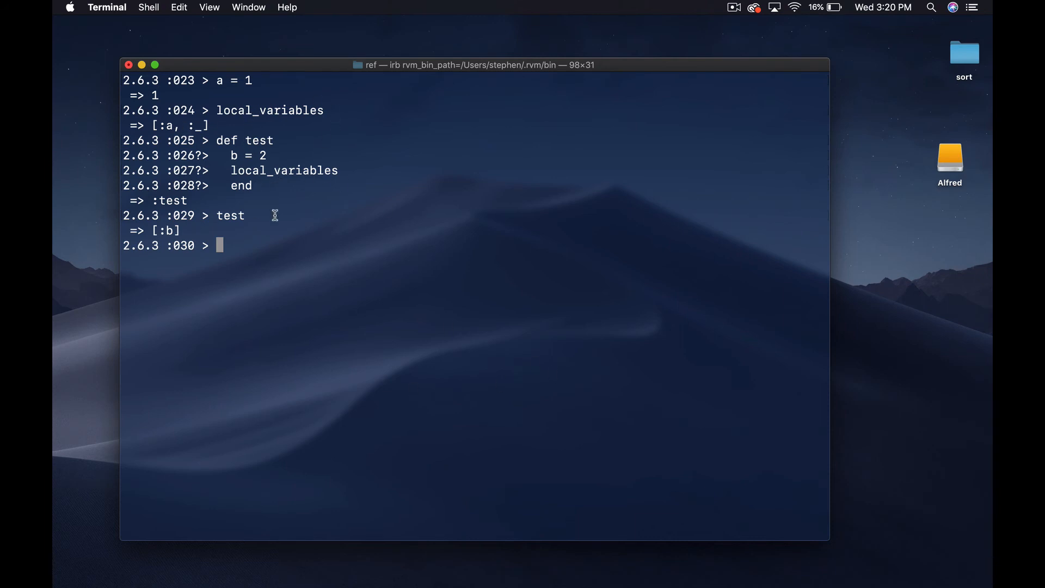
pyautogui.moveTo(229, 136)
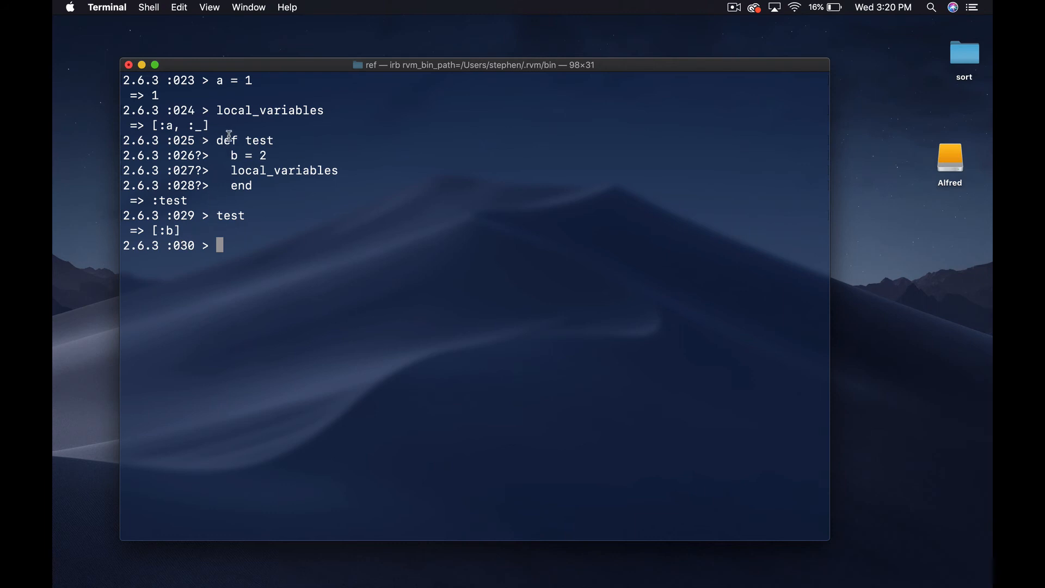
pyautogui.moveTo(216, 140); pyautogui.dragTo(252, 185)
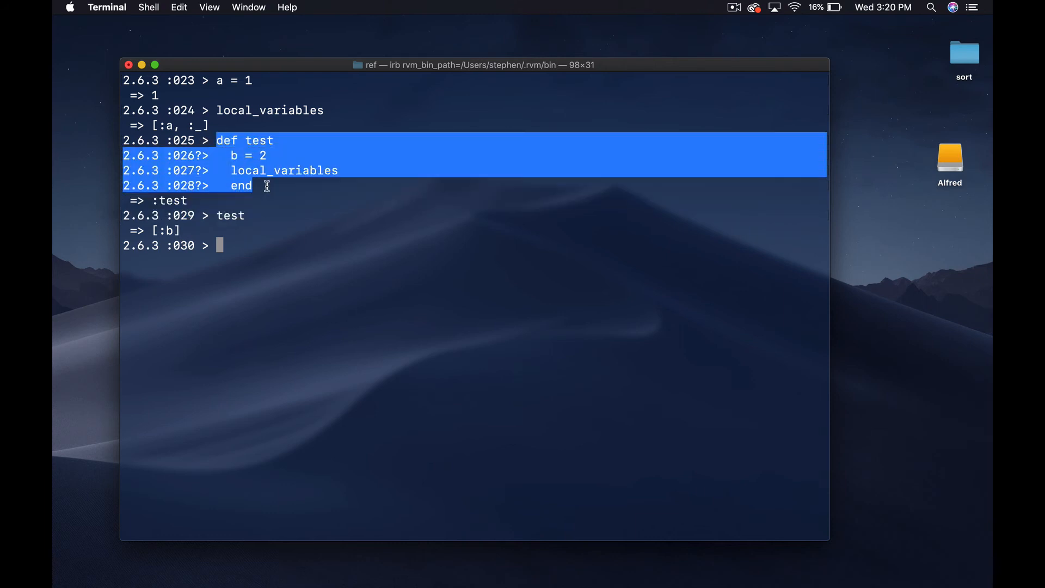
pyautogui.moveTo(281, 150)
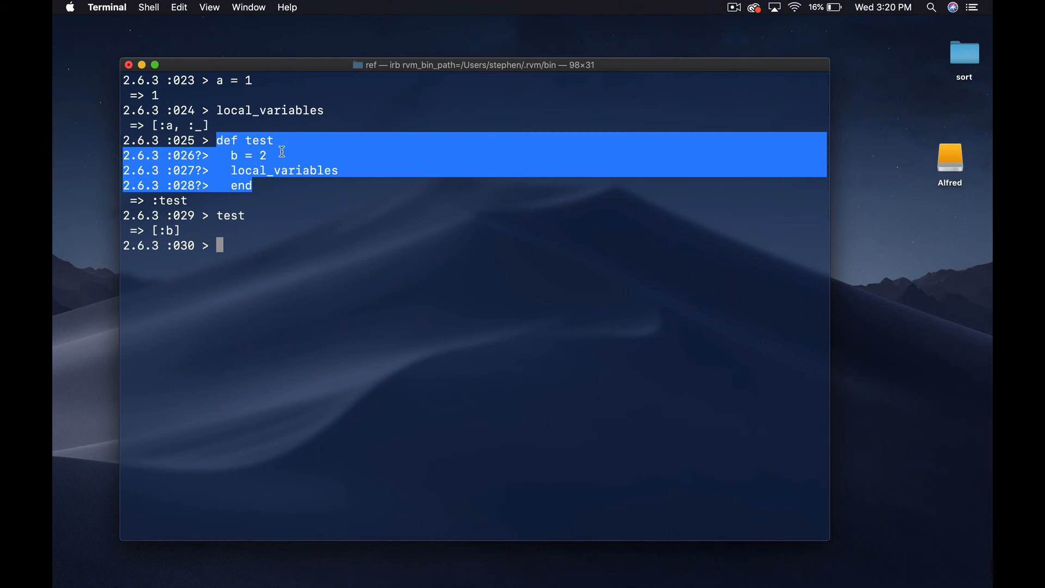
pyautogui.moveTo(250, 165)
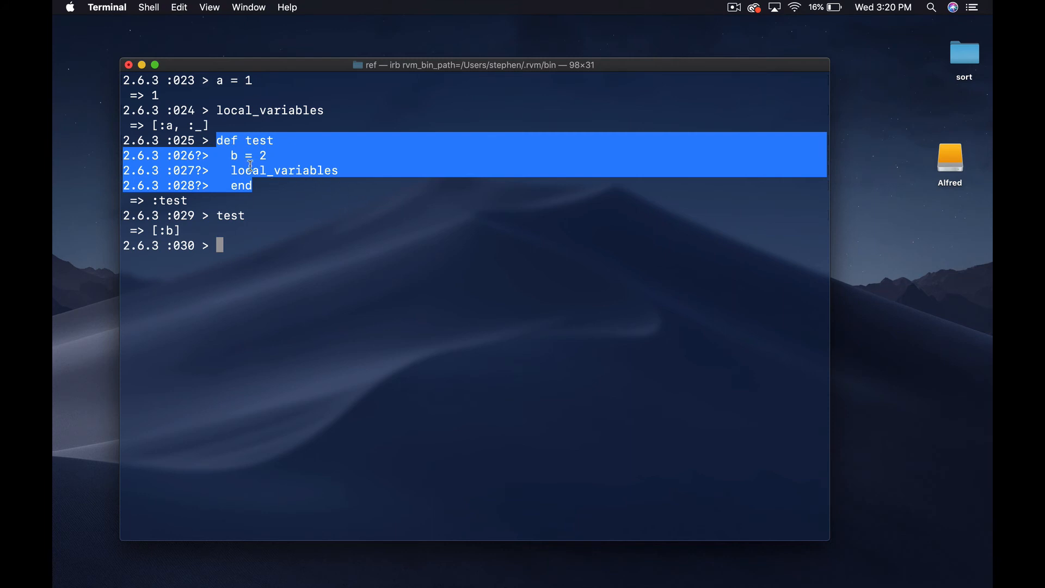
pyautogui.moveTo(344, 188)
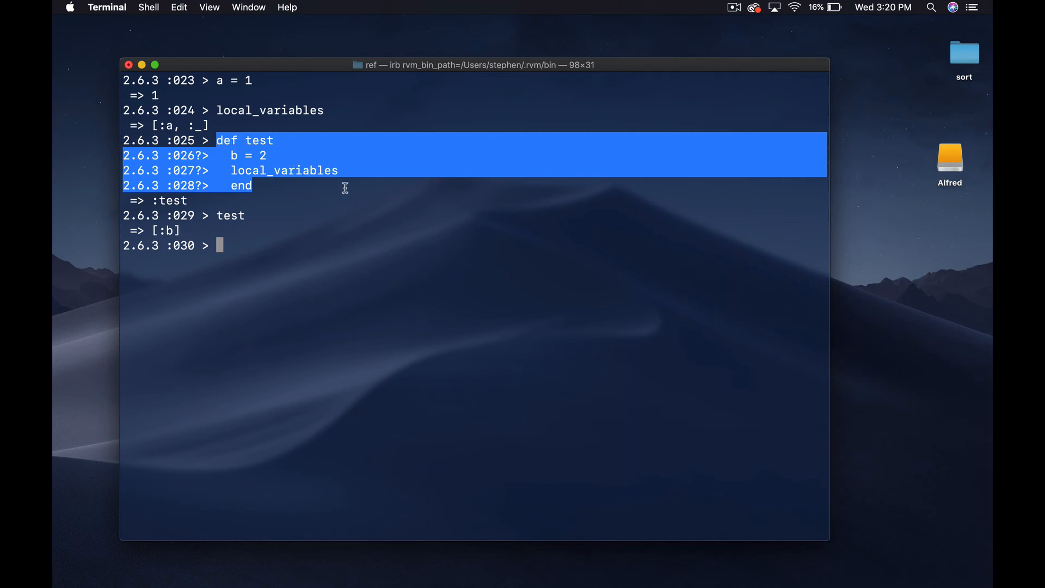
pyautogui.moveTo(244, 185)
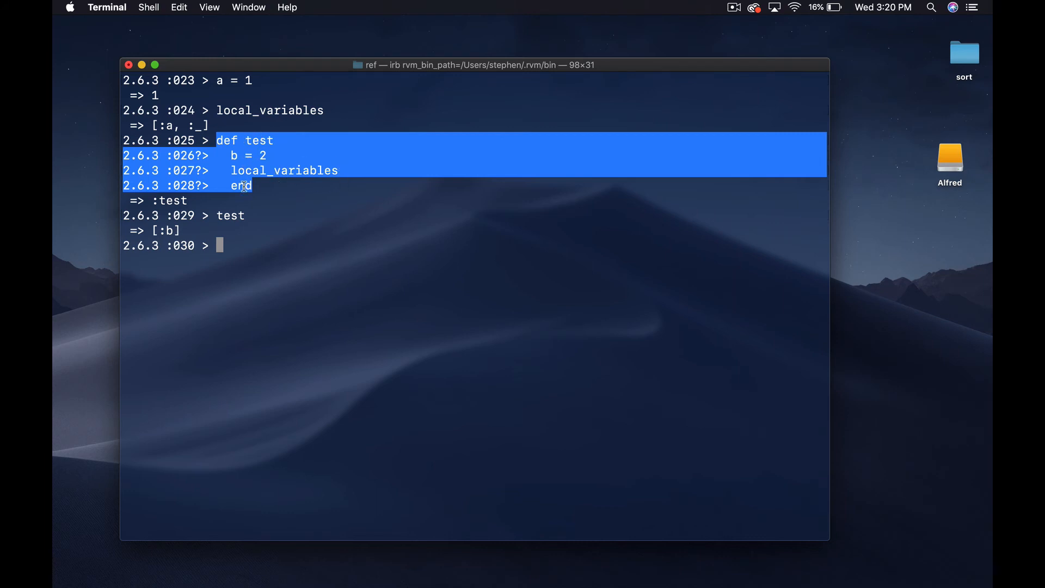
pyautogui.moveTo(265, 127)
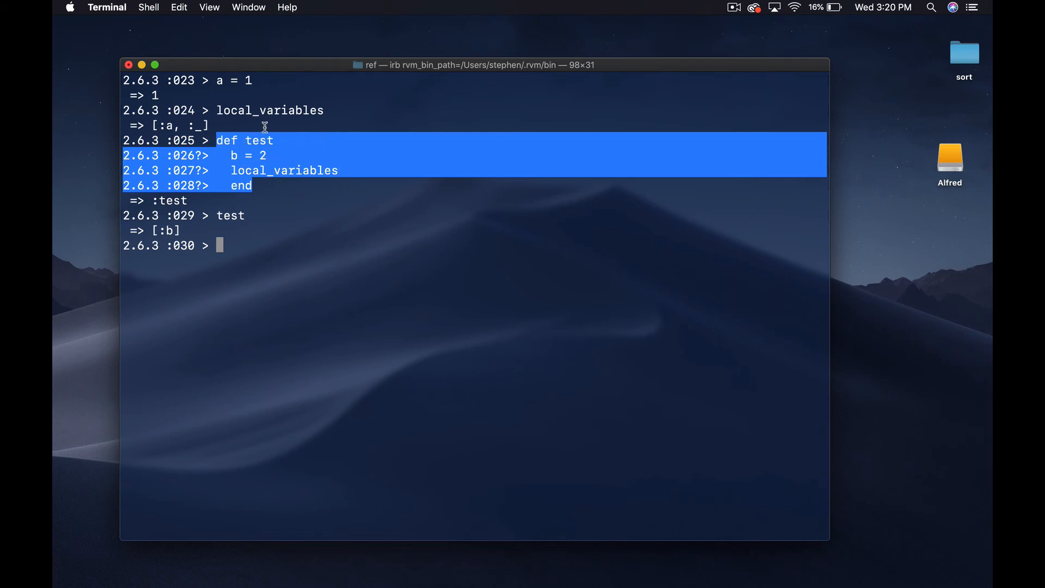
pyautogui.moveTo(455, 261)
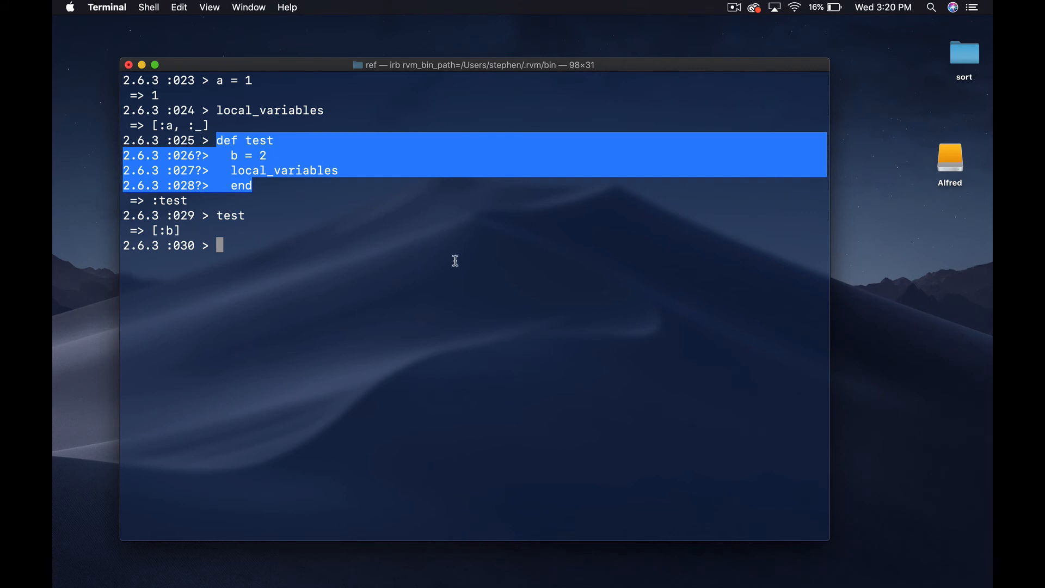
pyautogui.moveTo(252, 159)
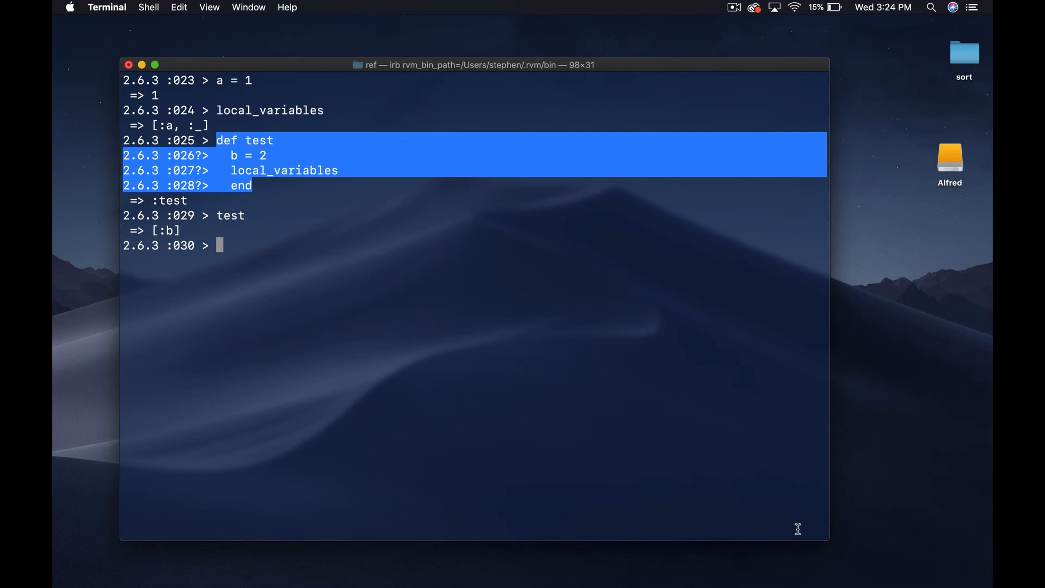
pyautogui.moveTo(256, 163)
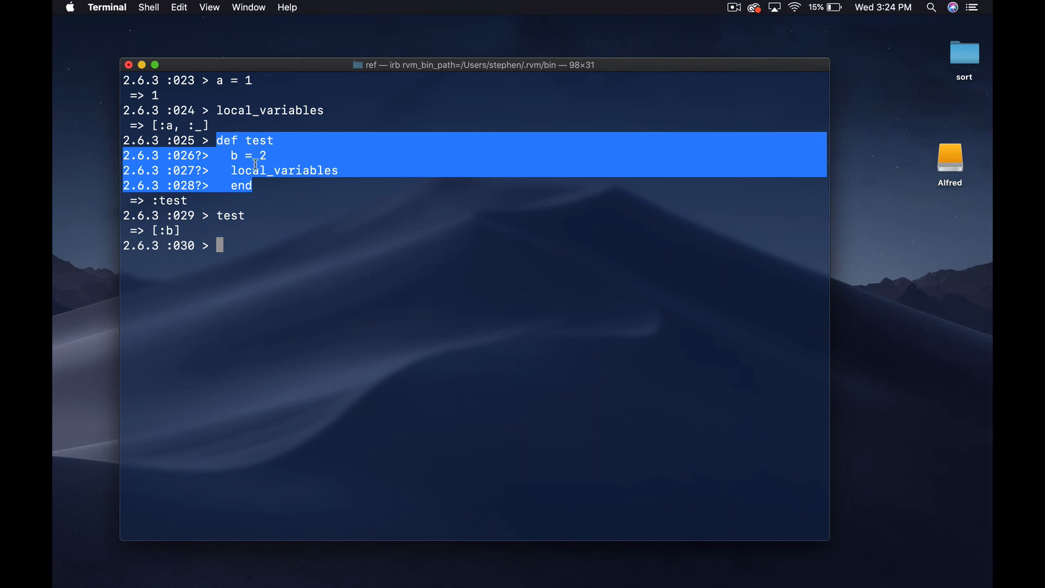
pyautogui.moveTo(293, 139)
pyautogui.write('def')
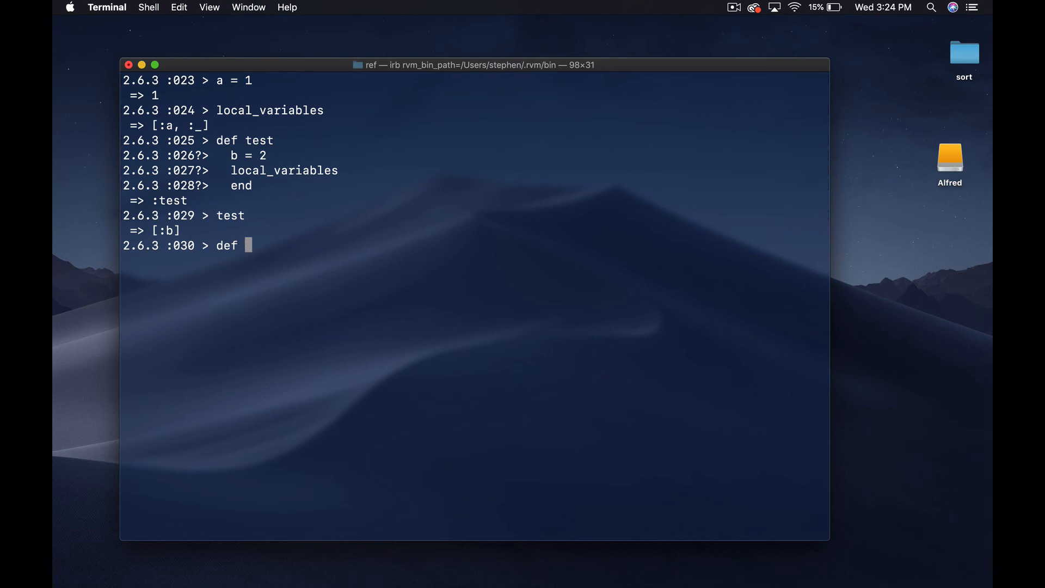
# Redefine test as b = 2; b * yield, set a = 5, and run test { a } for 10
pyautogui.write('tes')
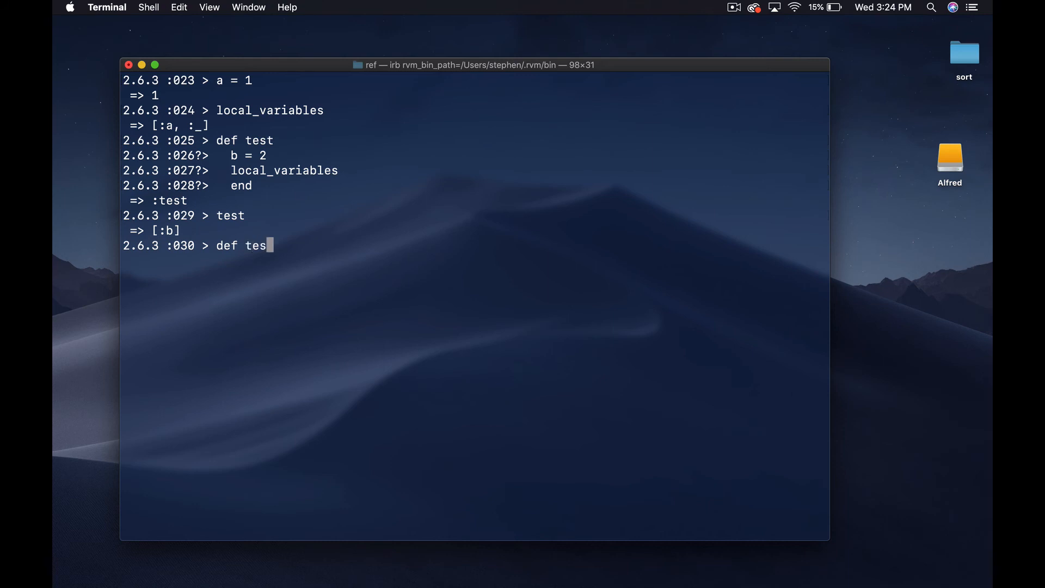
pyautogui.write('t')
pyautogui.write('b = 2')
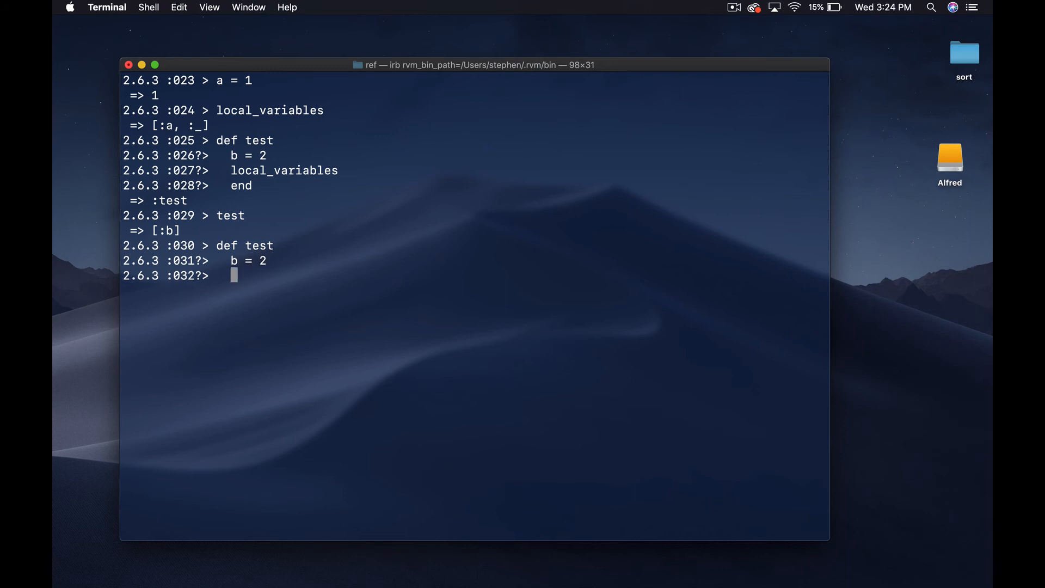
pyautogui.write('b *')
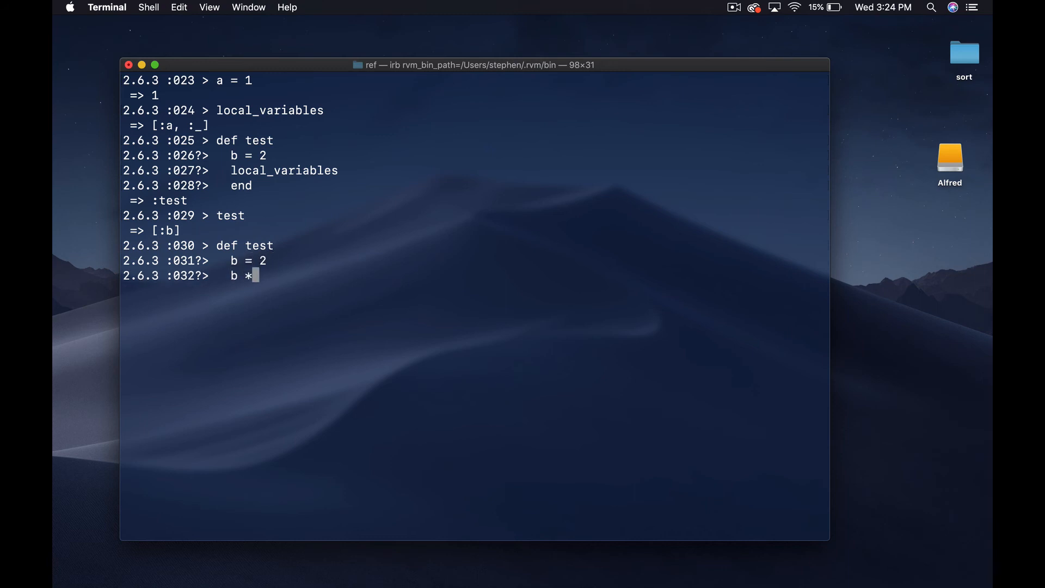
pyautogui.write('yield')
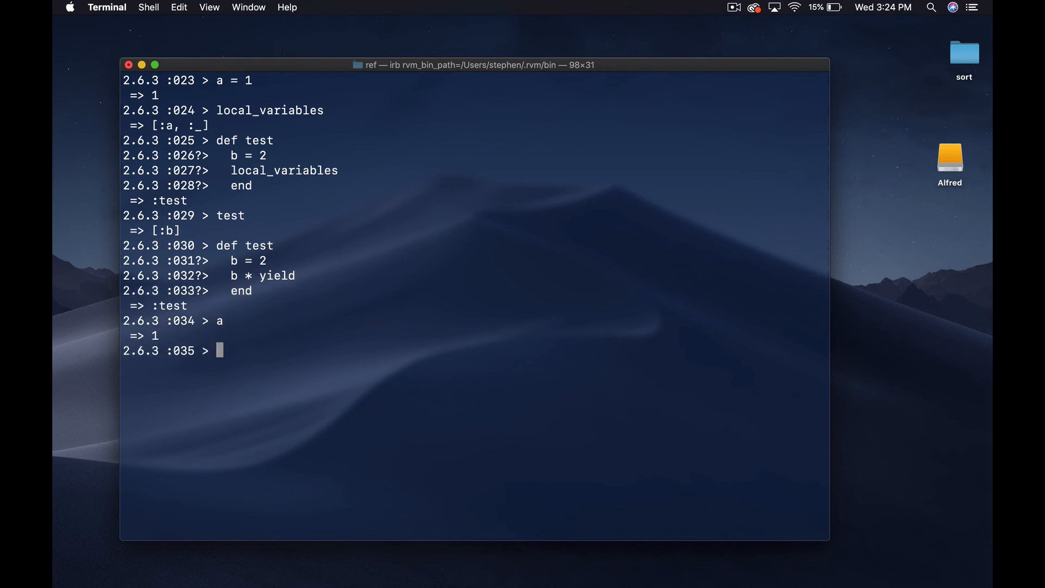
pyautogui.write('a = 5')
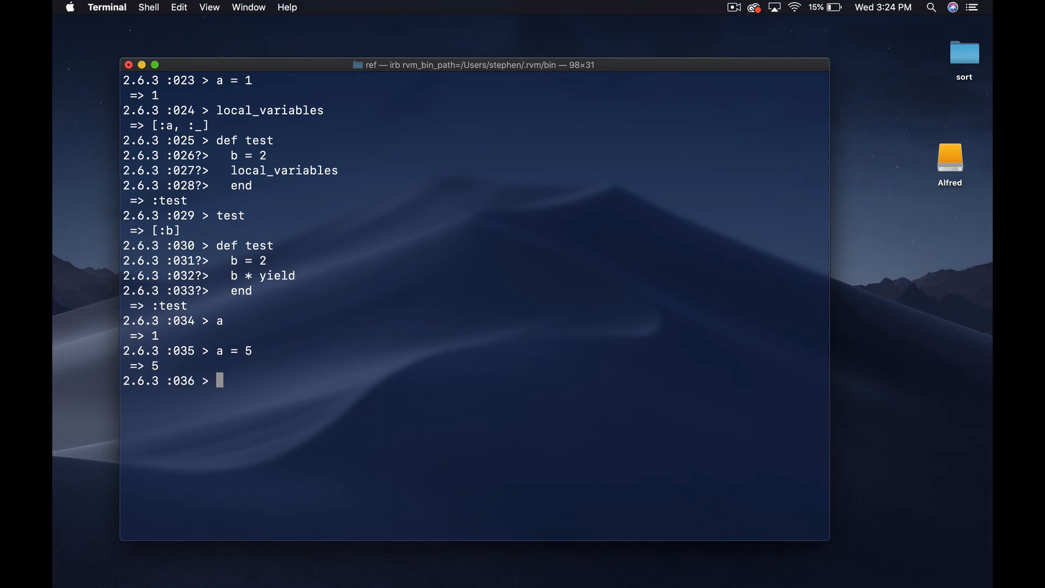
pyautogui.write('test {')
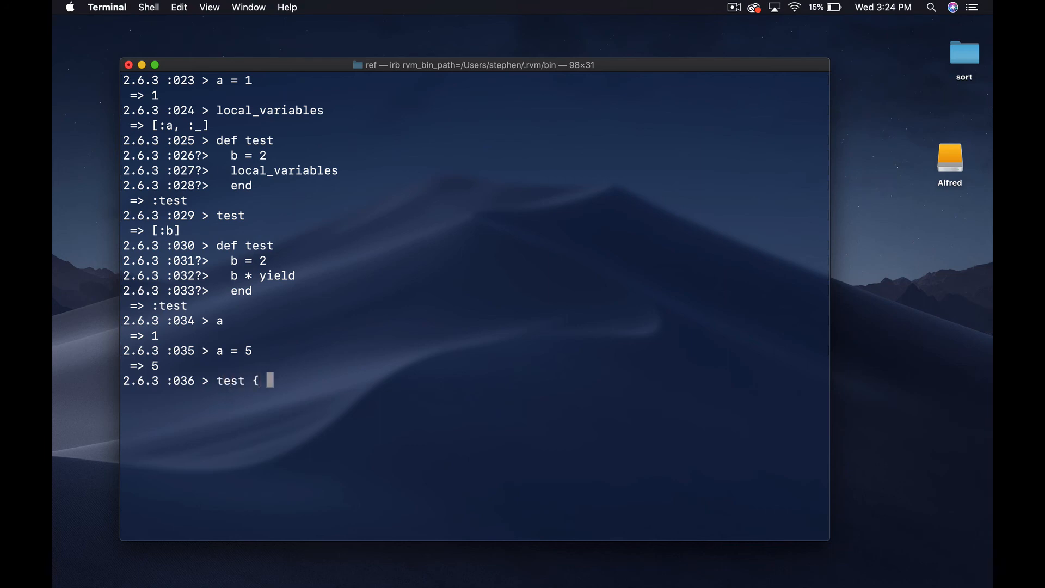
pyautogui.write('a }')
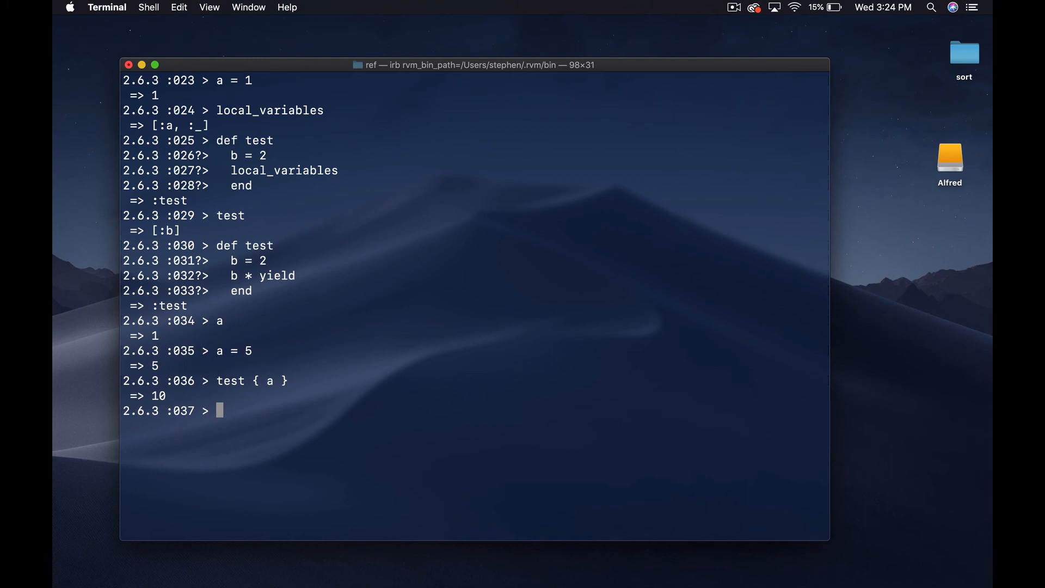
pyautogui.moveTo(894, 520)
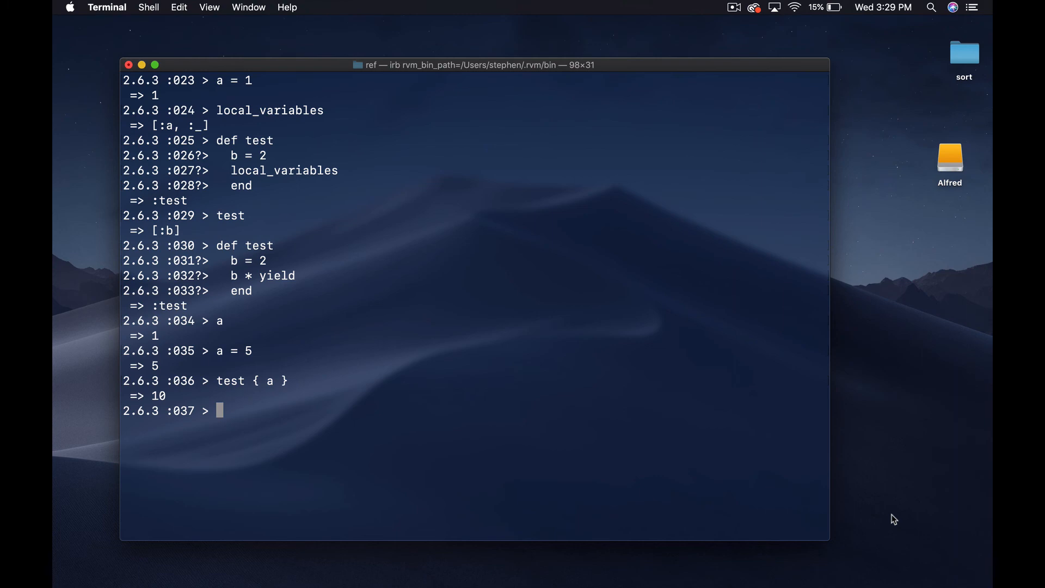
pyautogui.moveTo(388, 416)
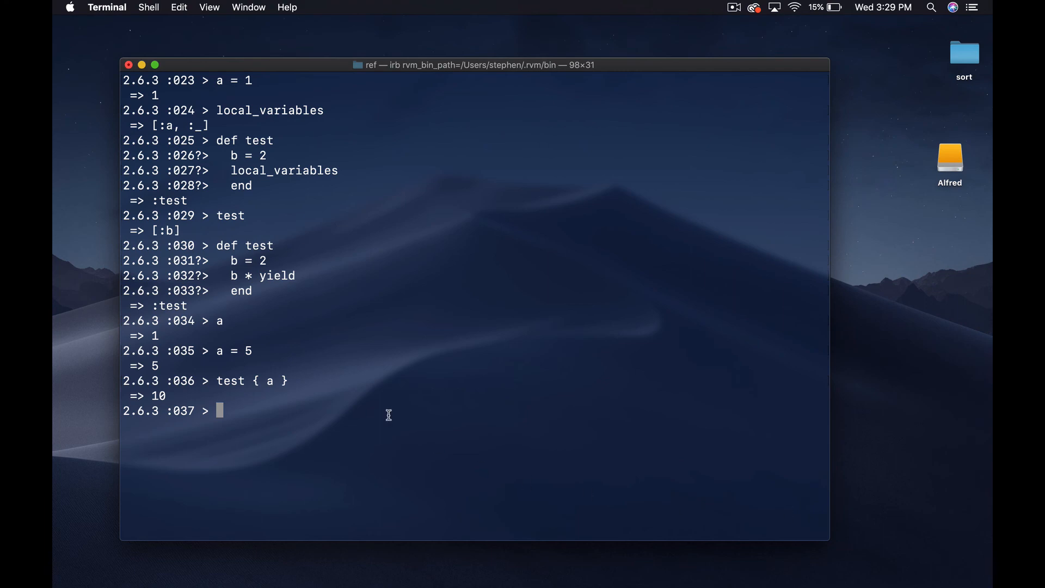
pyautogui.moveTo(345, 450)
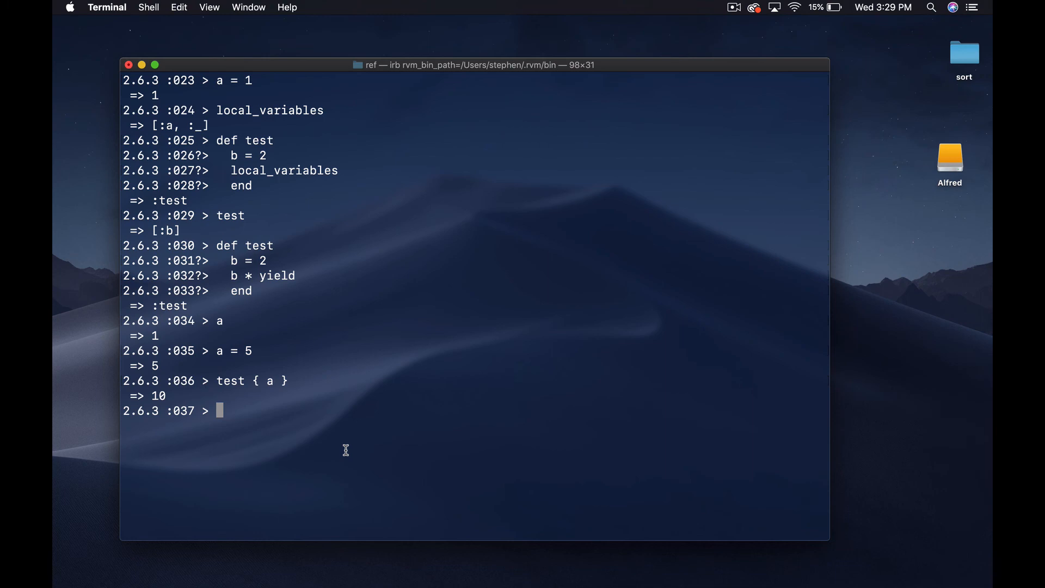
pyautogui.moveTo(716, 522)
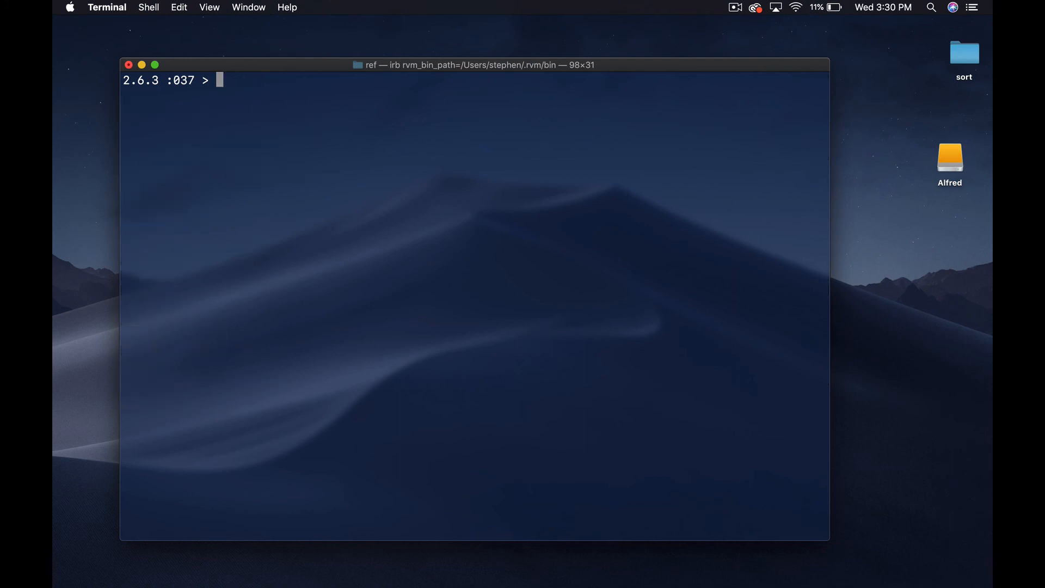
# Assign asdf = 1234 at the top level
pyautogui.write('asdf')
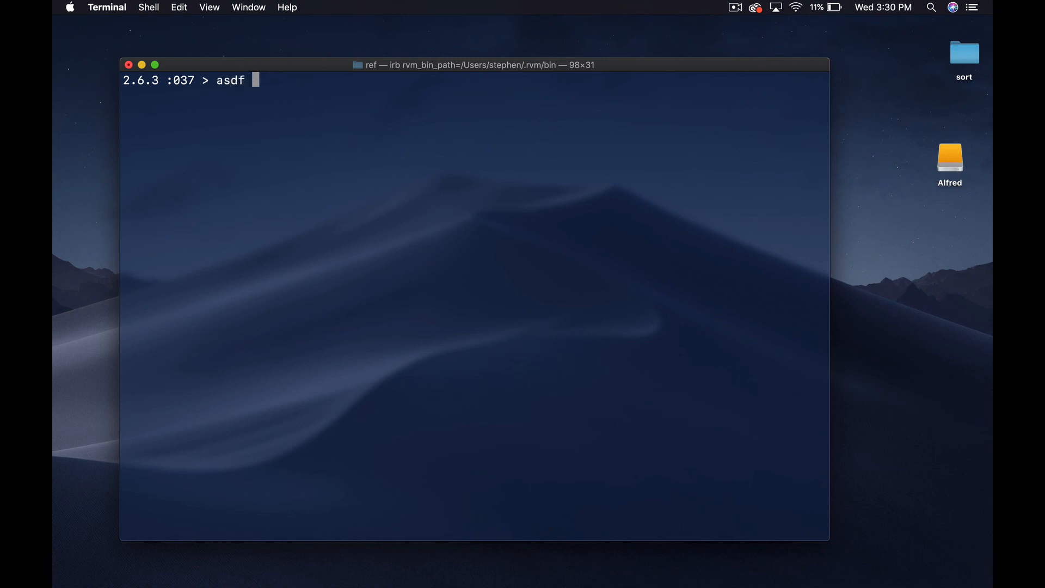
pyautogui.write('= 12')
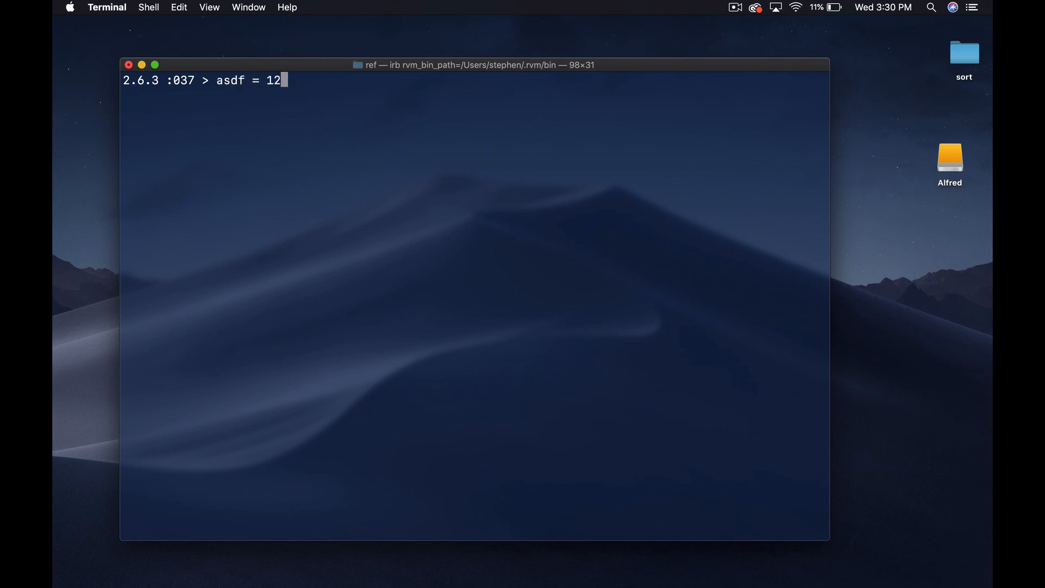
pyautogui.press('Return')
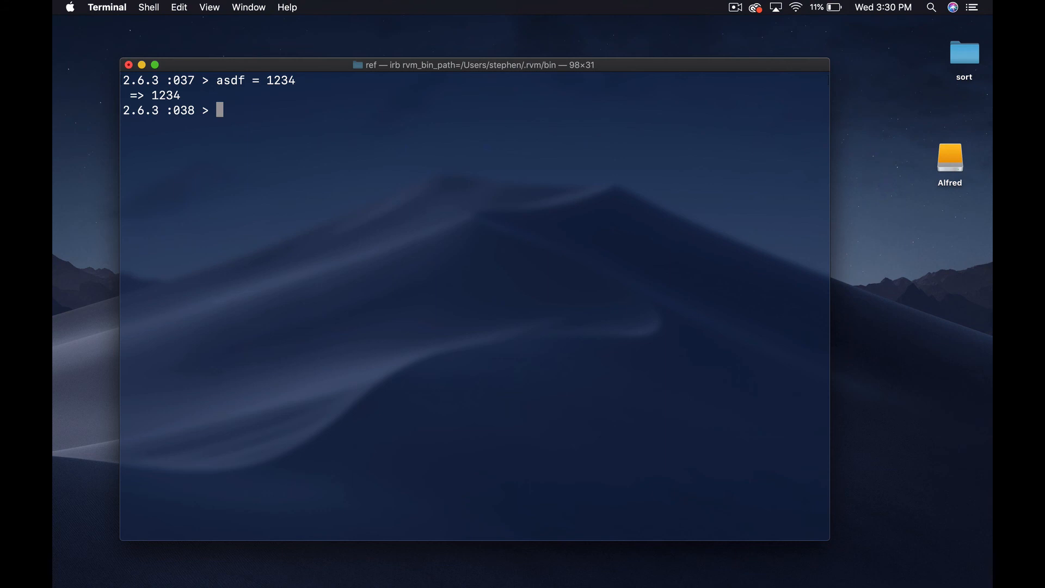
# Define a test method with def whose body puts asdf
pyautogui.write('def')
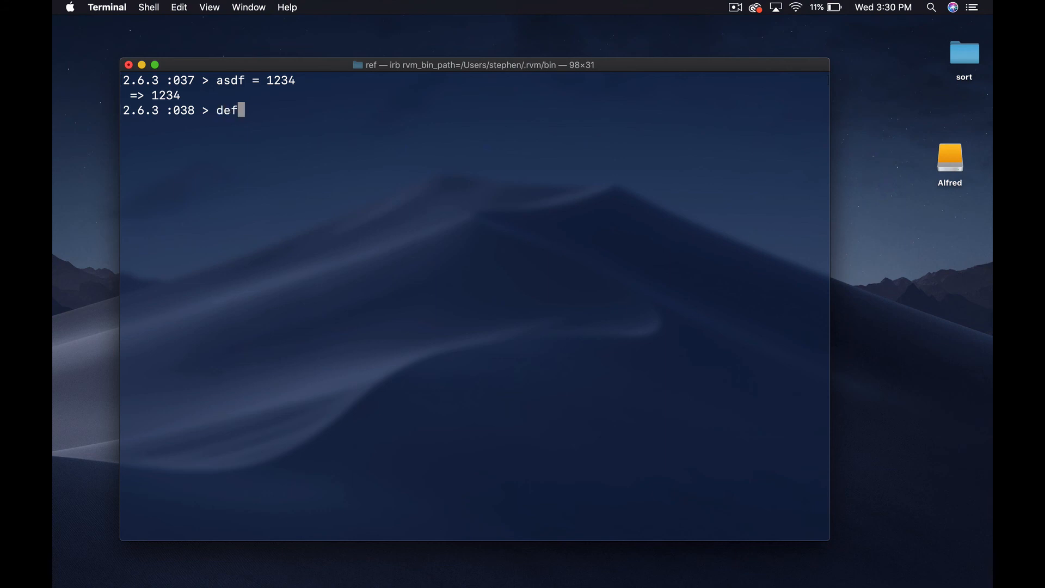
pyautogui.write('test')
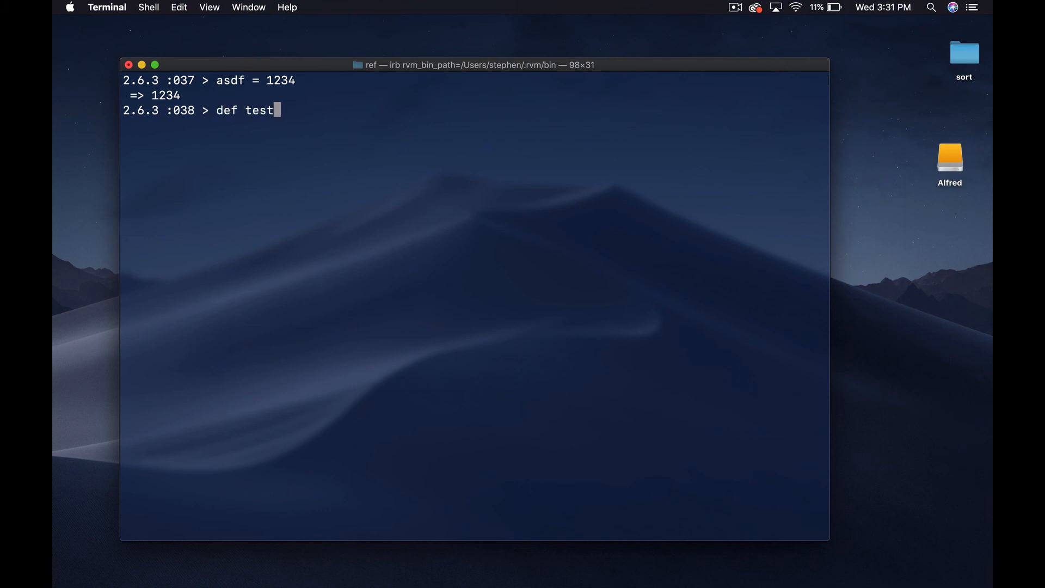
pyautogui.write('puts adsf')
pyautogui.write('puts as')
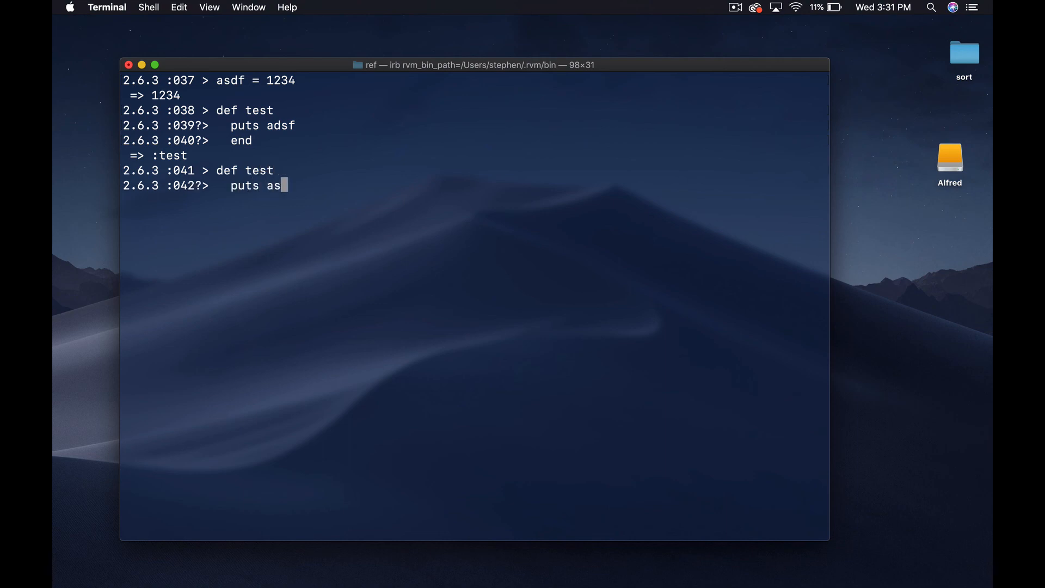
pyautogui.press('Return')
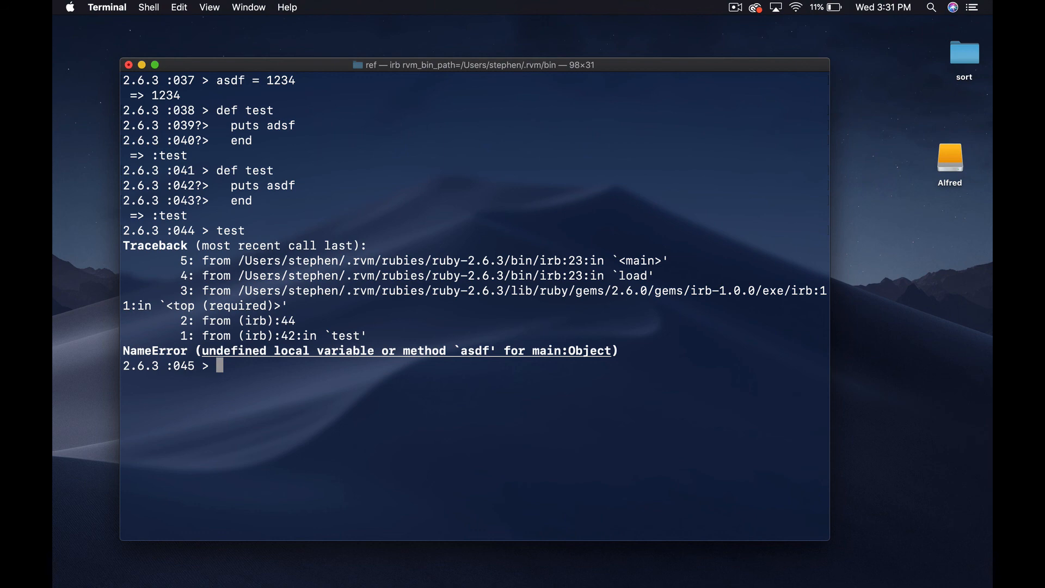
# Redefine test via define_method :test with a block that puts asdf, printing 1234
pyautogui.write('define')
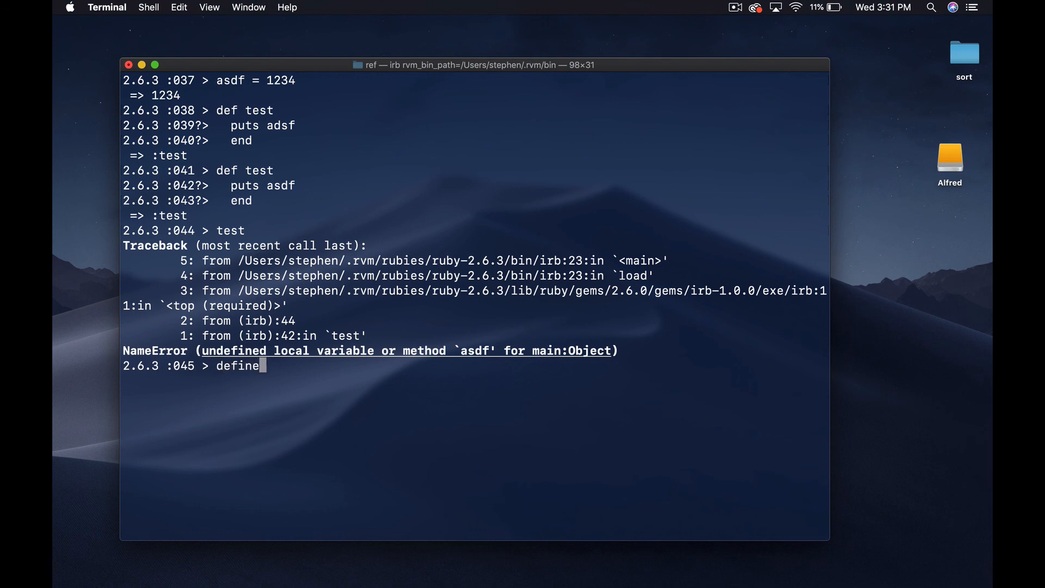
pyautogui.write('_method :test do')
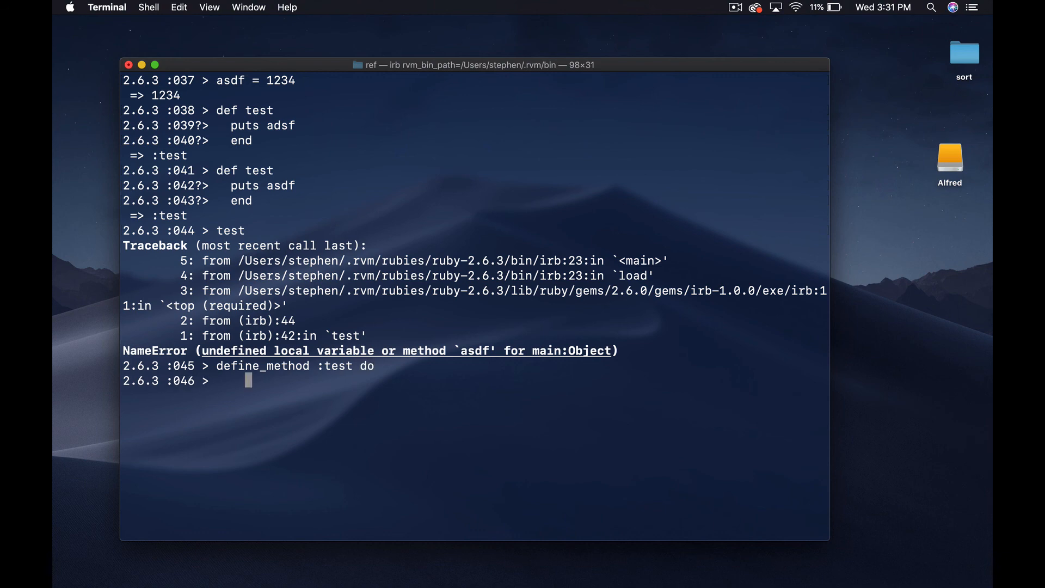
pyautogui.write('puts asdf')
pyautogui.write('test')
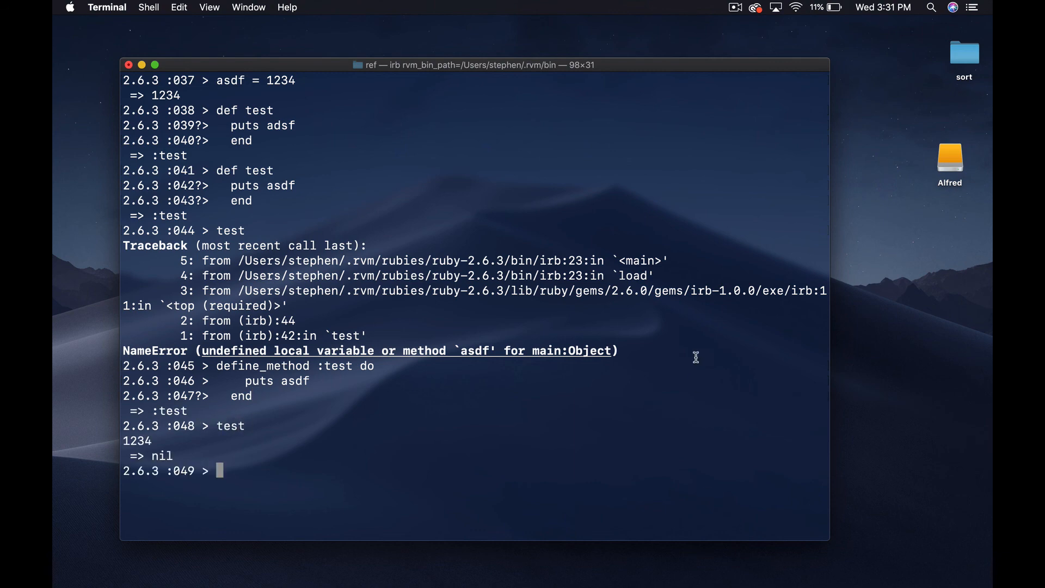
pyautogui.moveTo(365, 277)
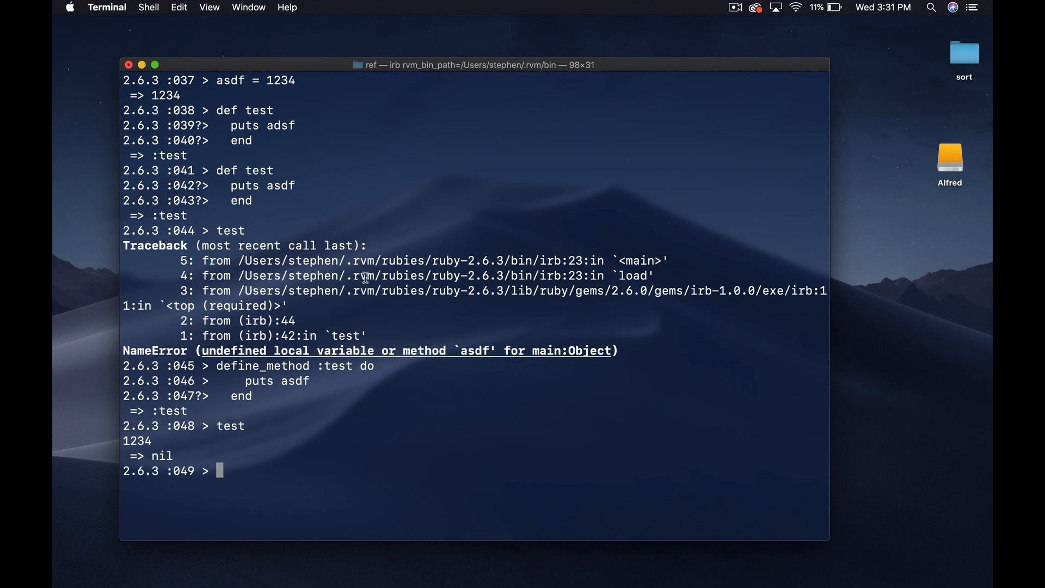
pyautogui.moveTo(417, 470)
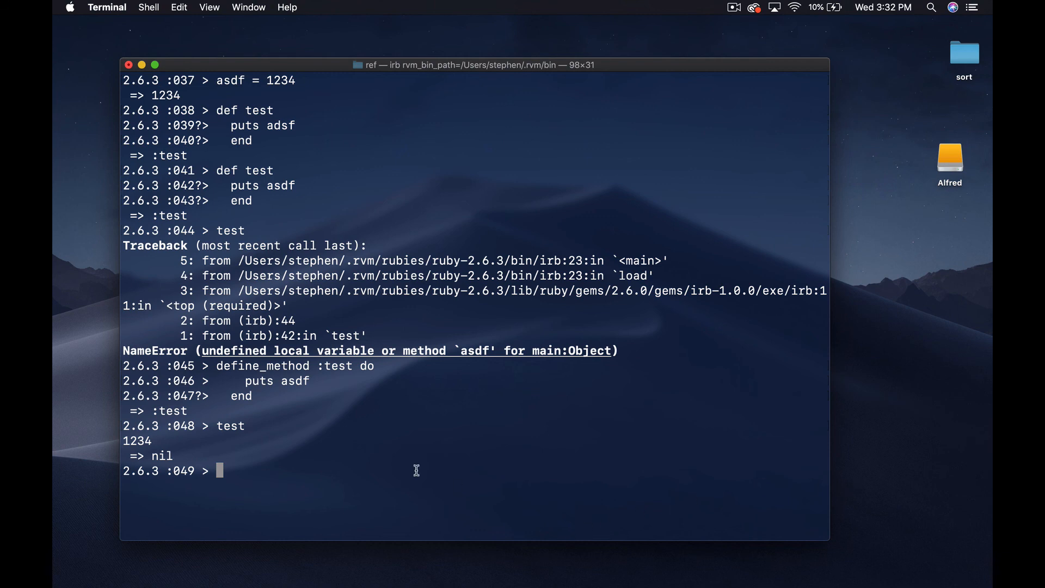
pyautogui.moveTo(243, 454)
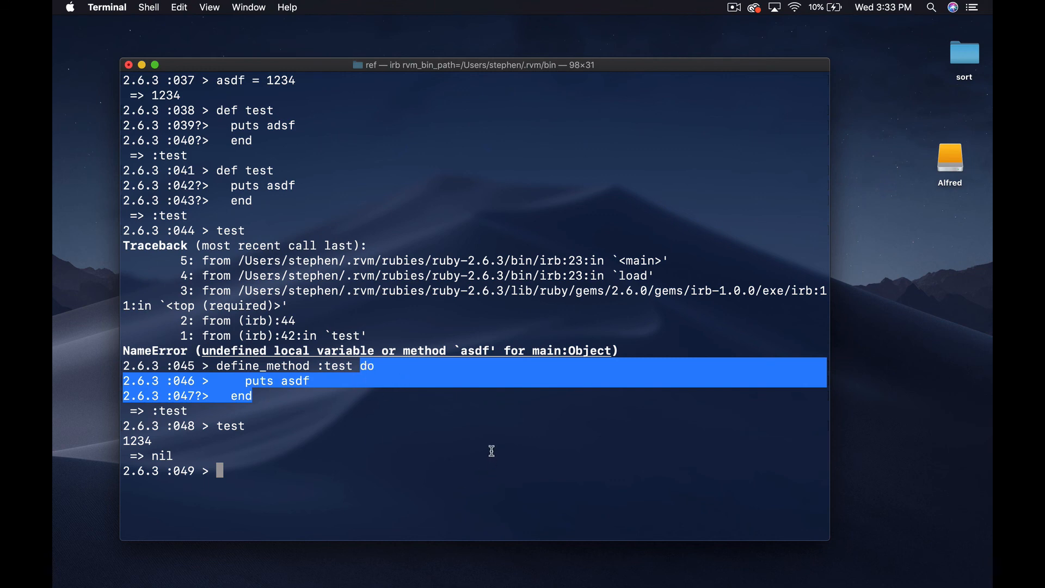
pyautogui.moveTo(363, 370)
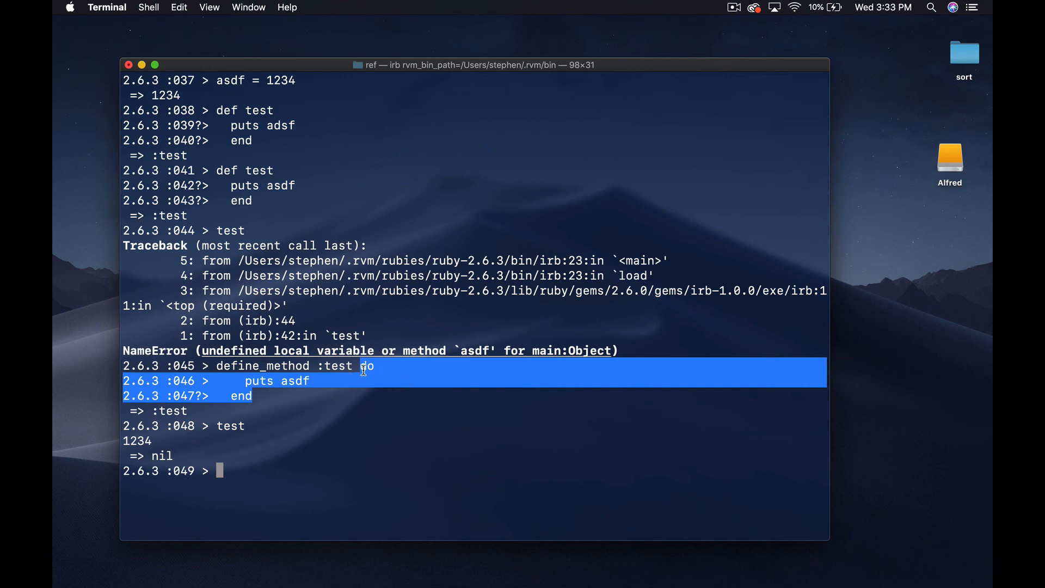
pyautogui.moveTo(350, 380)
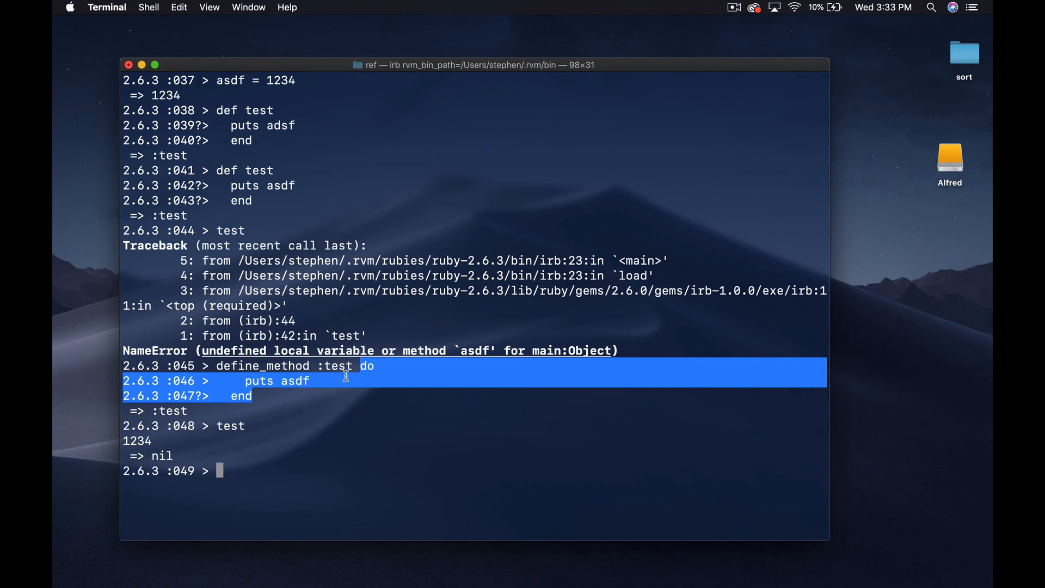
pyautogui.click(383, 379)
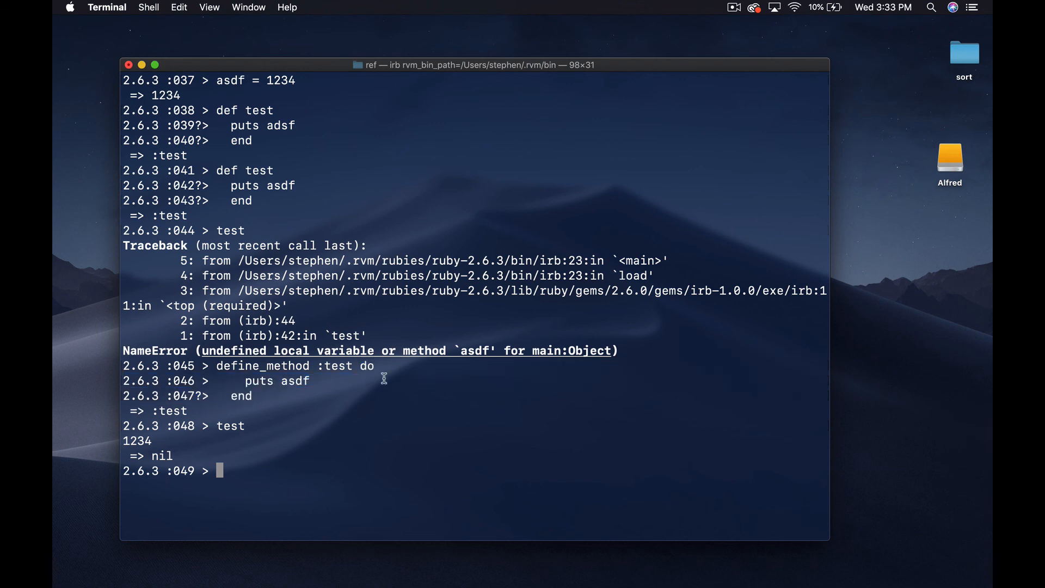
pyautogui.moveTo(285, 372)
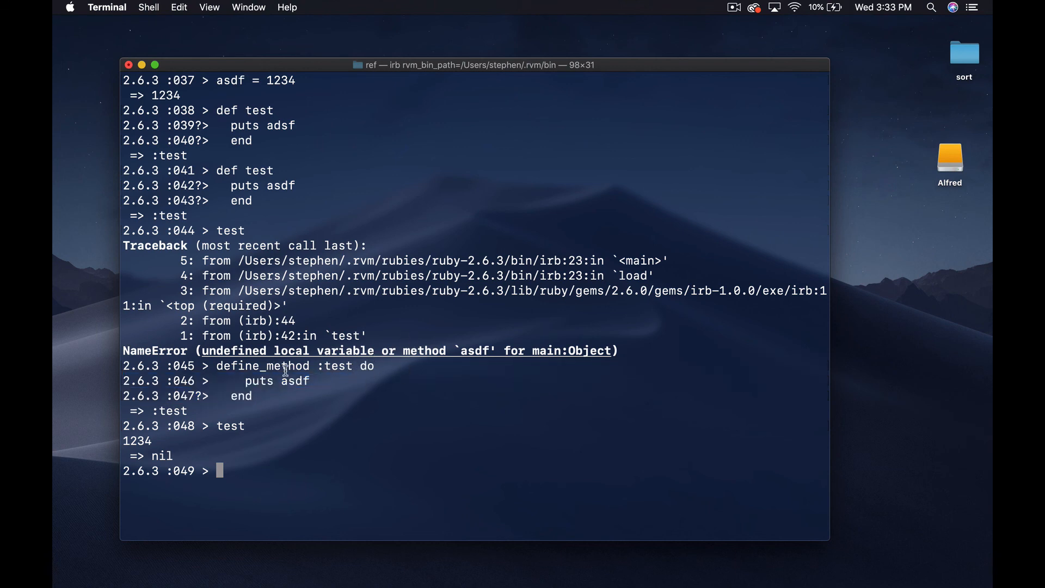
pyautogui.moveTo(249, 224)
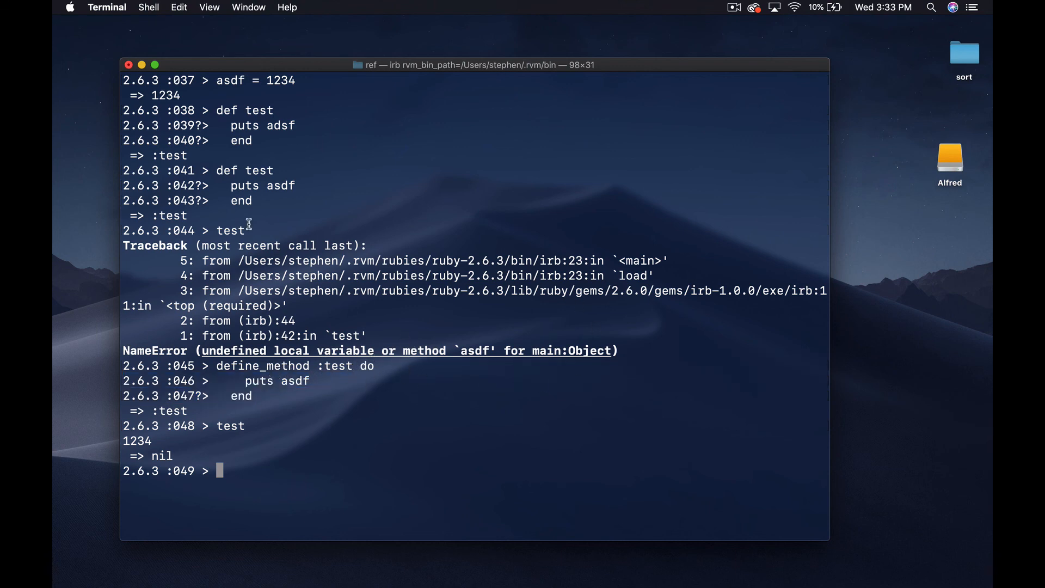
pyautogui.moveTo(365, 372)
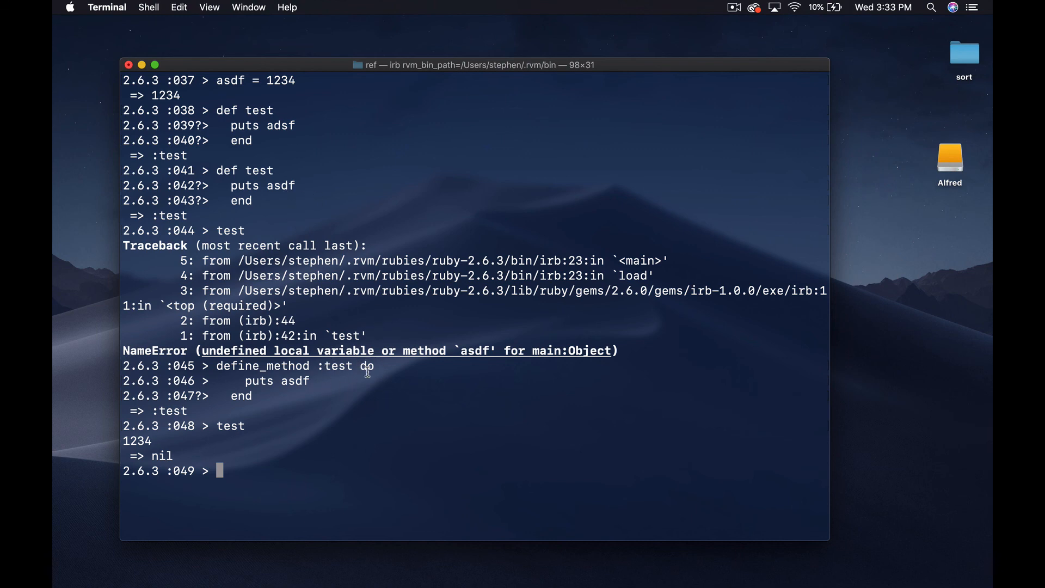